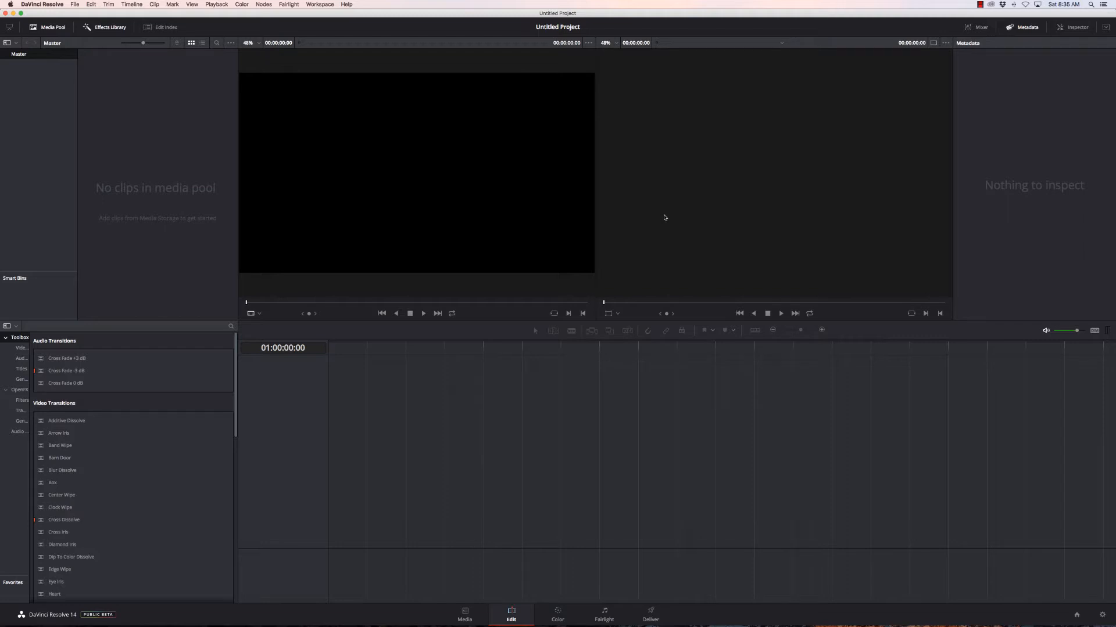
mouse_move(209, 230)
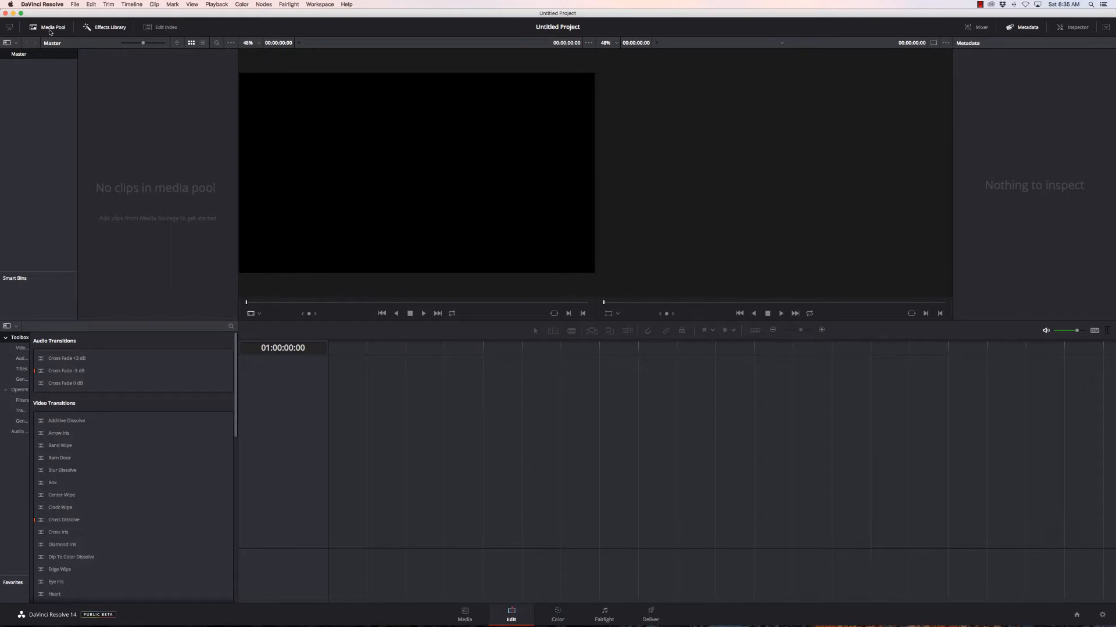
Hide the empty media pool panel so the effects library fills the left side
click(109, 27)
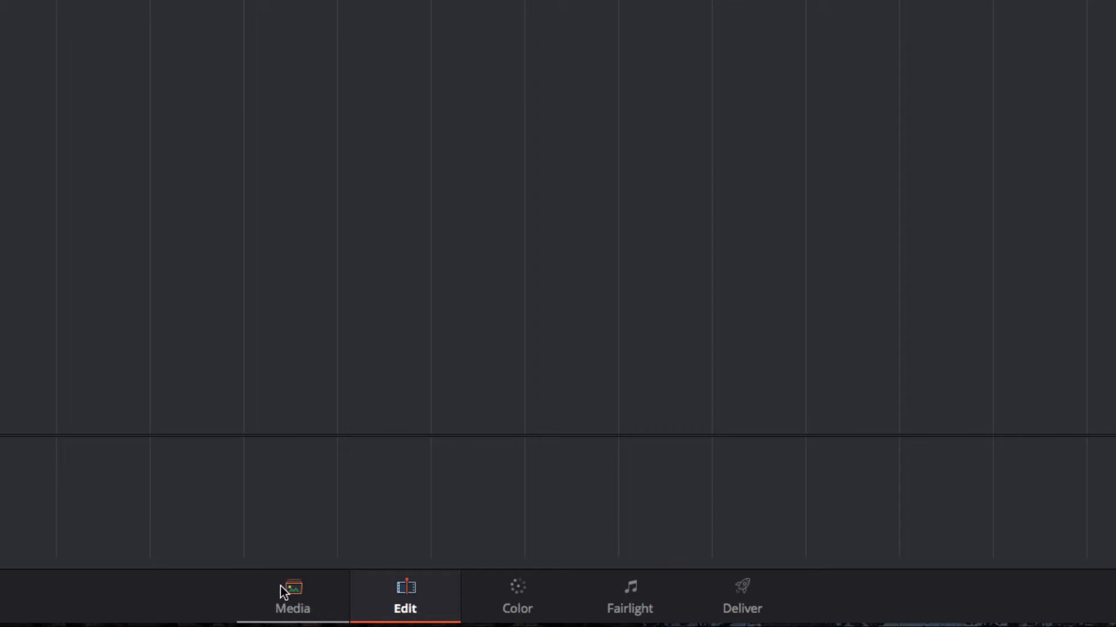
mouse_move(339, 583)
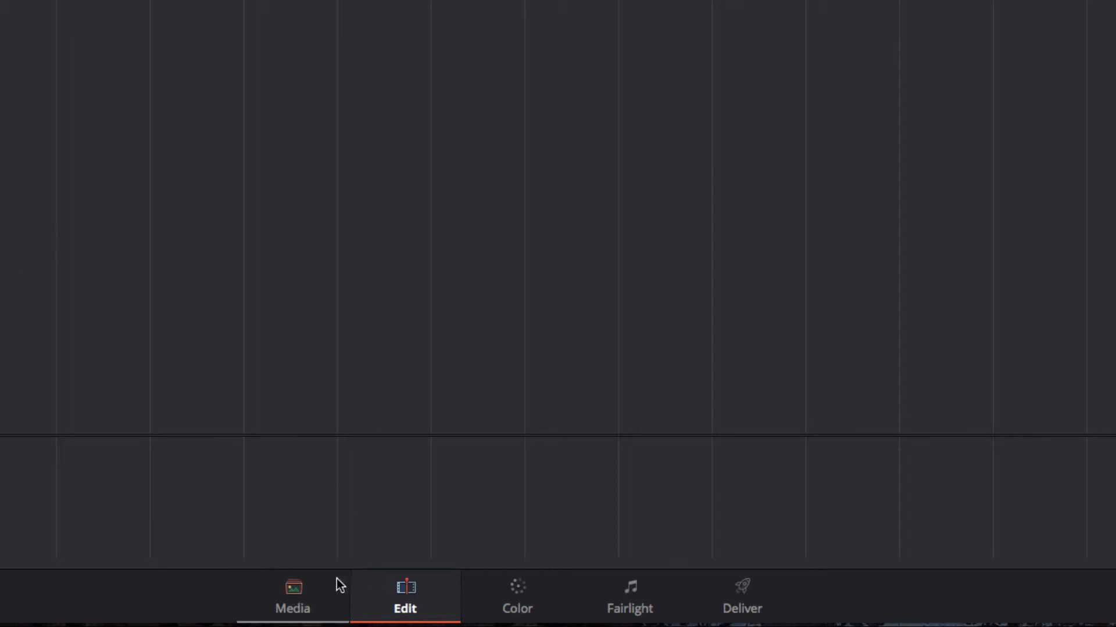
mouse_move(421, 604)
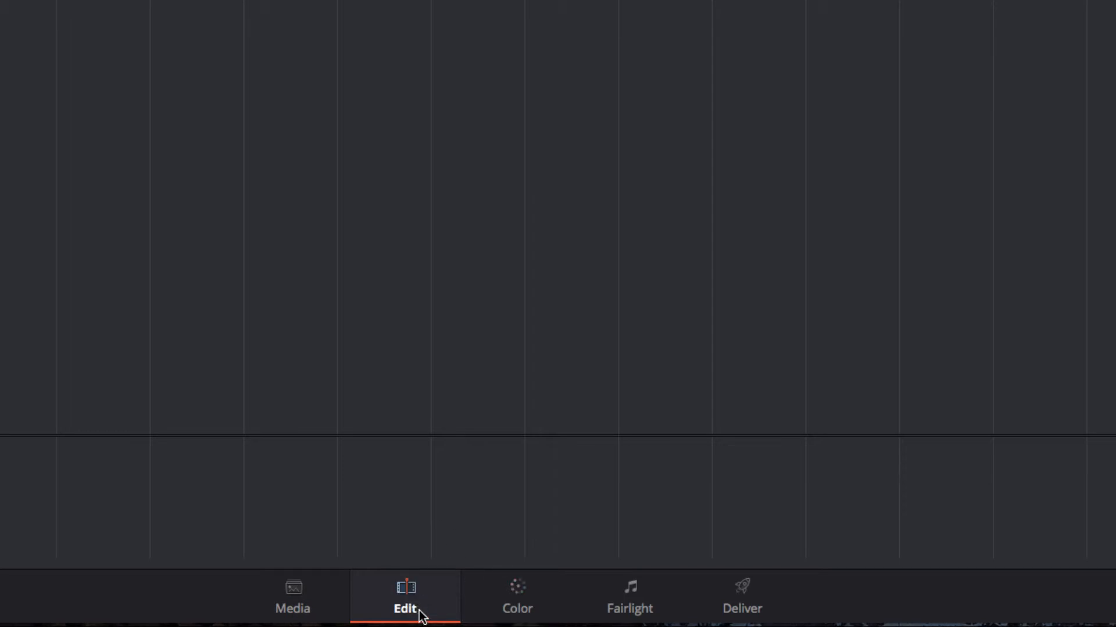
mouse_move(627, 590)
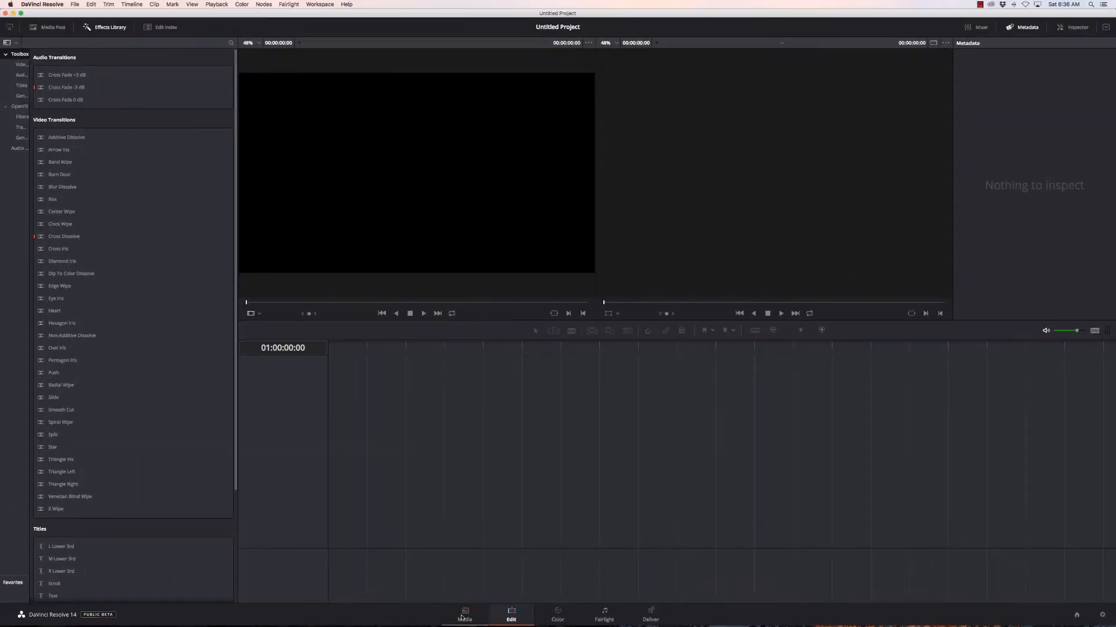
On the Media page, browse Backup 27 into the Road Trip folder's Day 2 clips
click(465, 615)
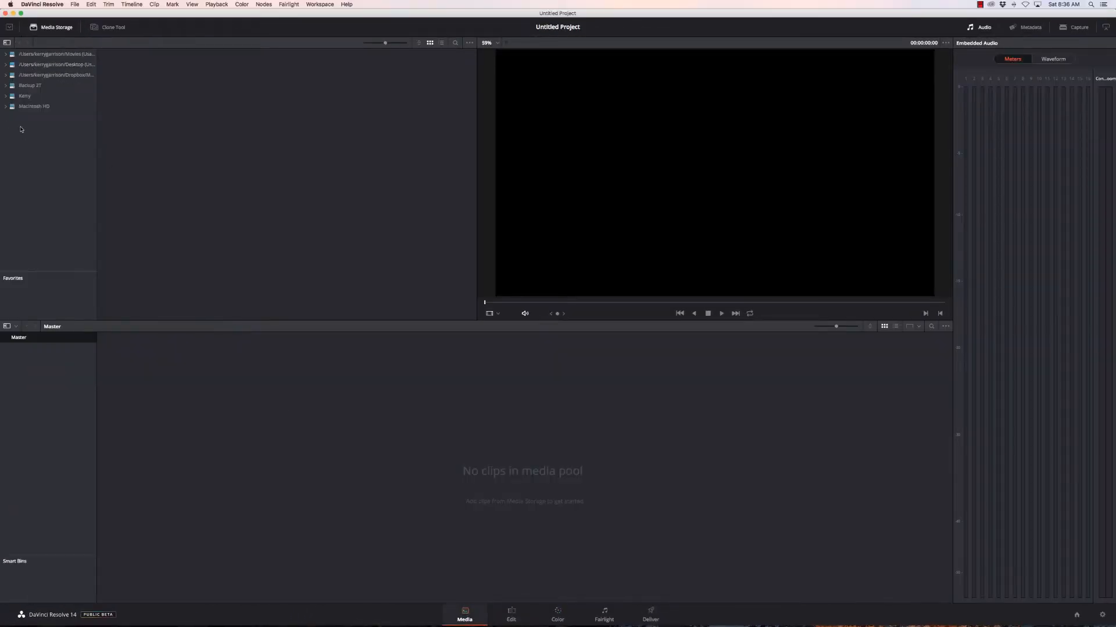
click(29, 86)
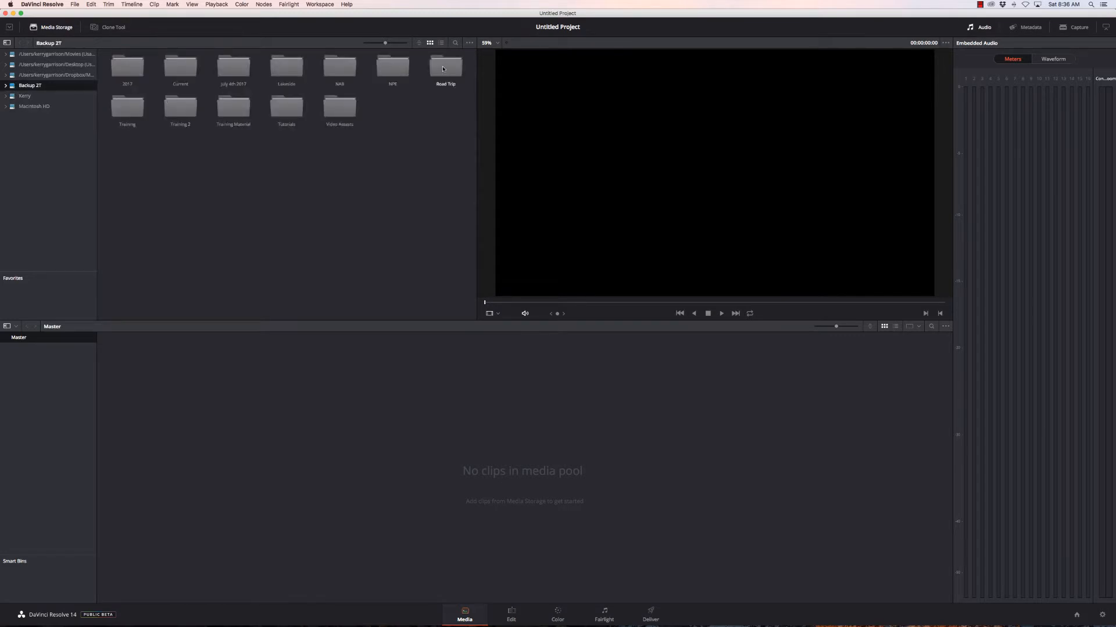
double_click(444, 64)
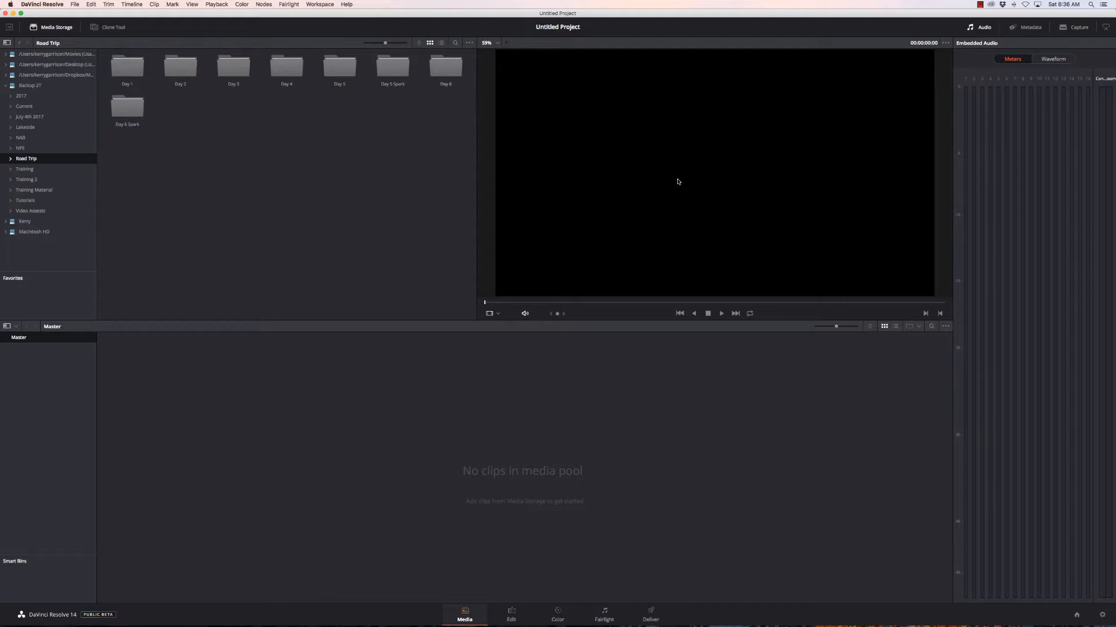
mouse_move(223, 120)
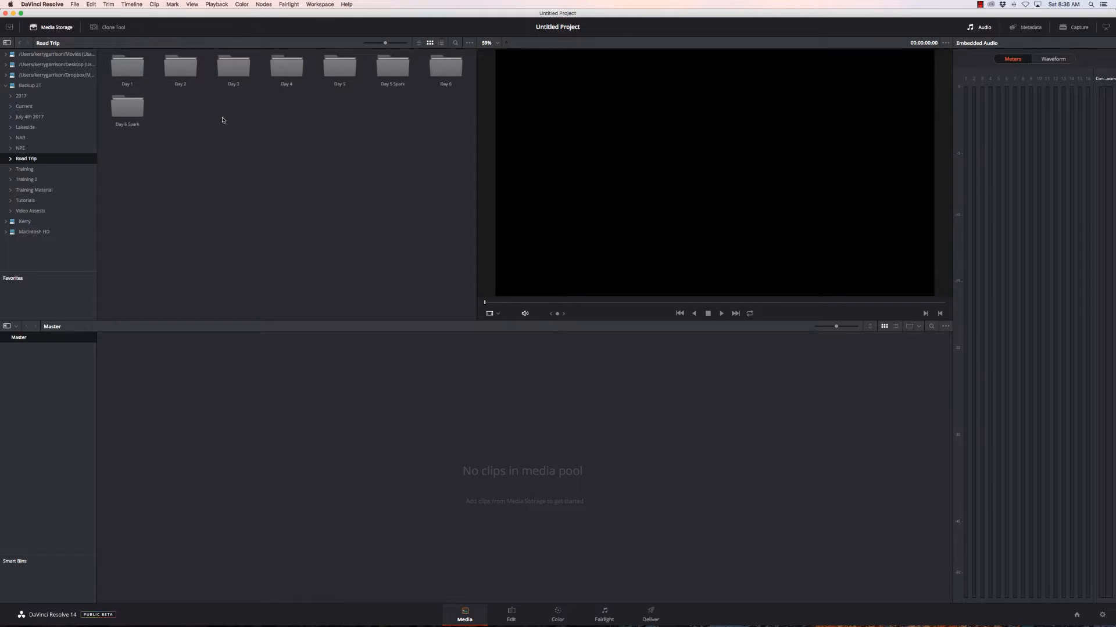
mouse_move(205, 96)
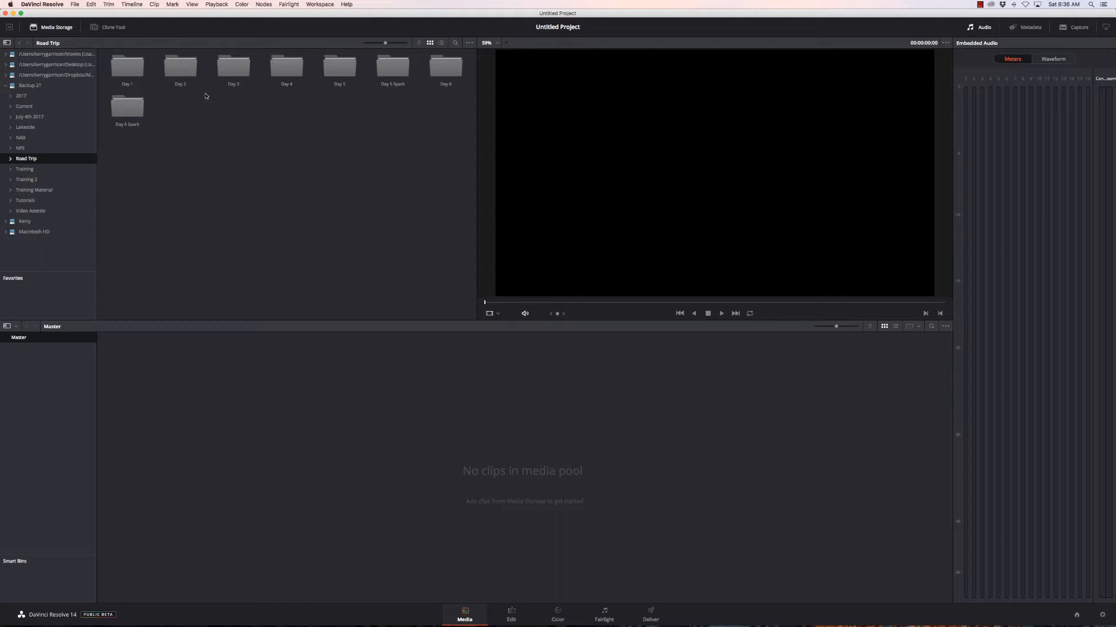
click(339, 67)
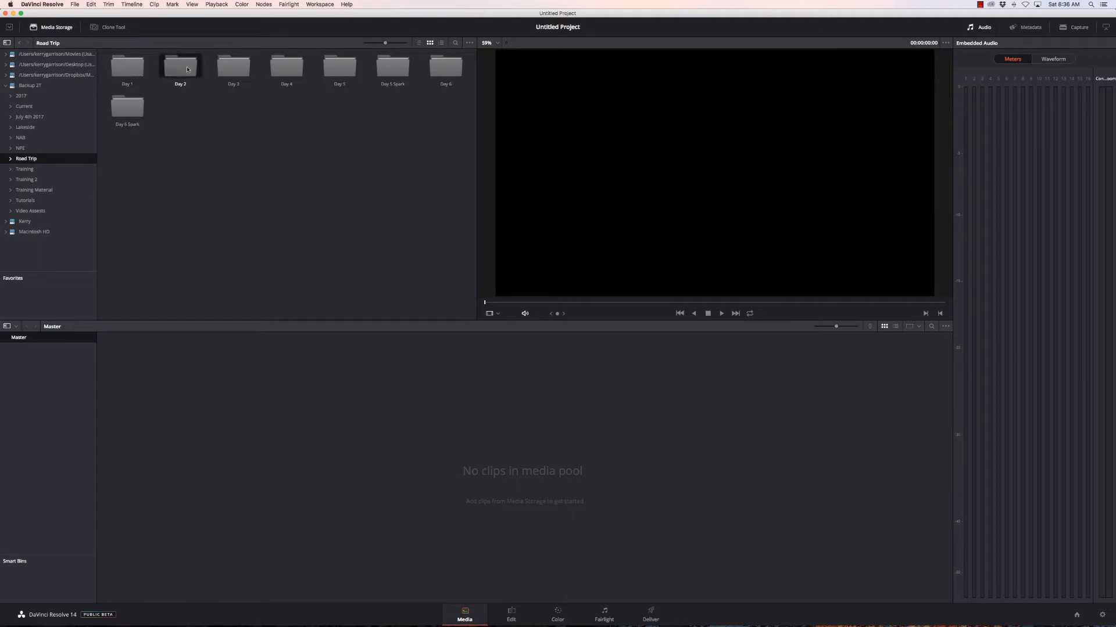
double_click(181, 65)
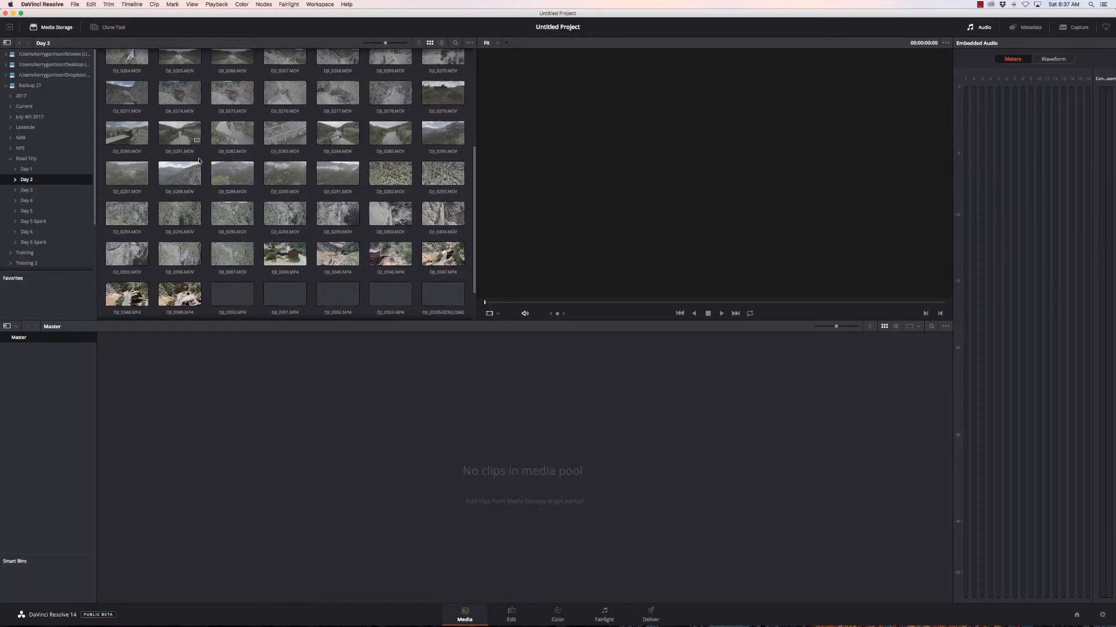
Preview the river clip, a close waterfall clip, then the tall waterfall clip in the viewer
scroll(down, 3)
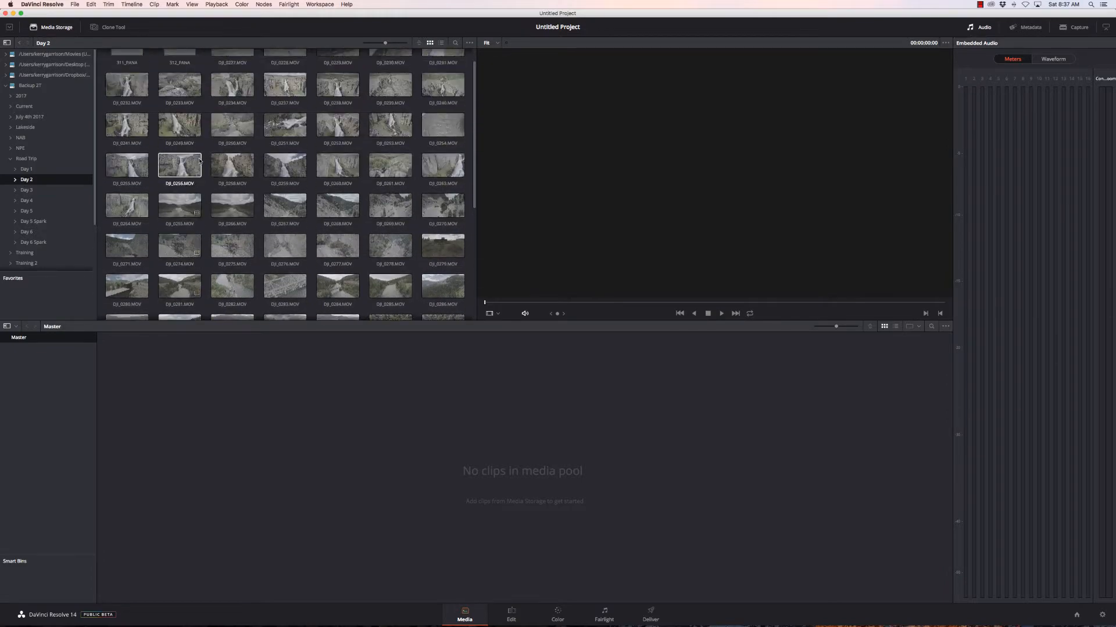
click(126, 106)
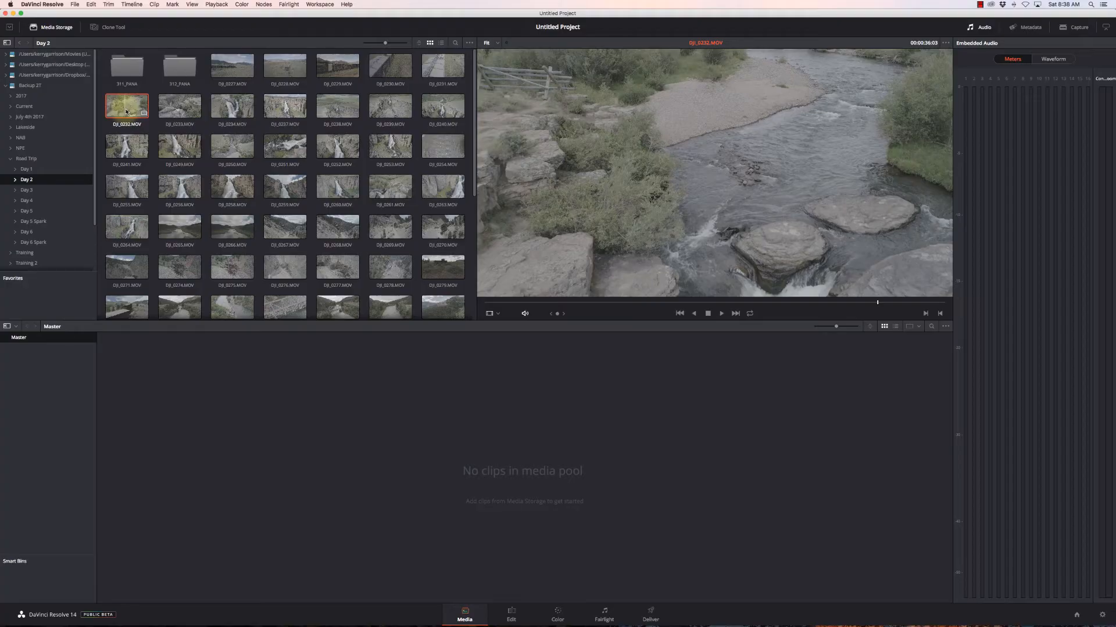
click(231, 106)
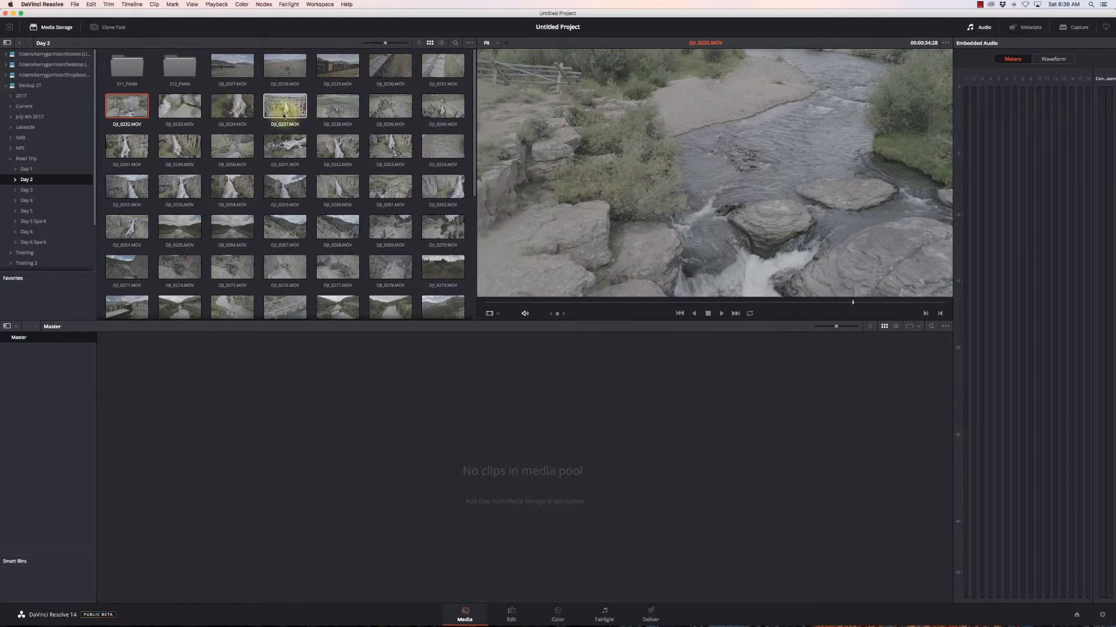
click(231, 107)
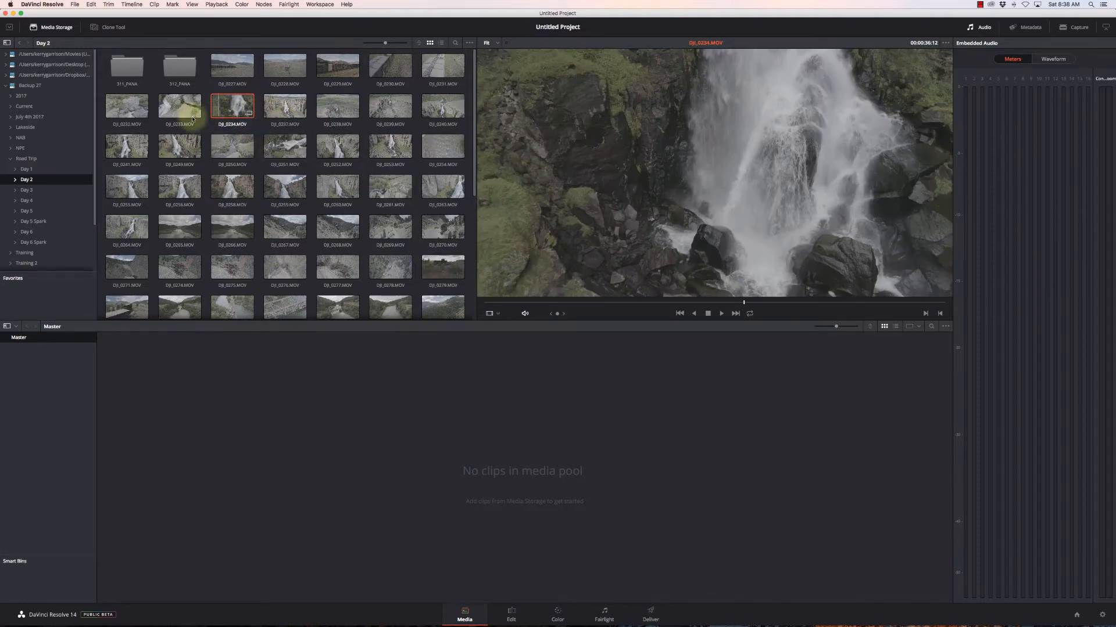
click(127, 147)
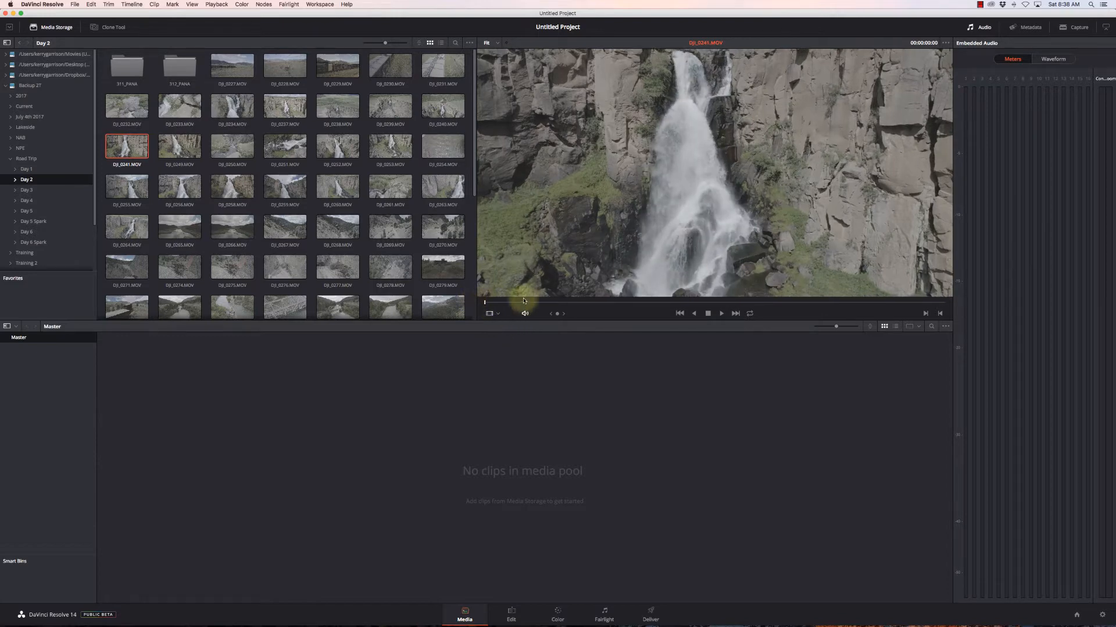
Load the canyon waterfall clip and play through it in the viewer
click(721, 314)
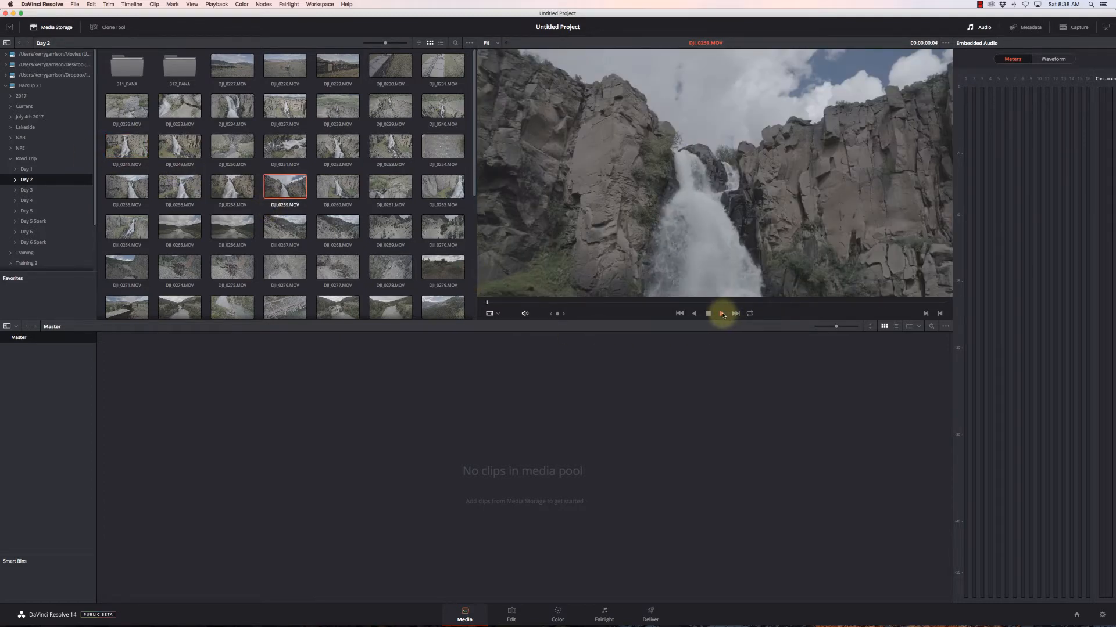
click(722, 314)
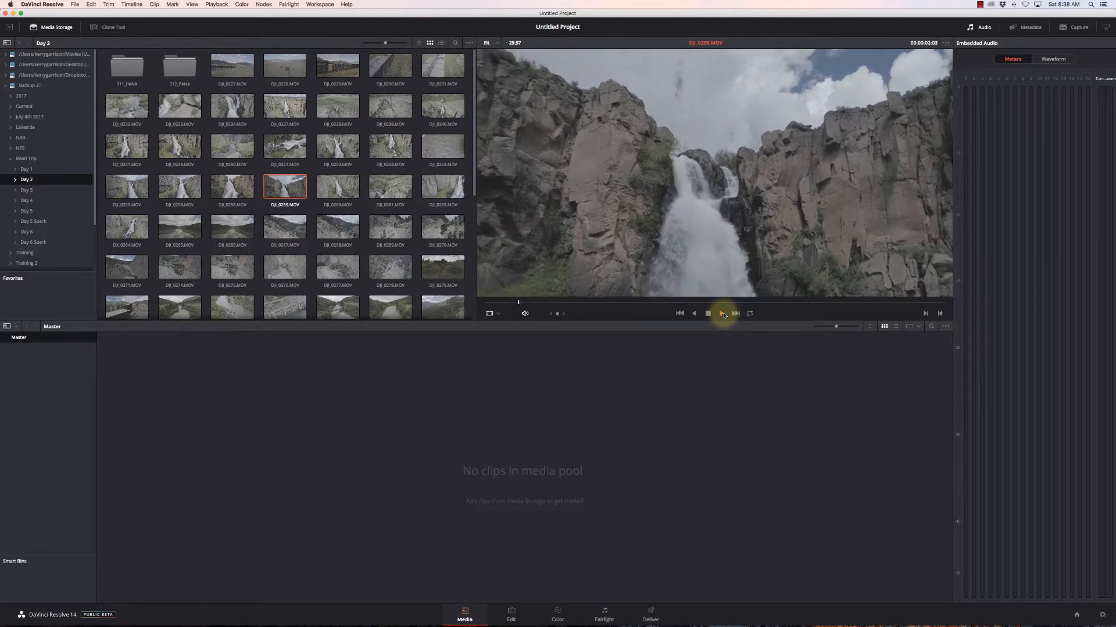
click(722, 314)
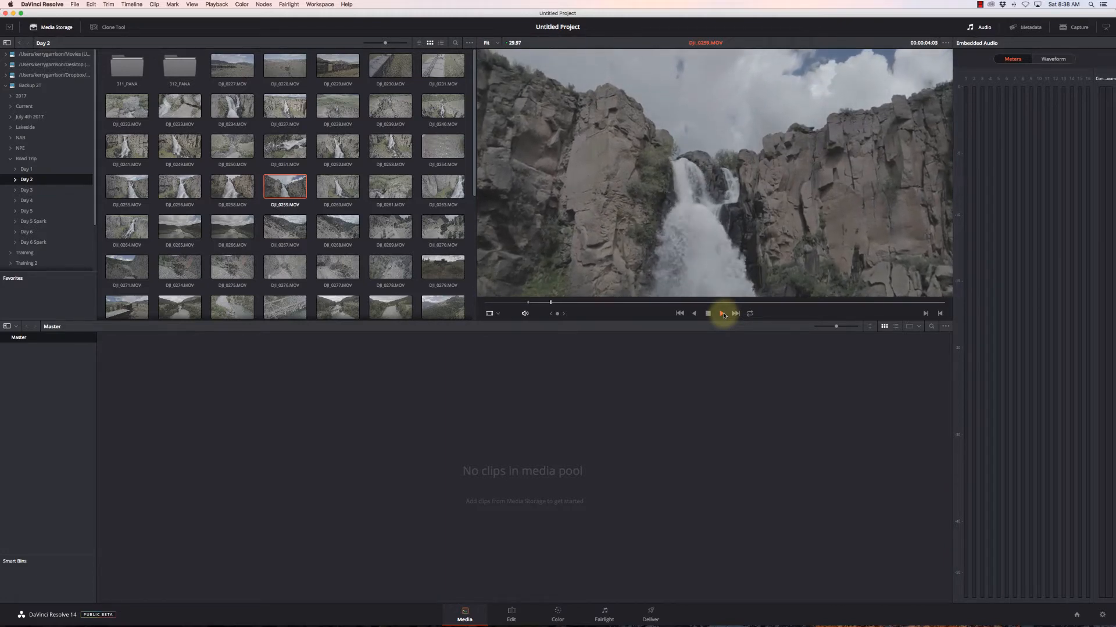
click(722, 314)
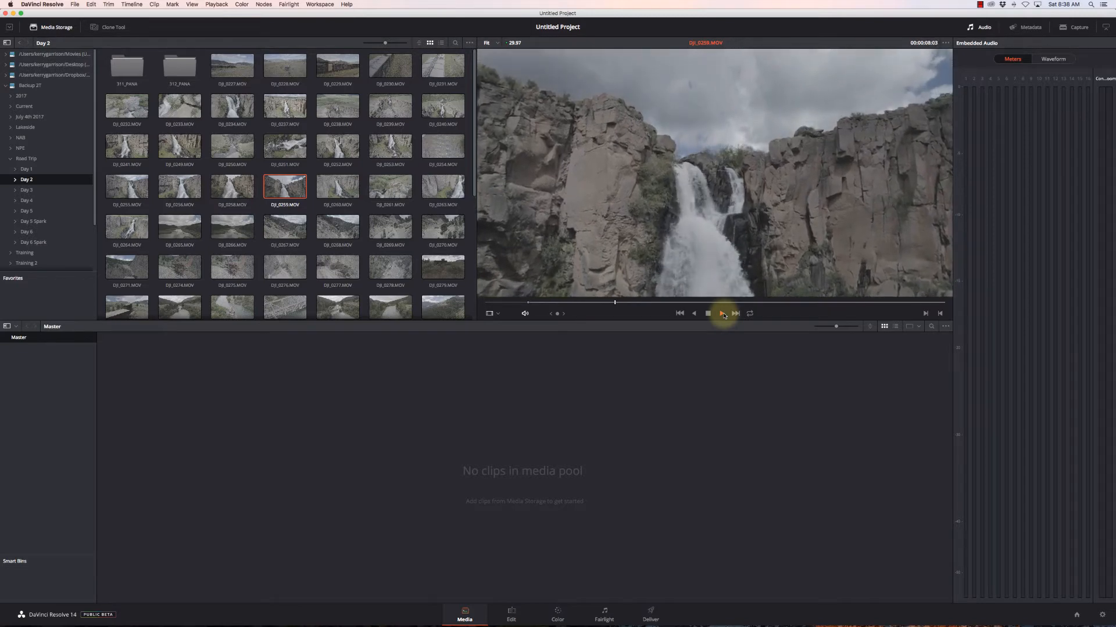
click(722, 314)
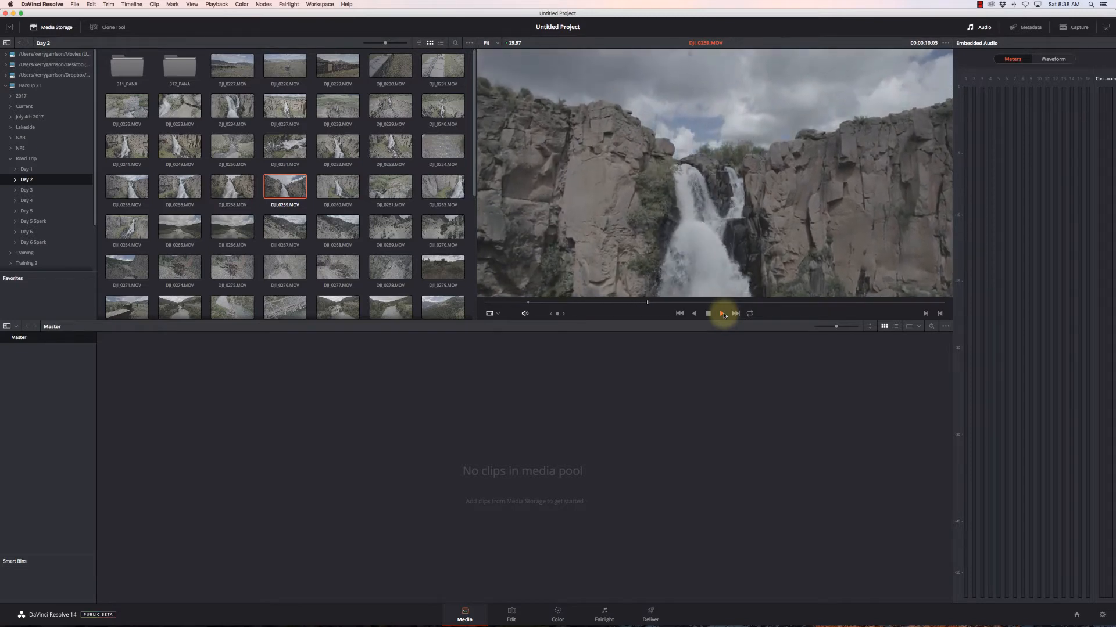
click(722, 314)
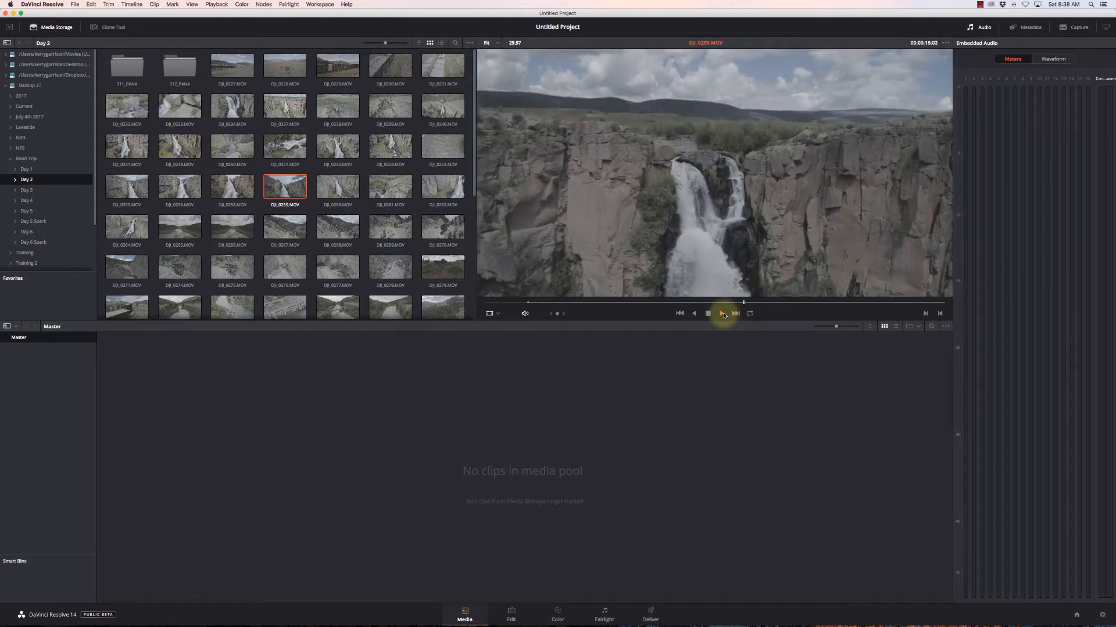
click(721, 314)
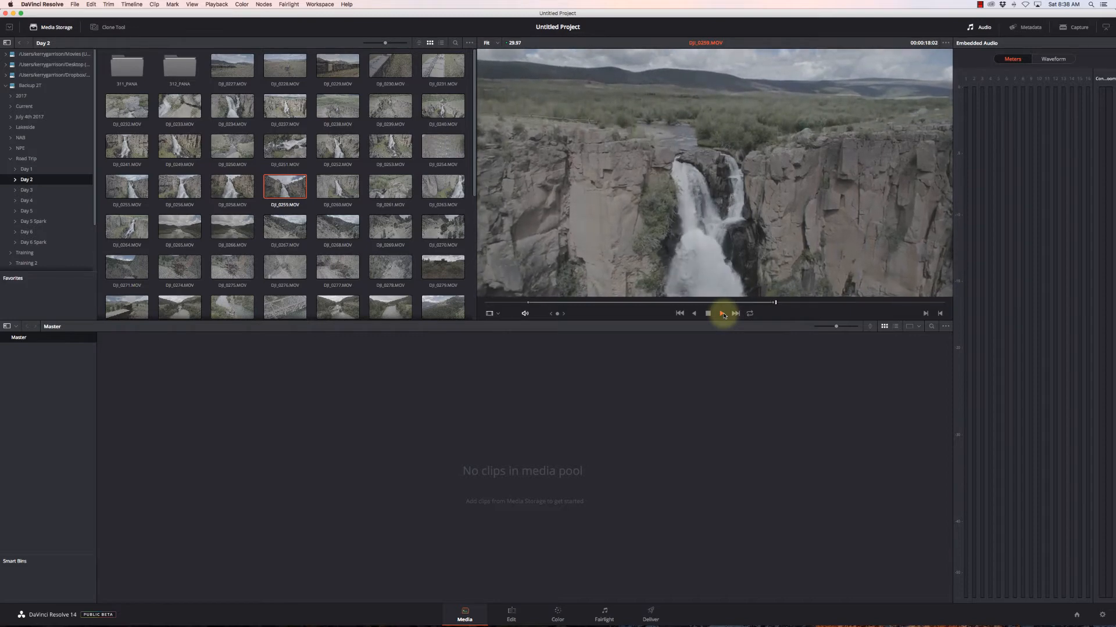
click(722, 314)
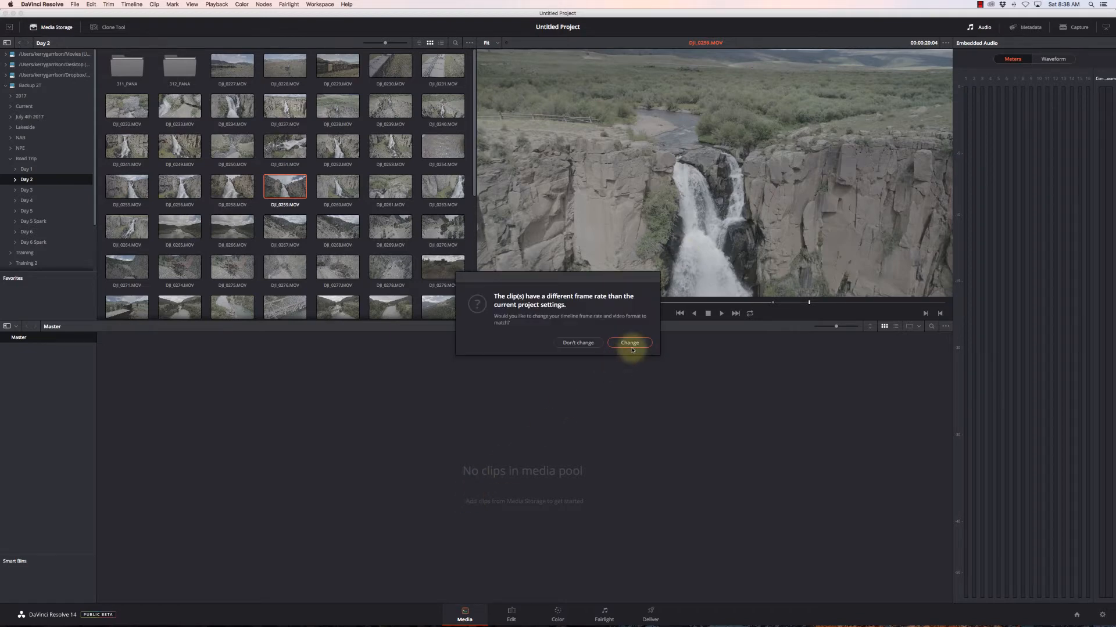
mouse_move(526, 316)
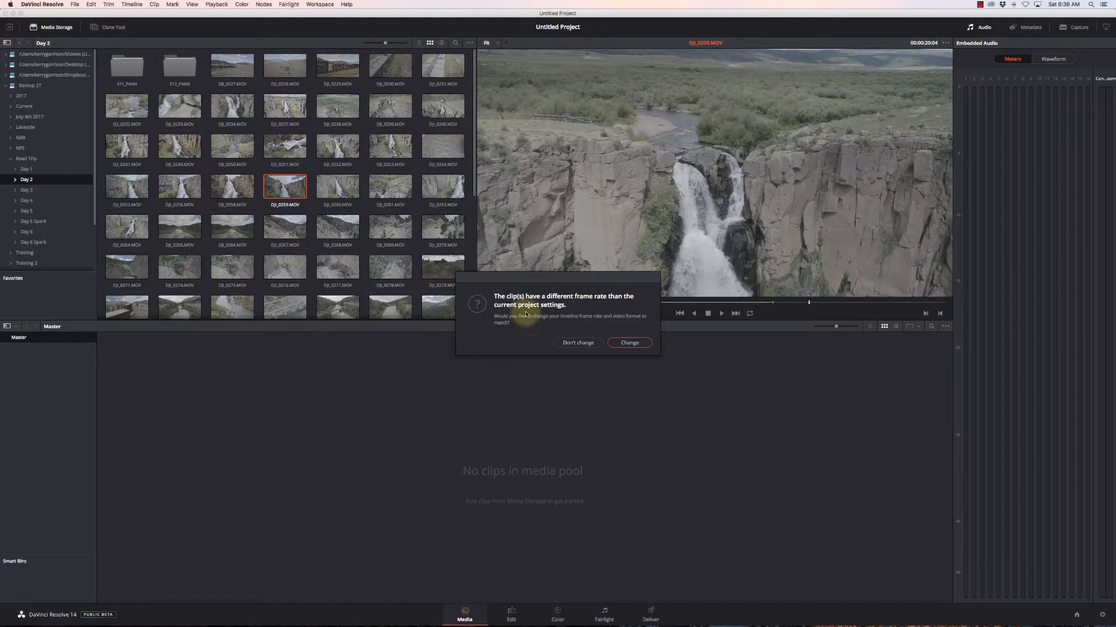
mouse_move(587, 319)
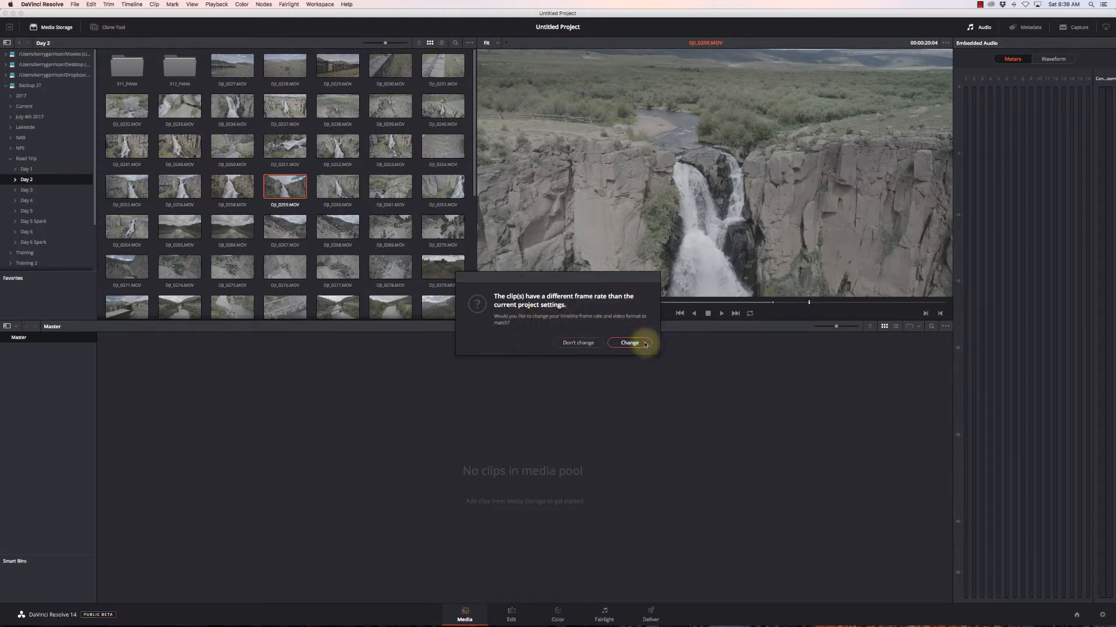
Choose Change so the project frame rate matches the waterfall clip
click(630, 343)
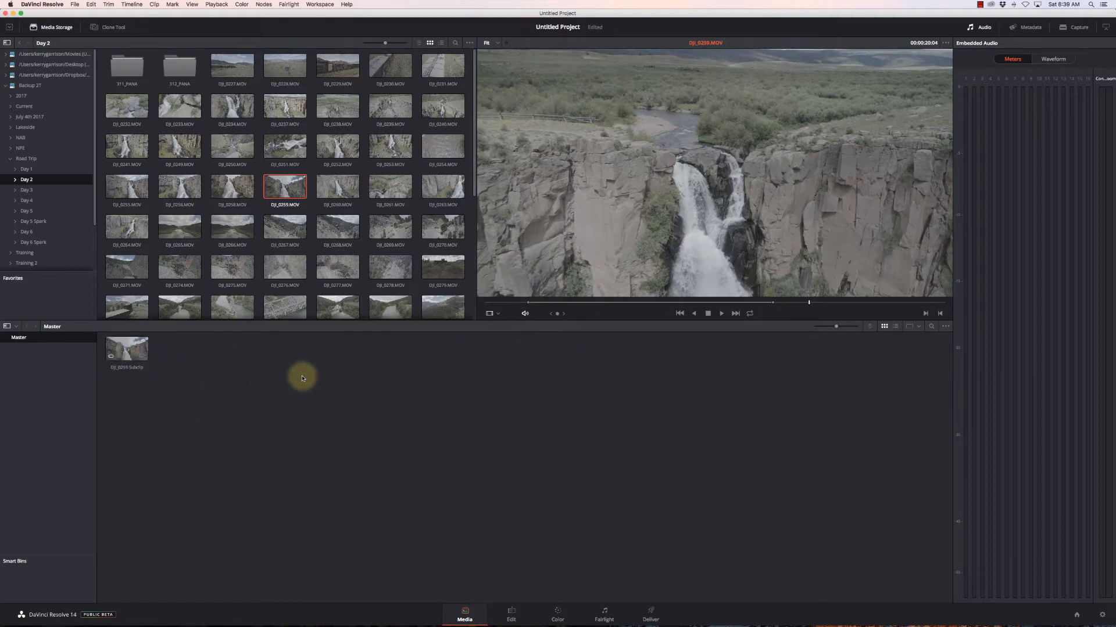
mouse_move(558, 204)
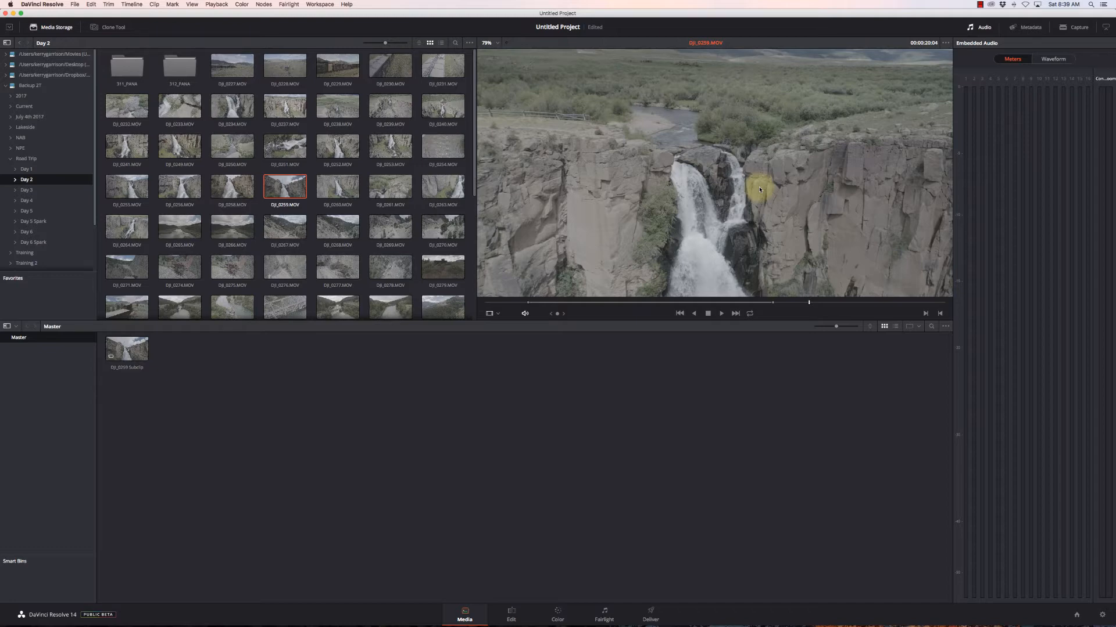
mouse_move(569, 122)
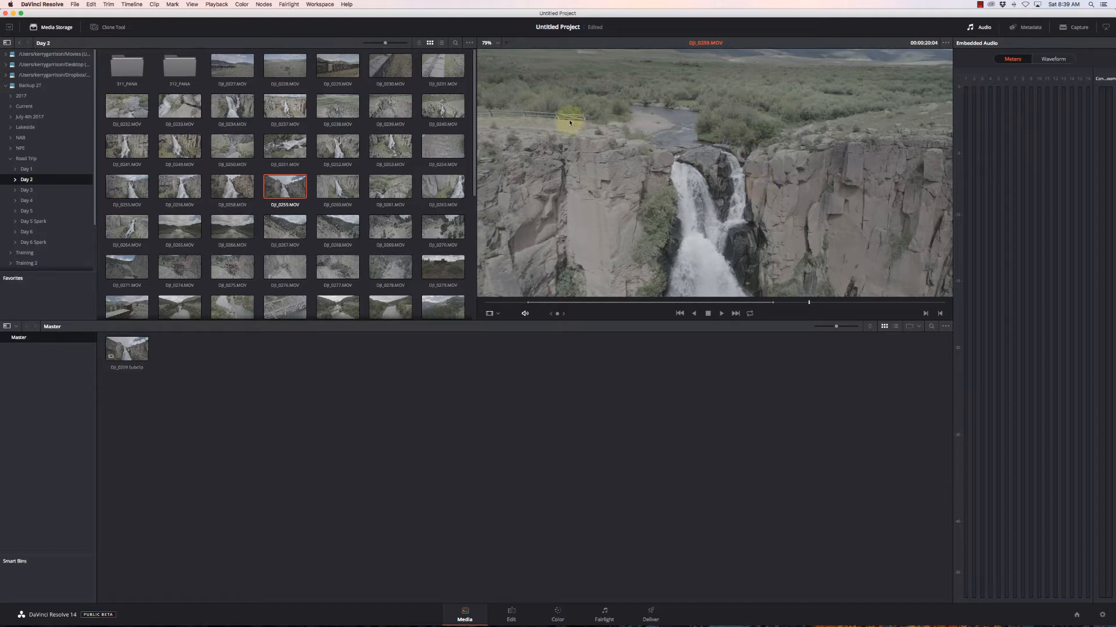
Scroll the Day 2 thumbnails and preview the rocky canyon road clip
scroll(down, 3)
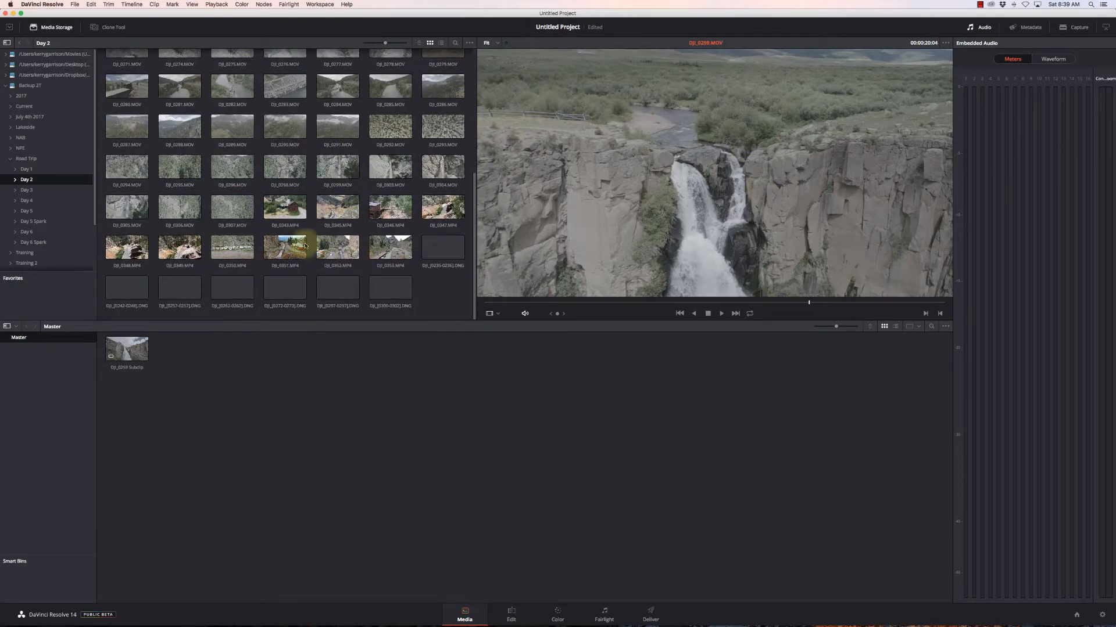
click(390, 247)
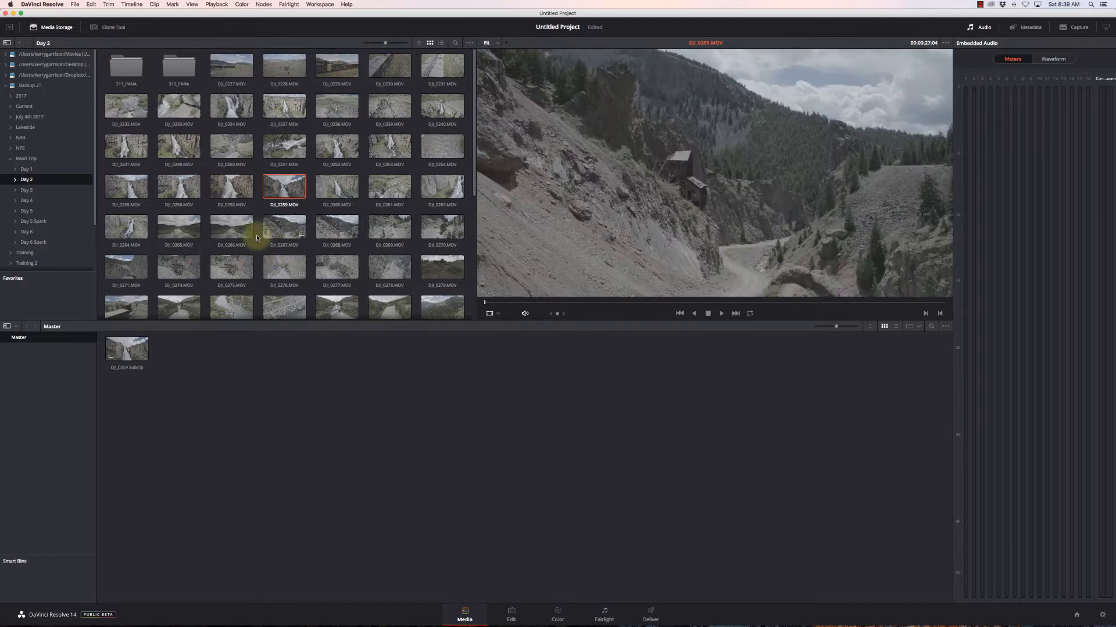
Load and play two waterfall clips, reviewing the second shot's playback
click(179, 186)
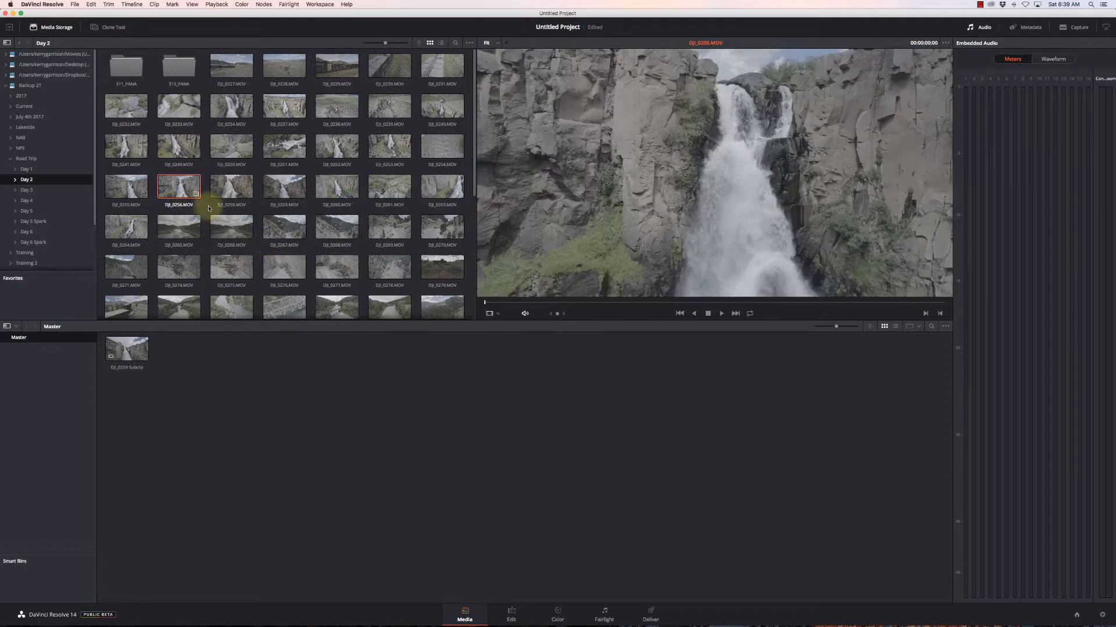
click(721, 314)
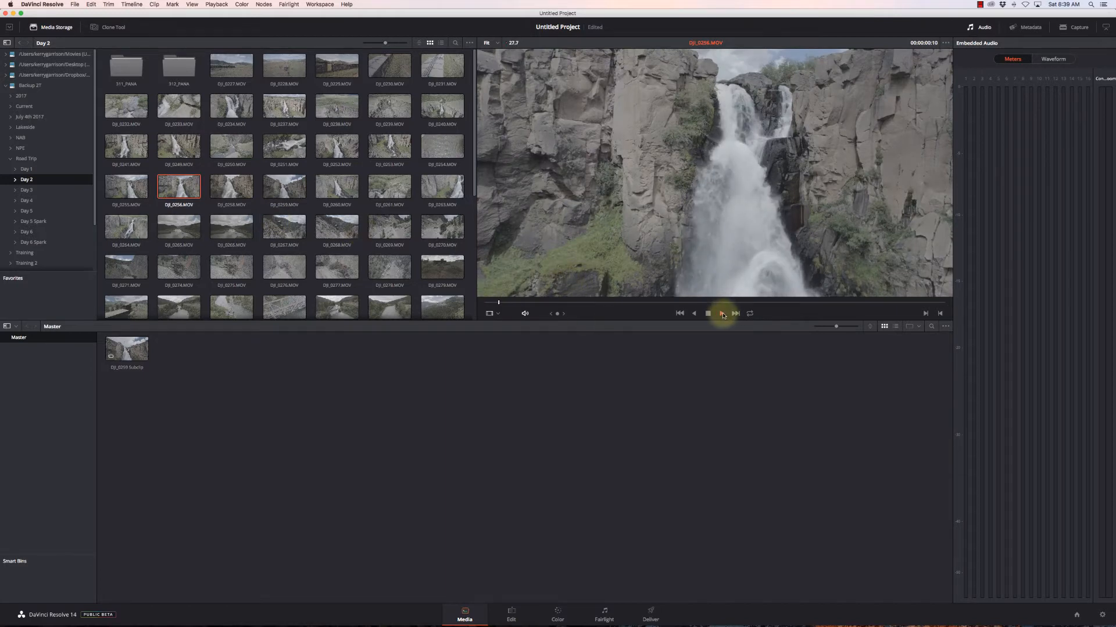
click(336, 146)
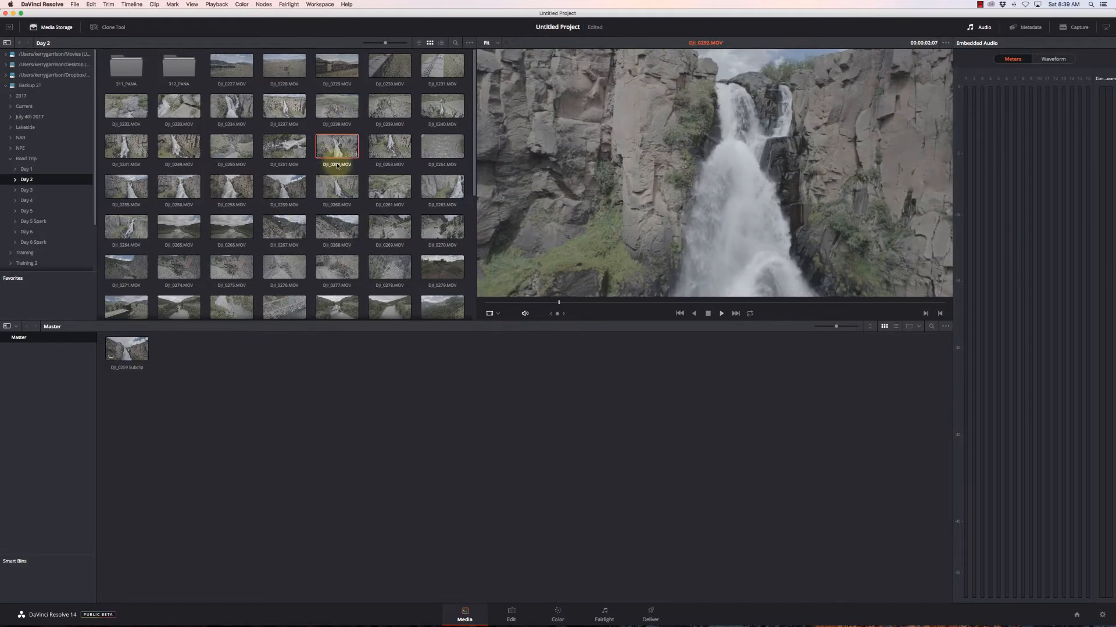
click(721, 314)
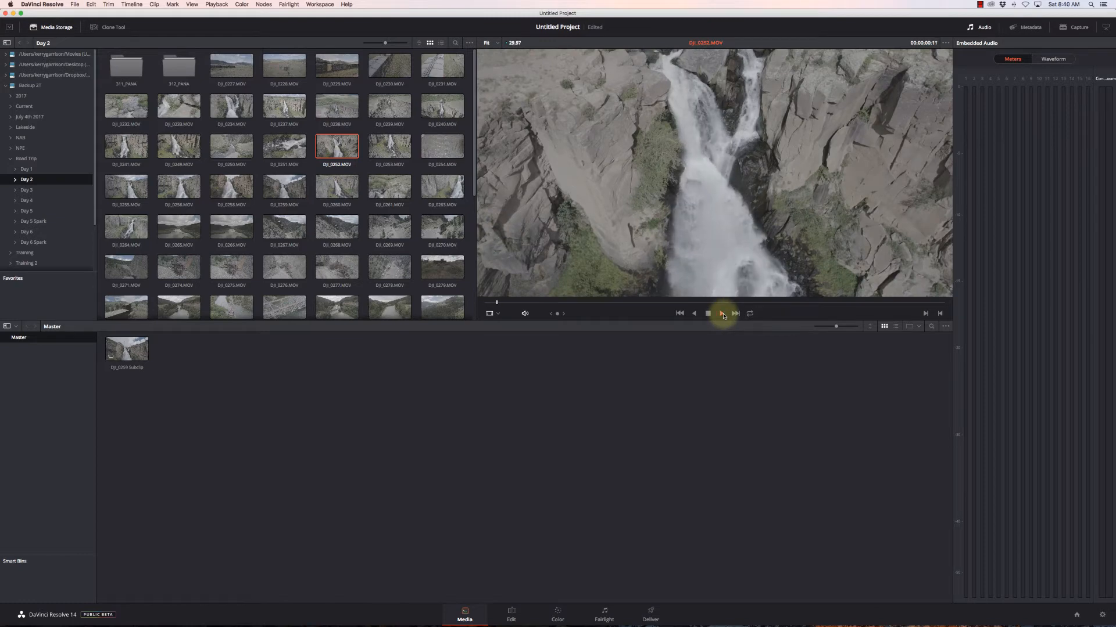
click(723, 313)
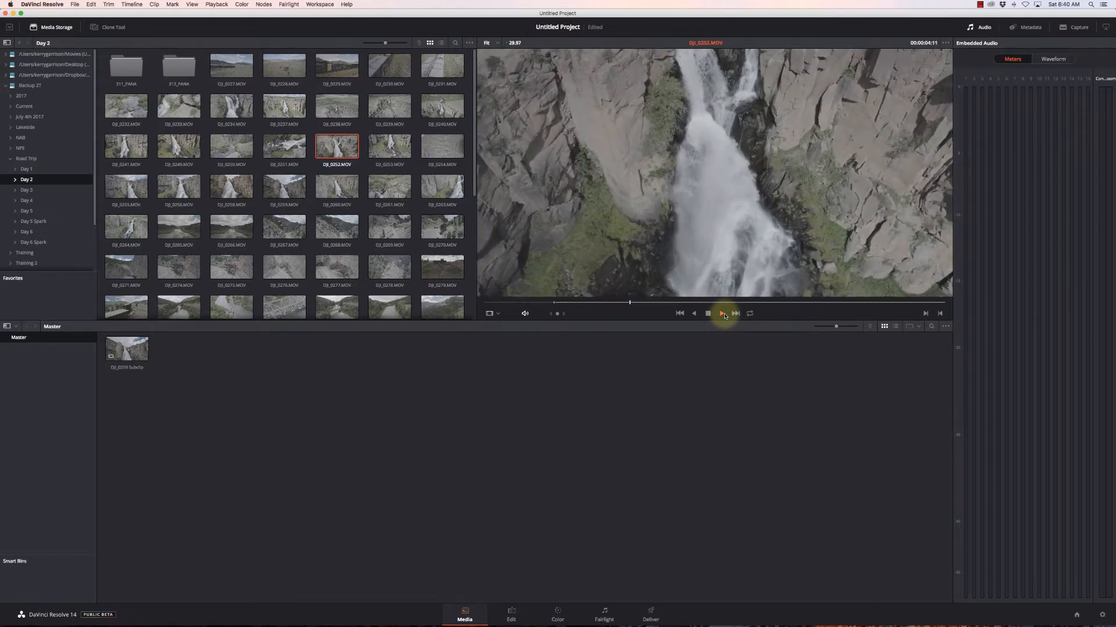
click(723, 314)
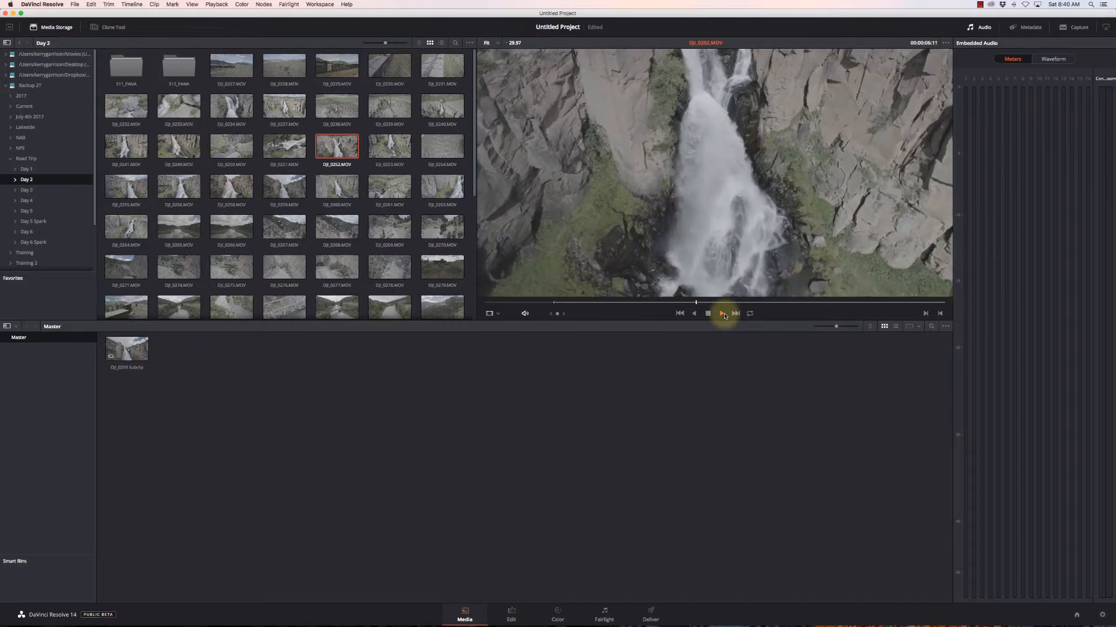
click(722, 314)
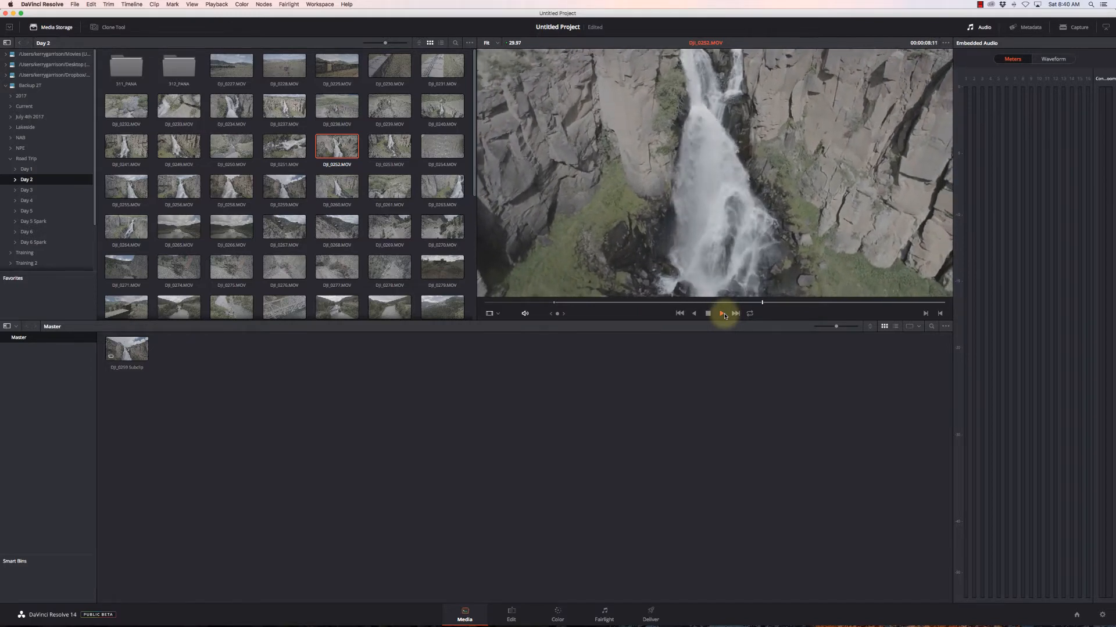
click(721, 314)
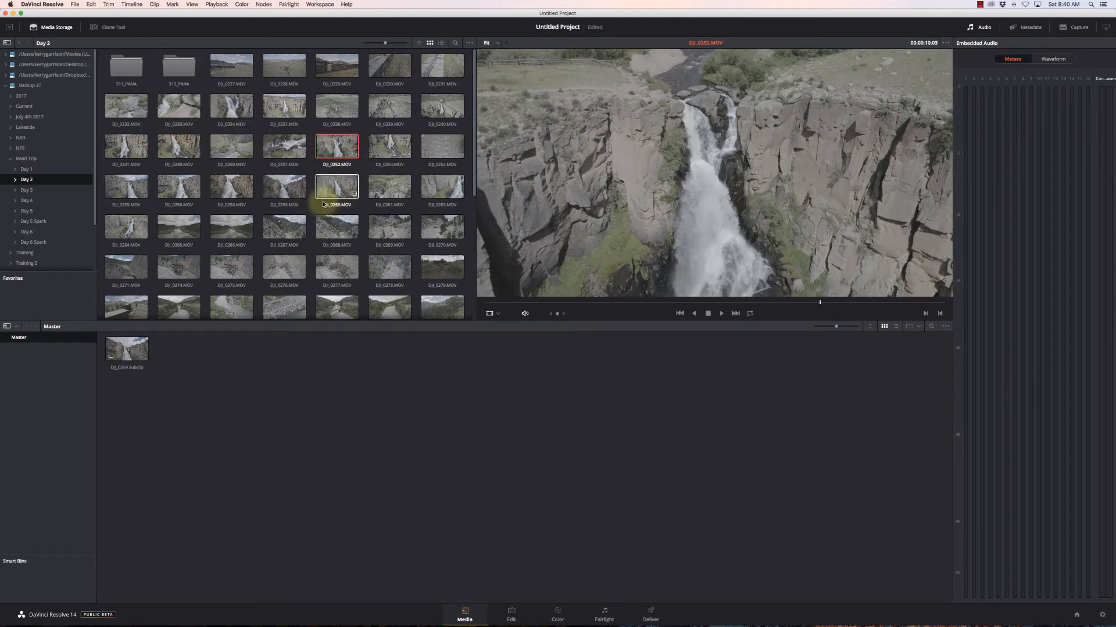
Load DJI_0260.MOV, play through it and stop at the chosen section
click(336, 185)
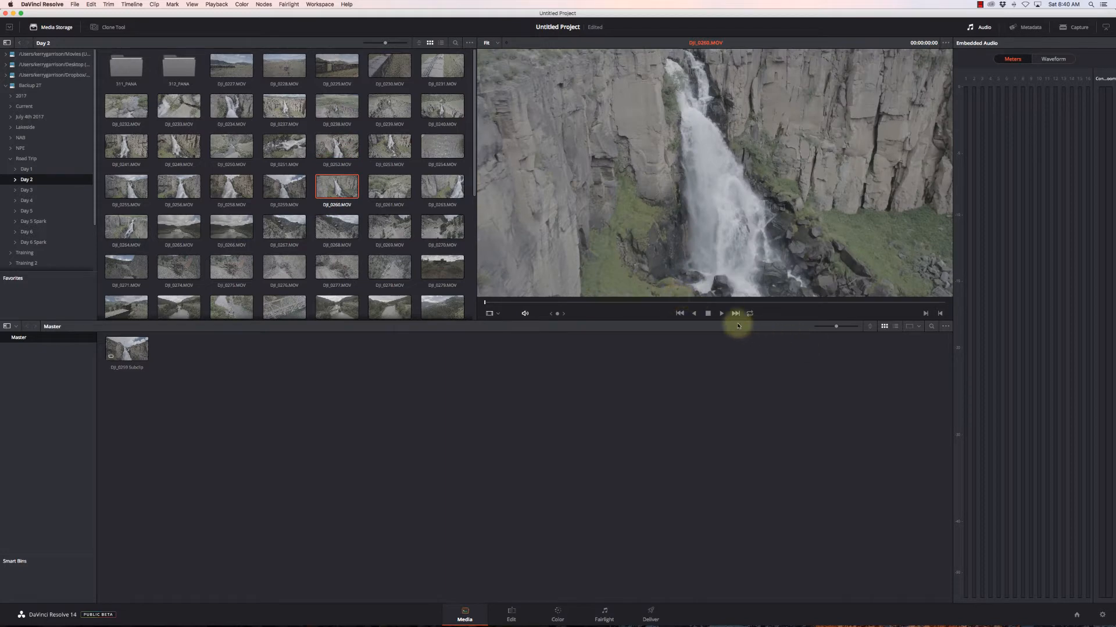
click(720, 314)
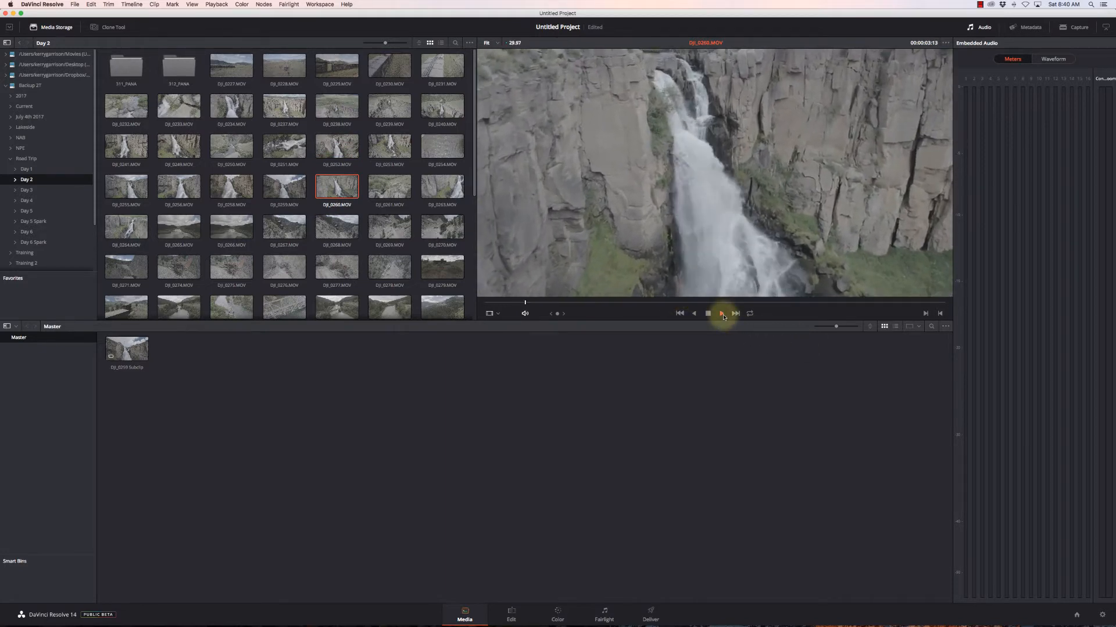
click(722, 314)
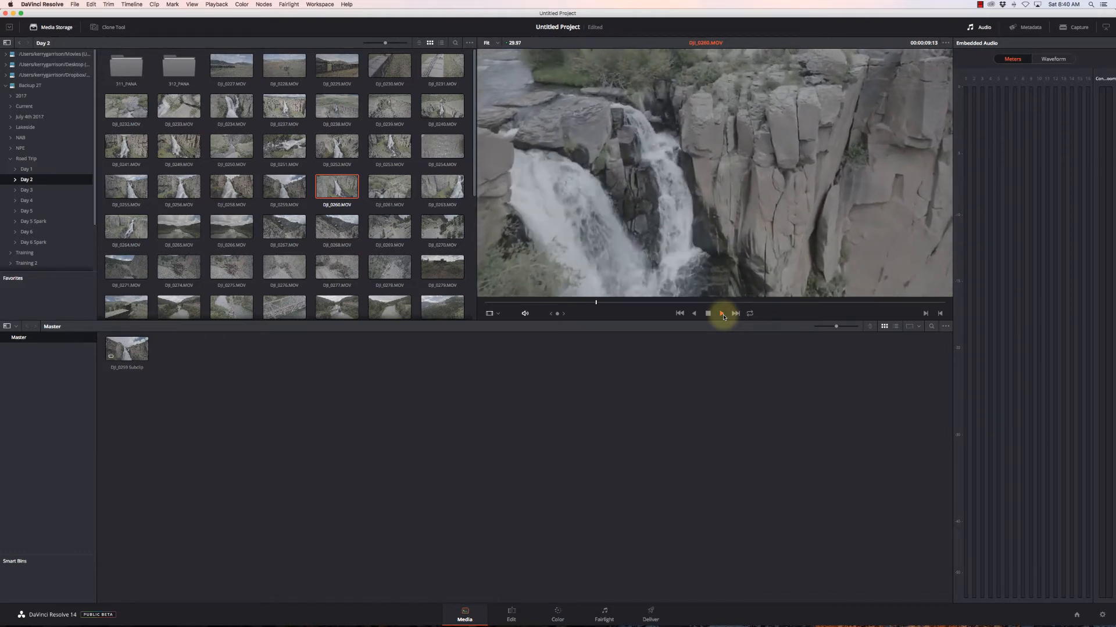
click(722, 314)
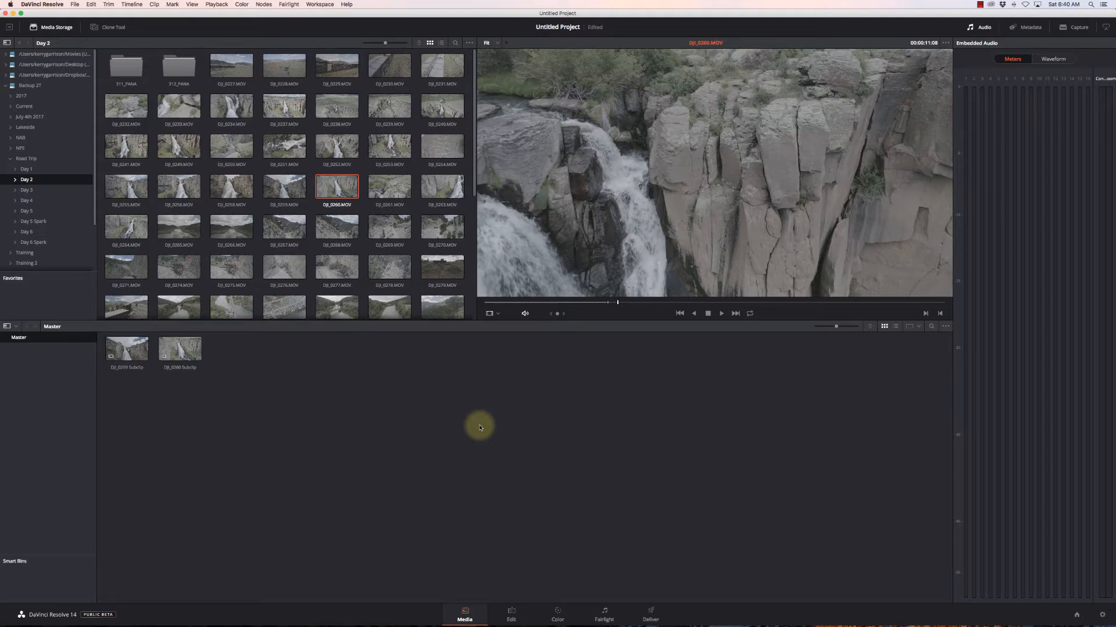
mouse_move(509, 404)
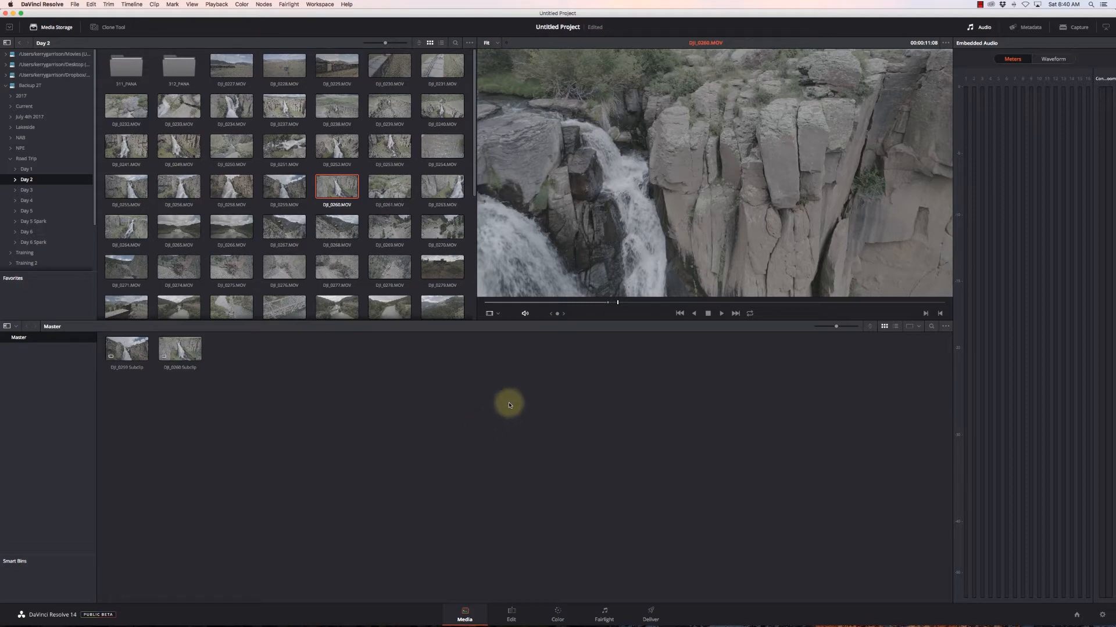
mouse_move(188, 325)
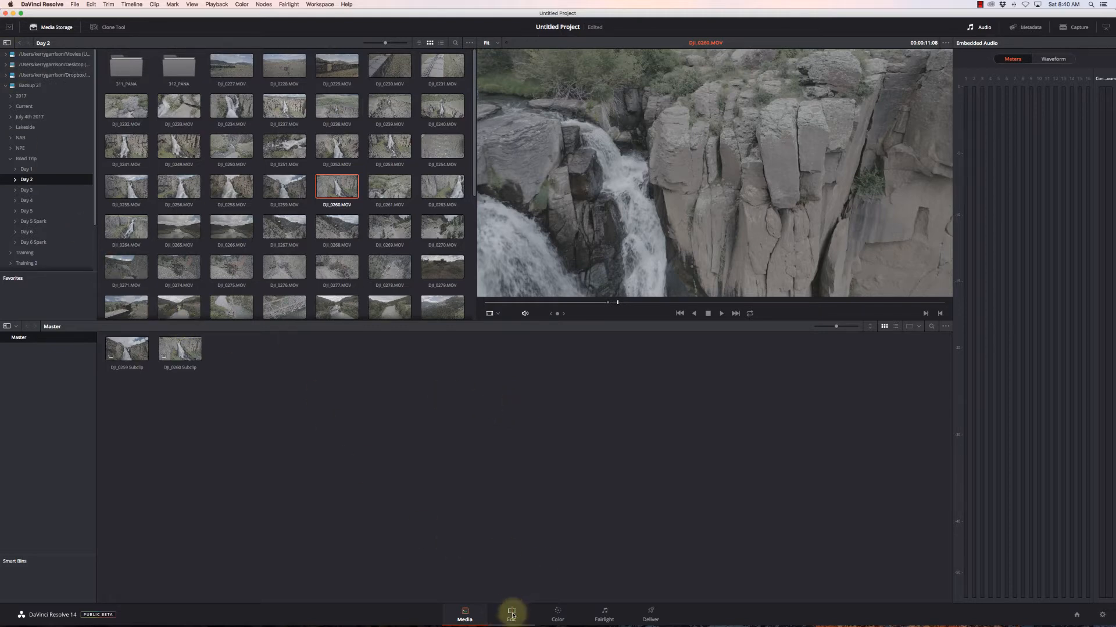
Switch to the Edit page, show the media pool and load the DJI_0260 subclip
click(511, 613)
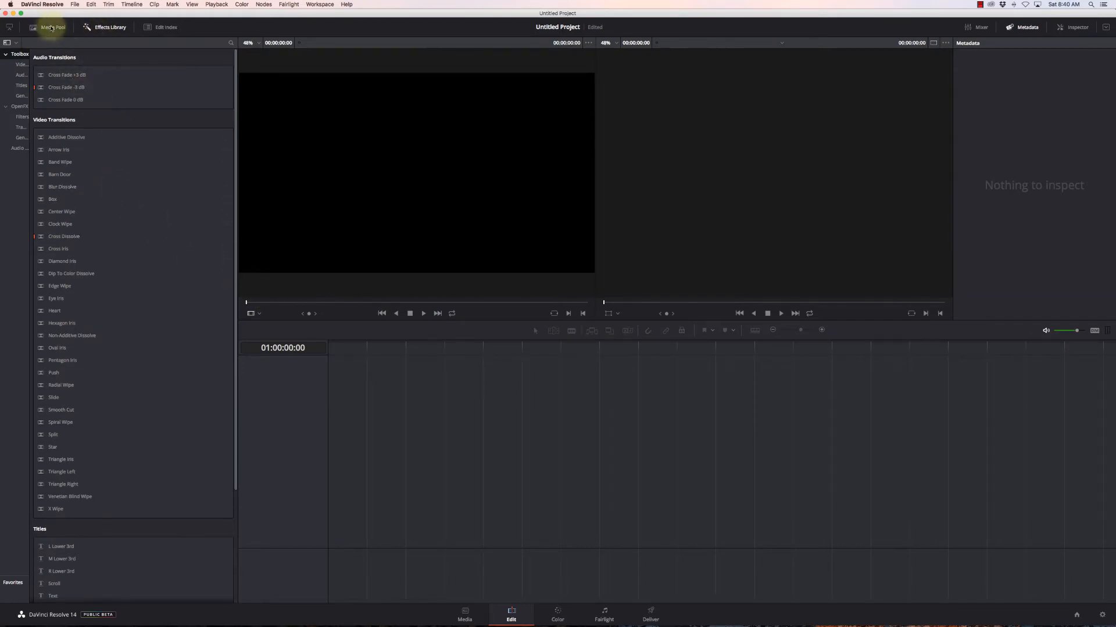
click(51, 27)
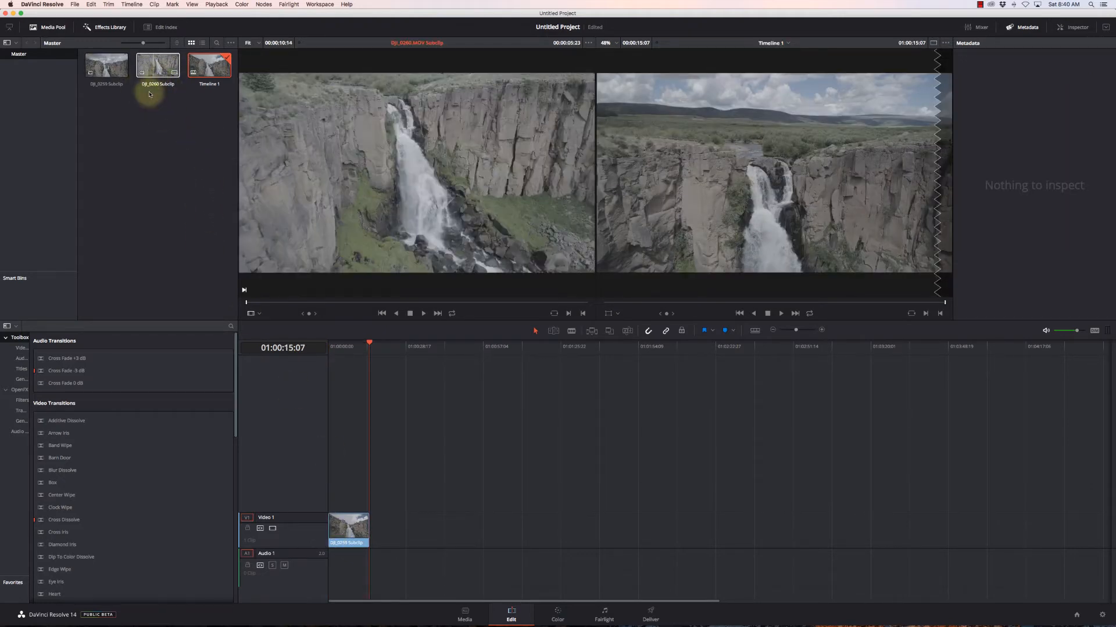
click(158, 65)
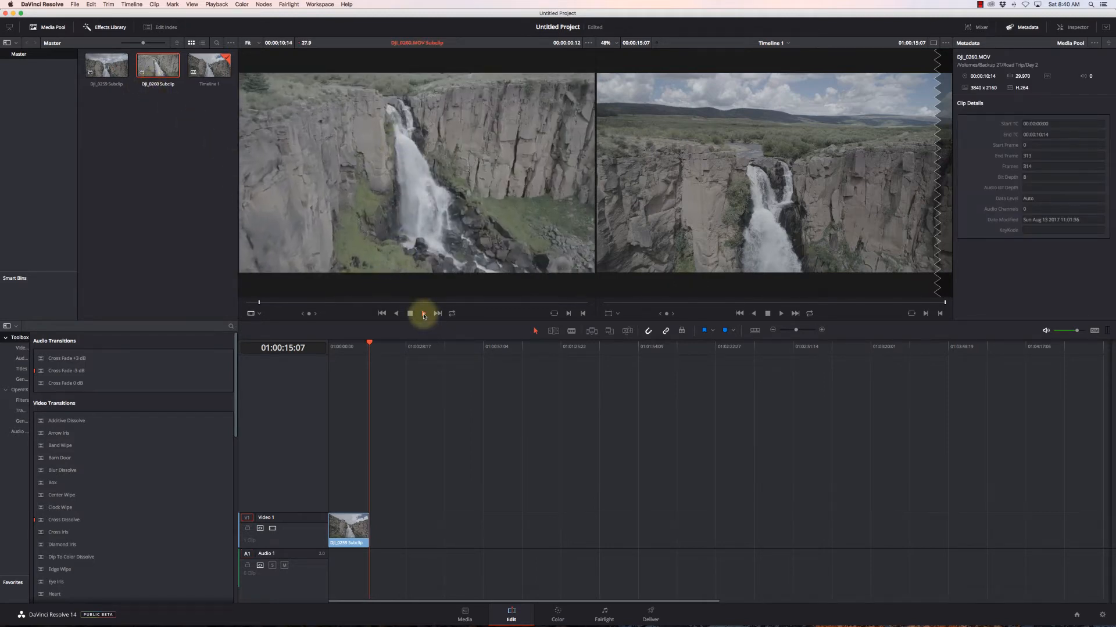
Play the DJI_0260 subclip in the source viewer, then stop playback
click(423, 314)
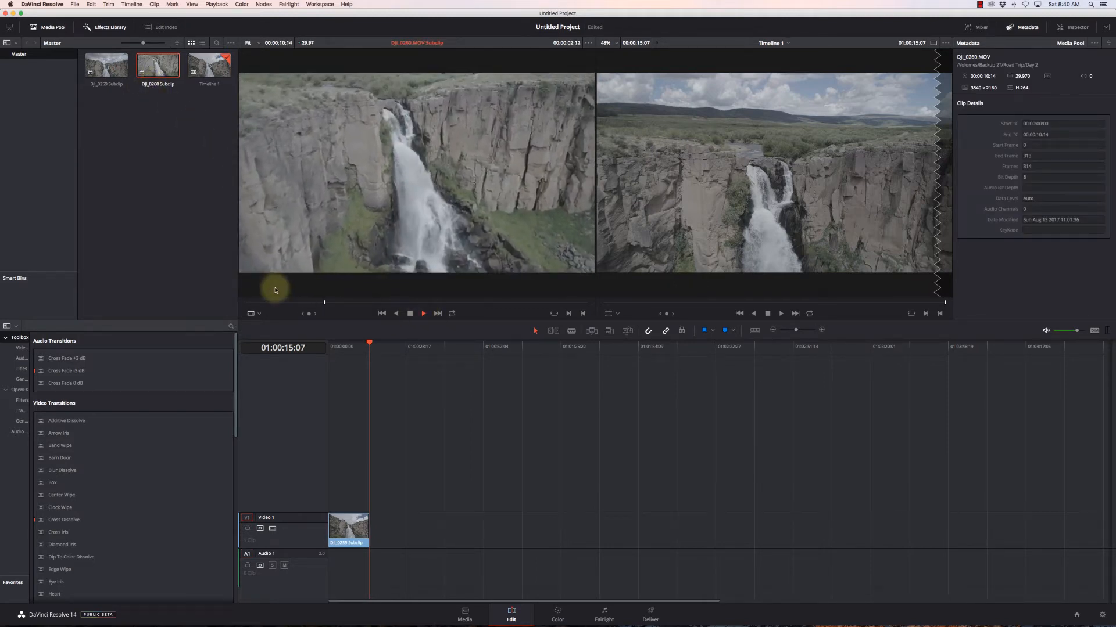
click(423, 313)
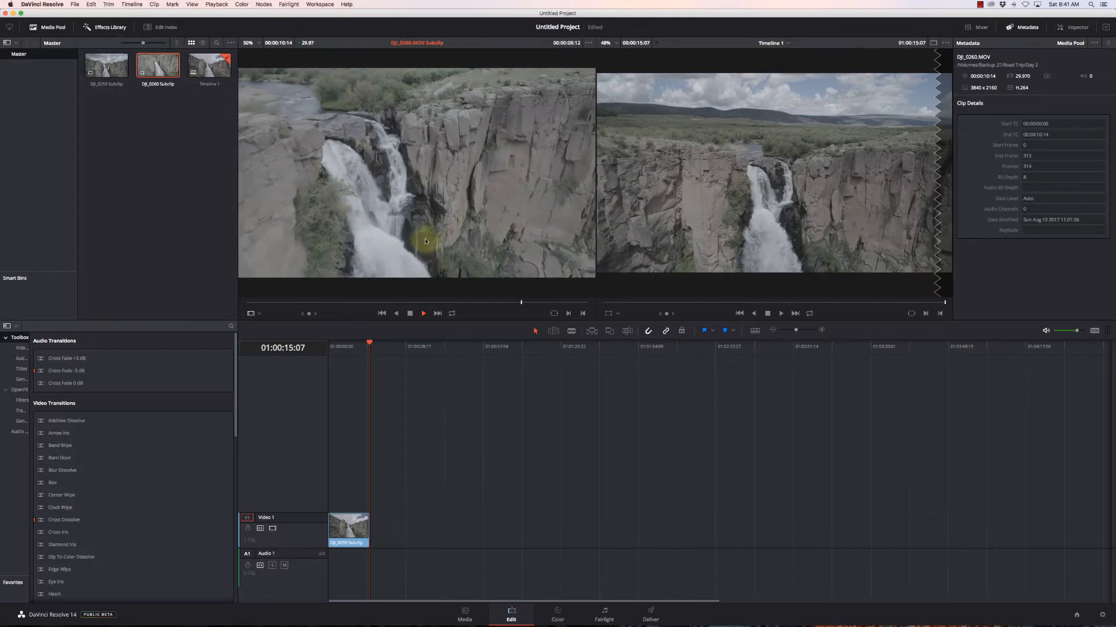
click(409, 313)
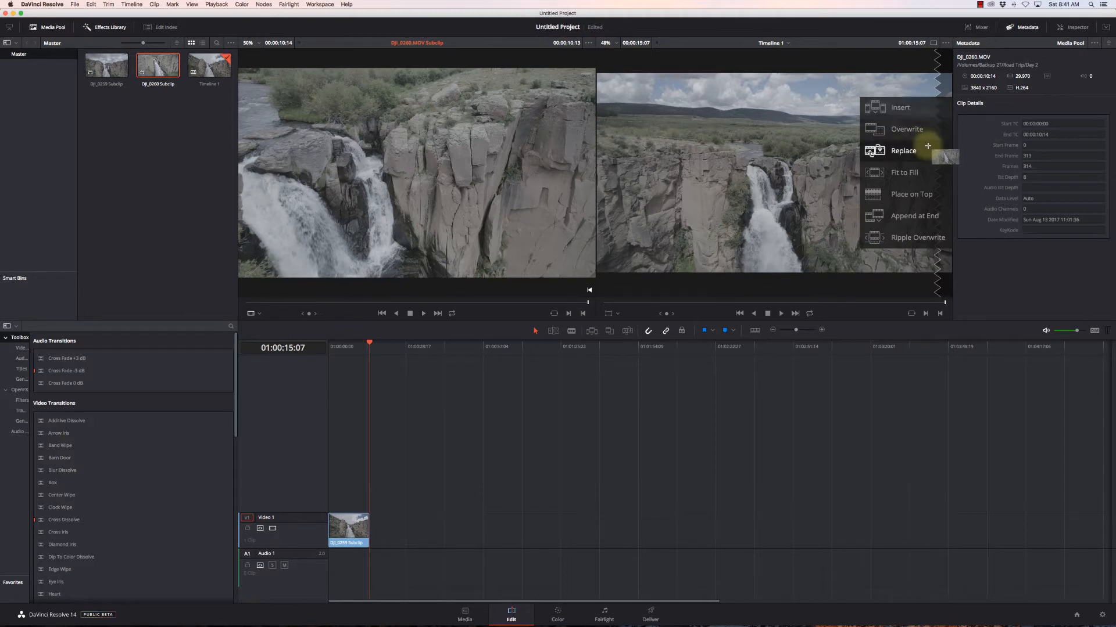
mouse_move(941, 205)
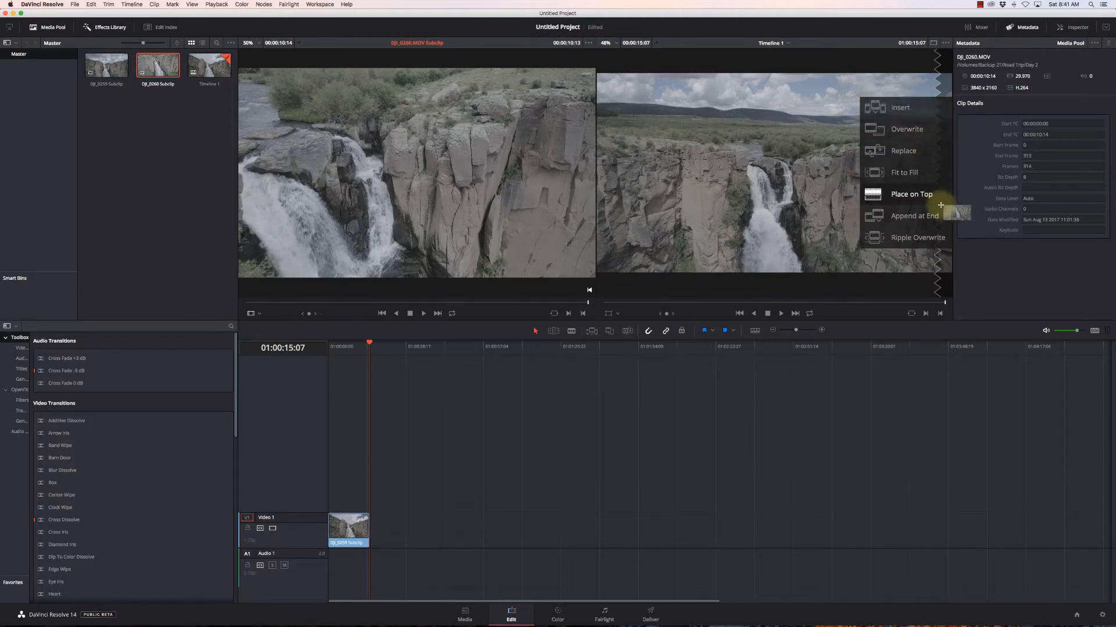
mouse_move(918, 237)
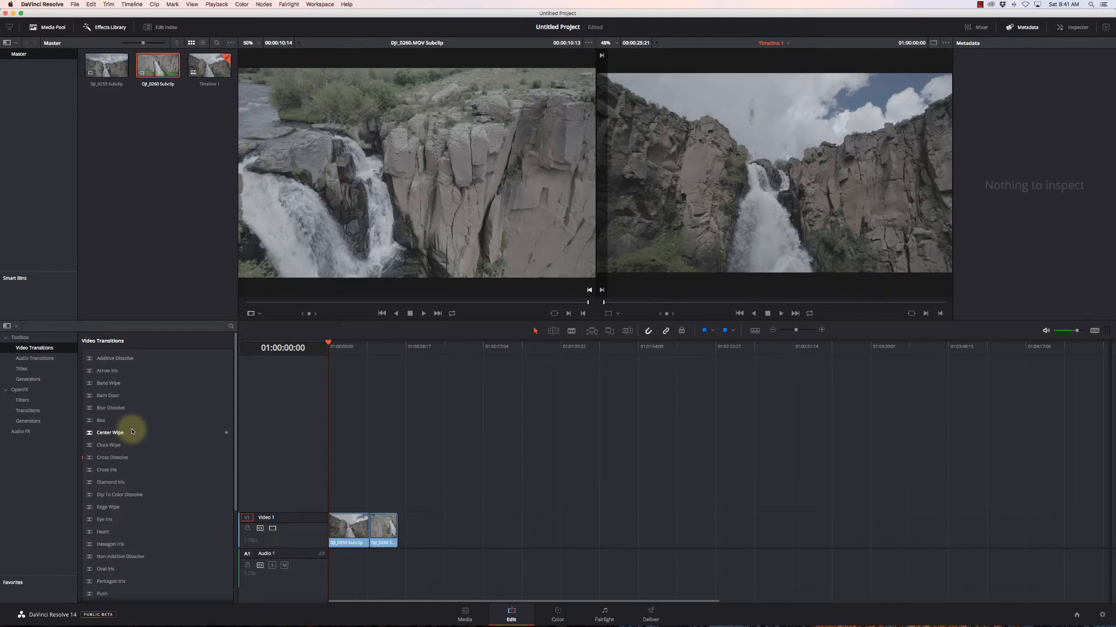
mouse_move(36, 369)
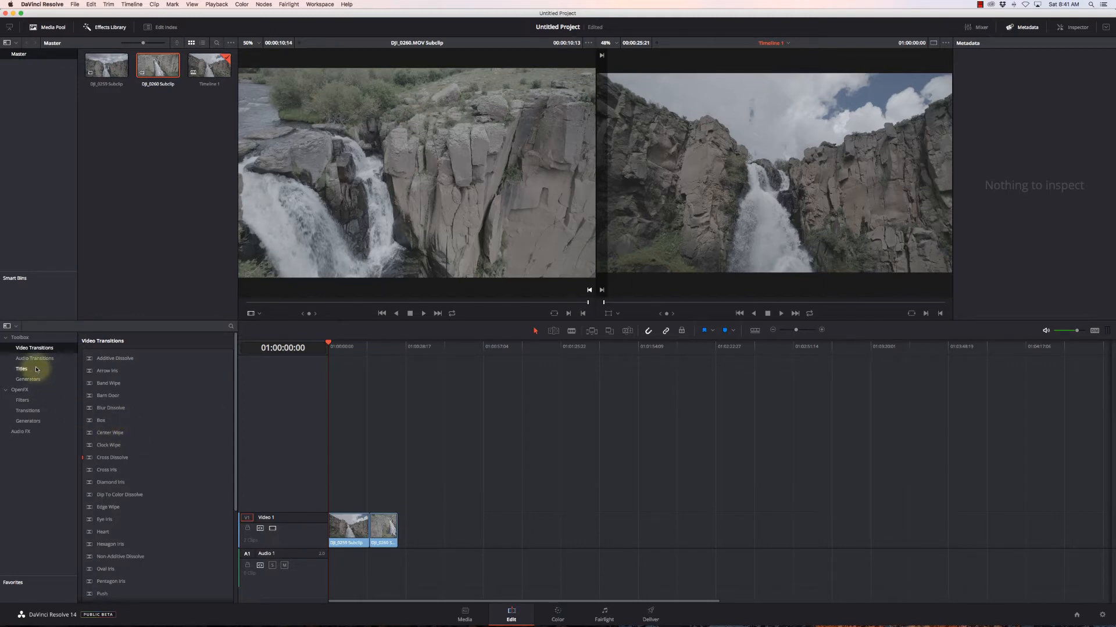
Browse audio transitions, titles, generators and scroll through the OpenFX filters
click(35, 358)
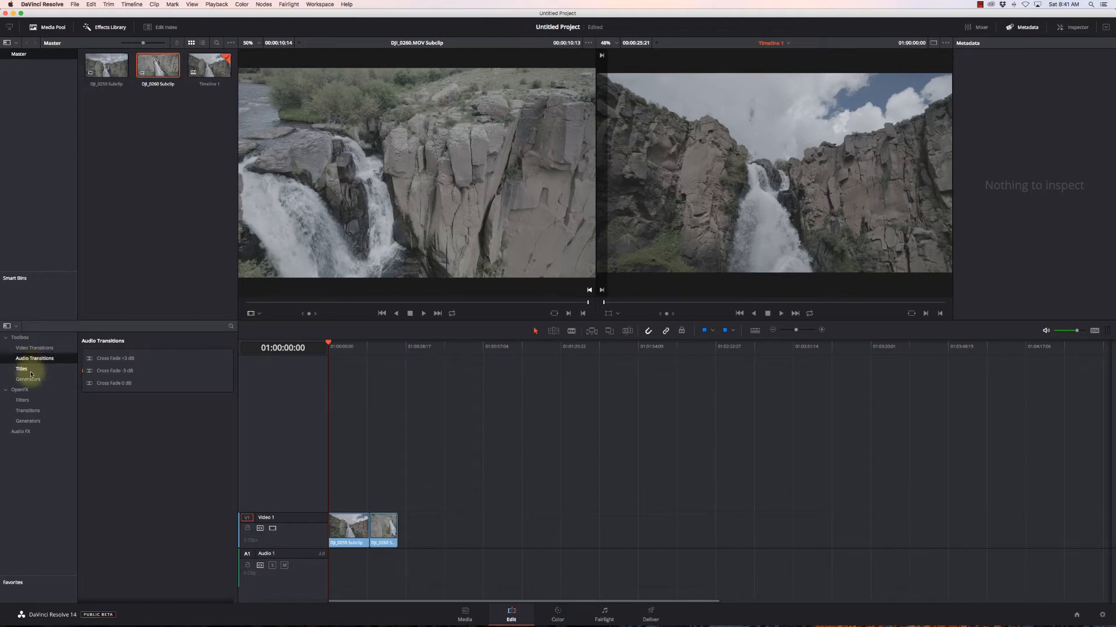
click(21, 369)
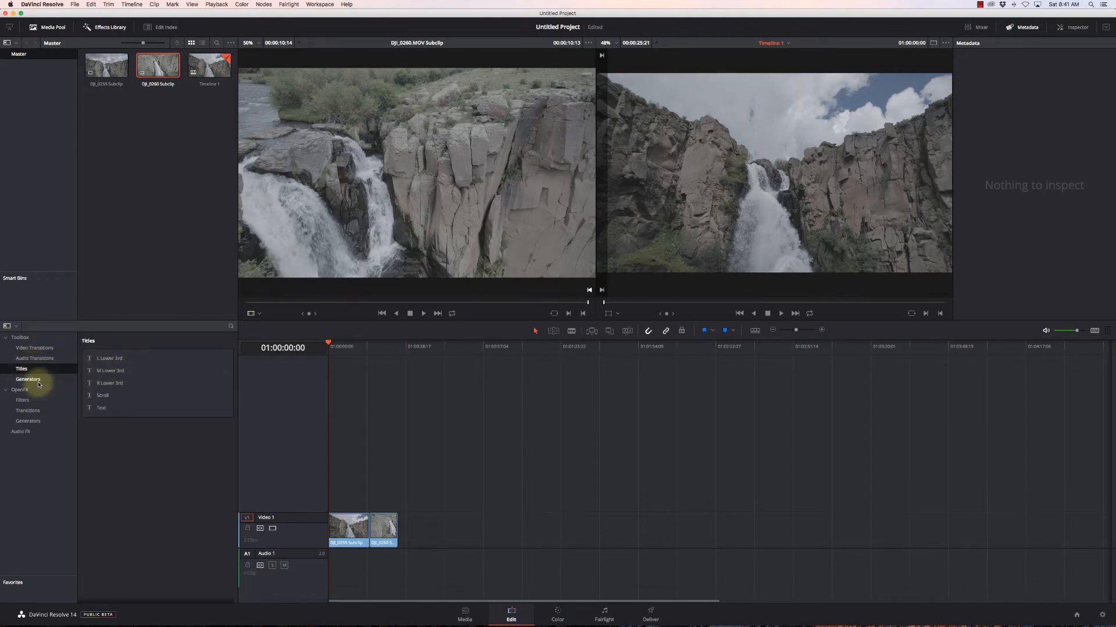
click(28, 379)
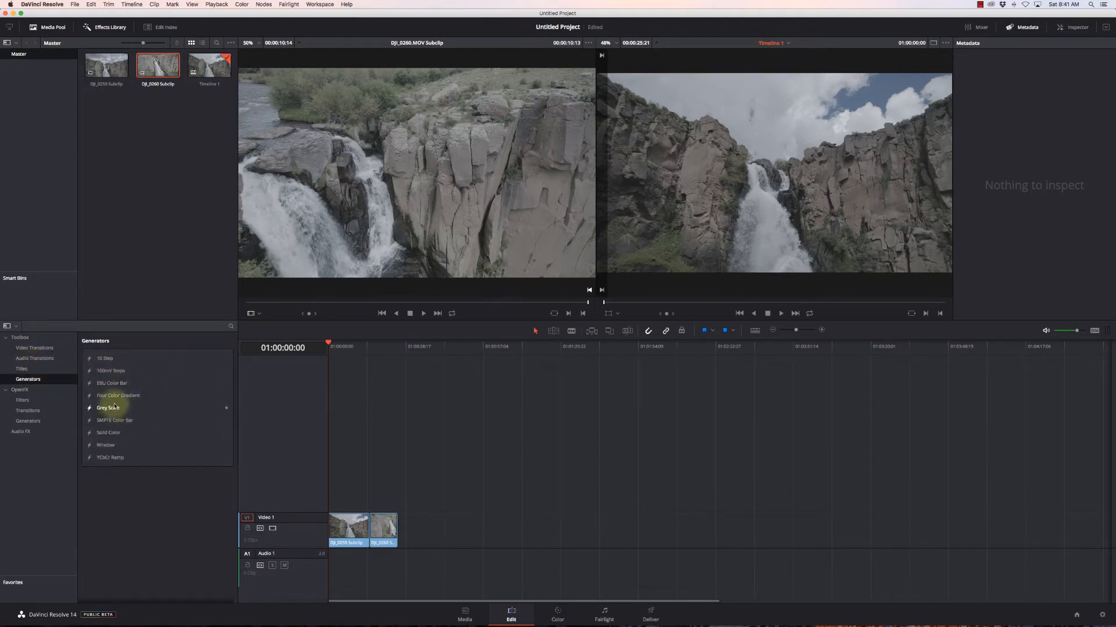
click(23, 400)
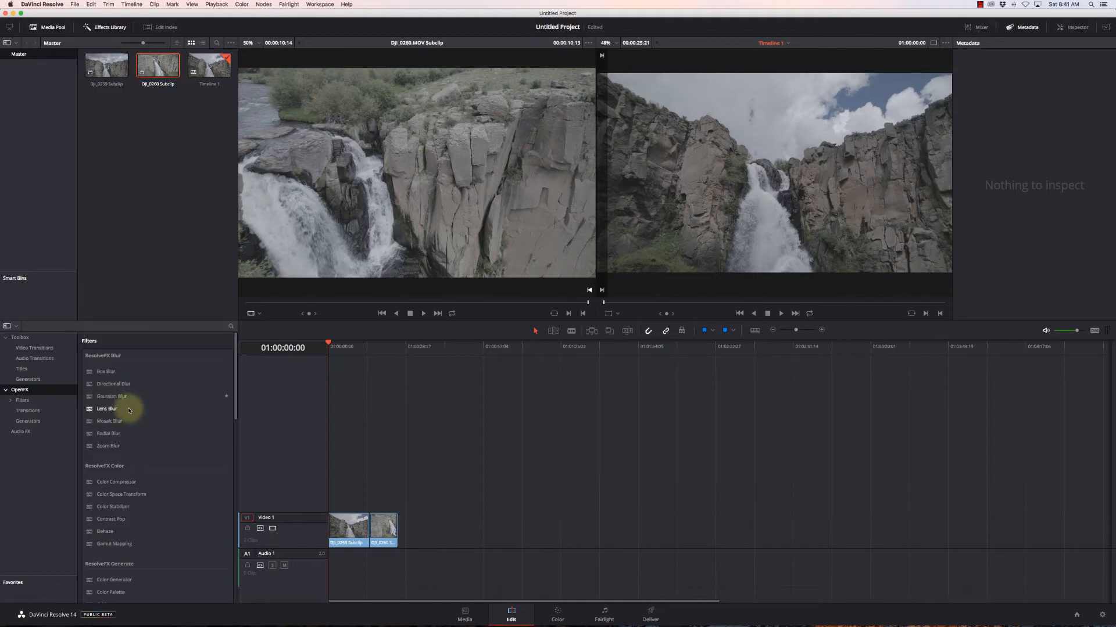
scroll(down, 3)
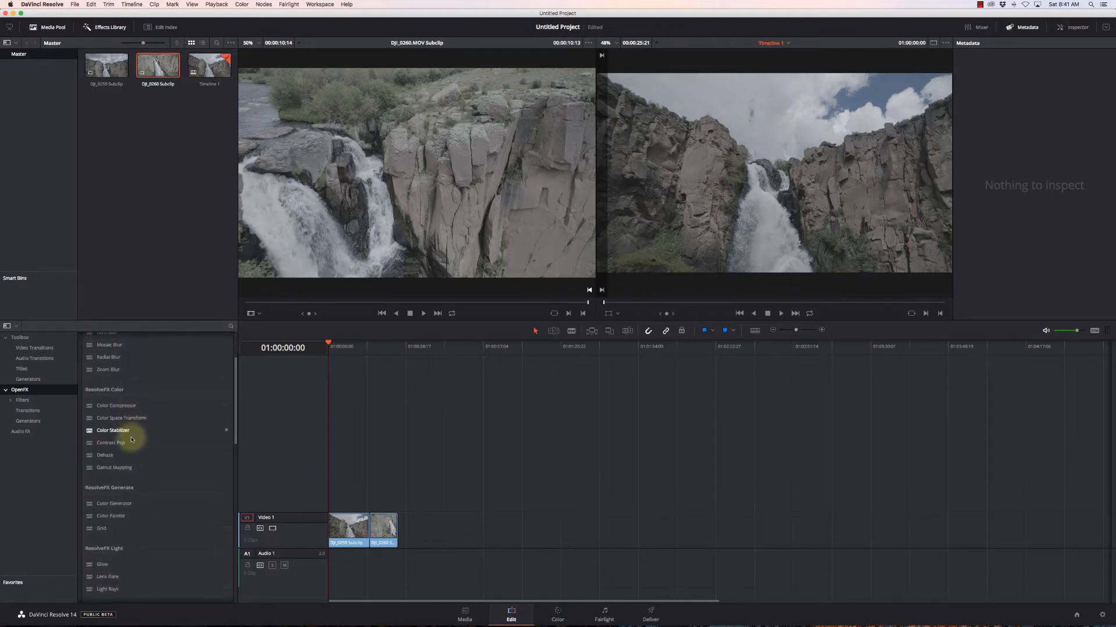
scroll(down, 3)
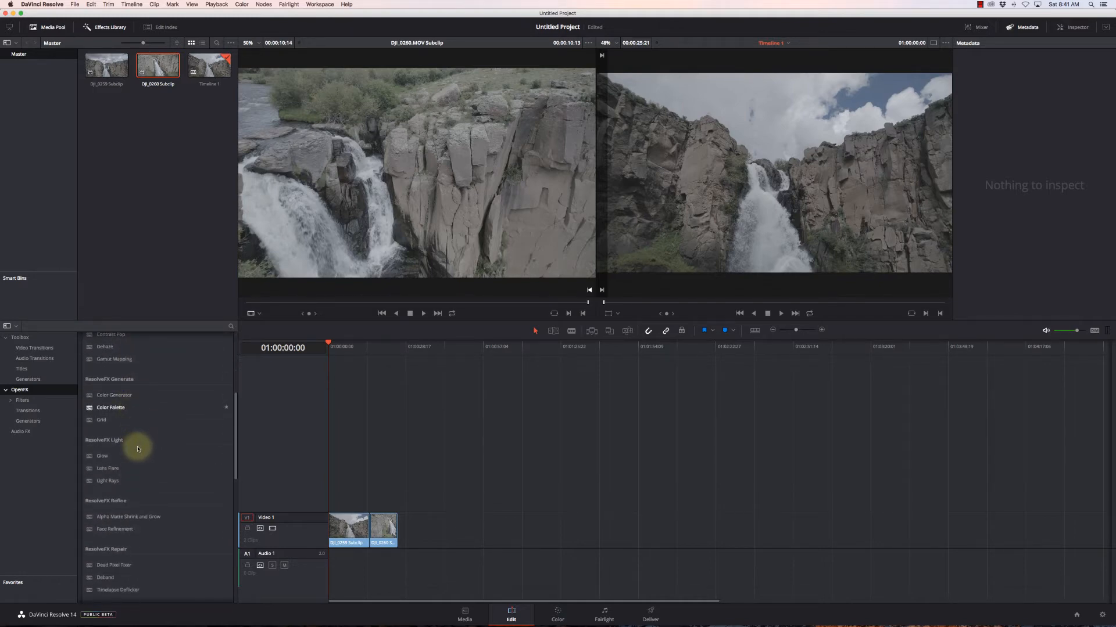
scroll(down, 3)
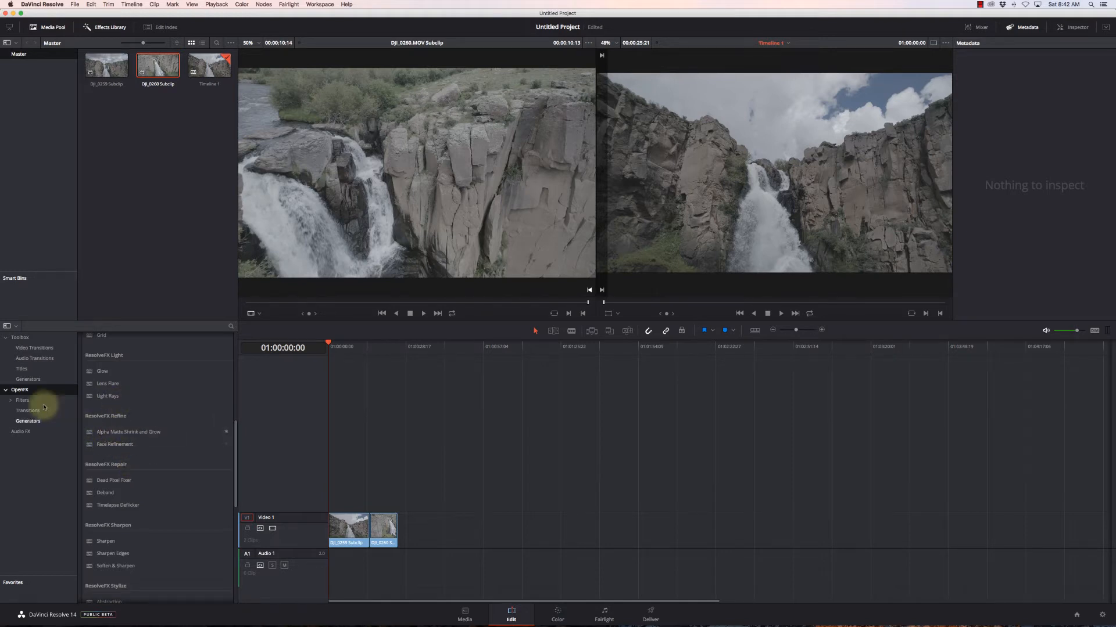
Look at OpenFX transitions and audio effects, ending on the built-in audio and video transitions
click(28, 411)
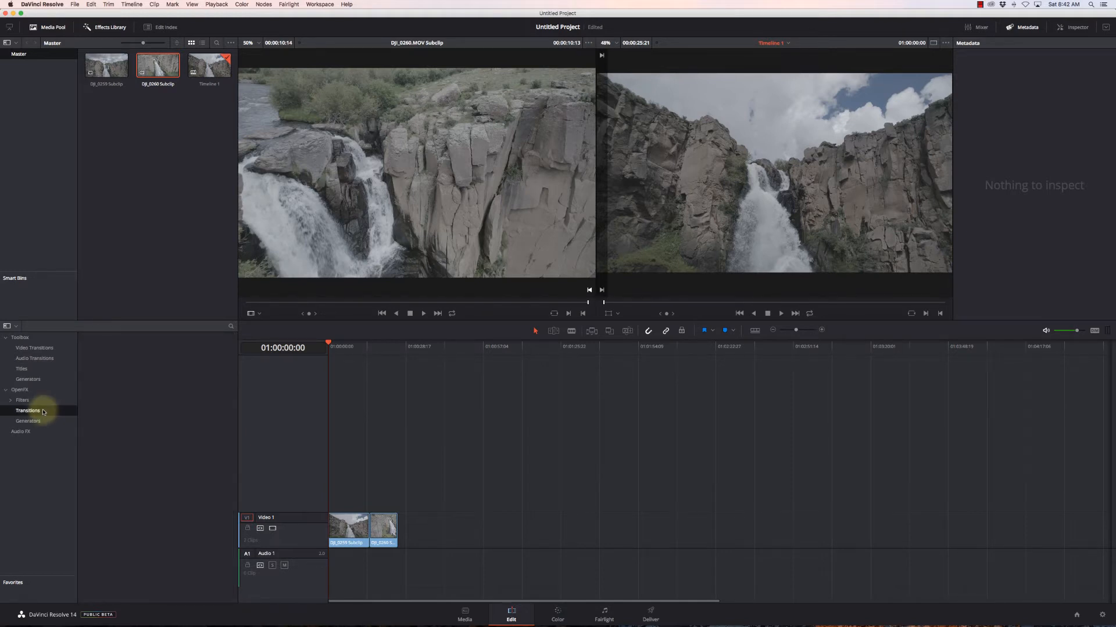
click(19, 432)
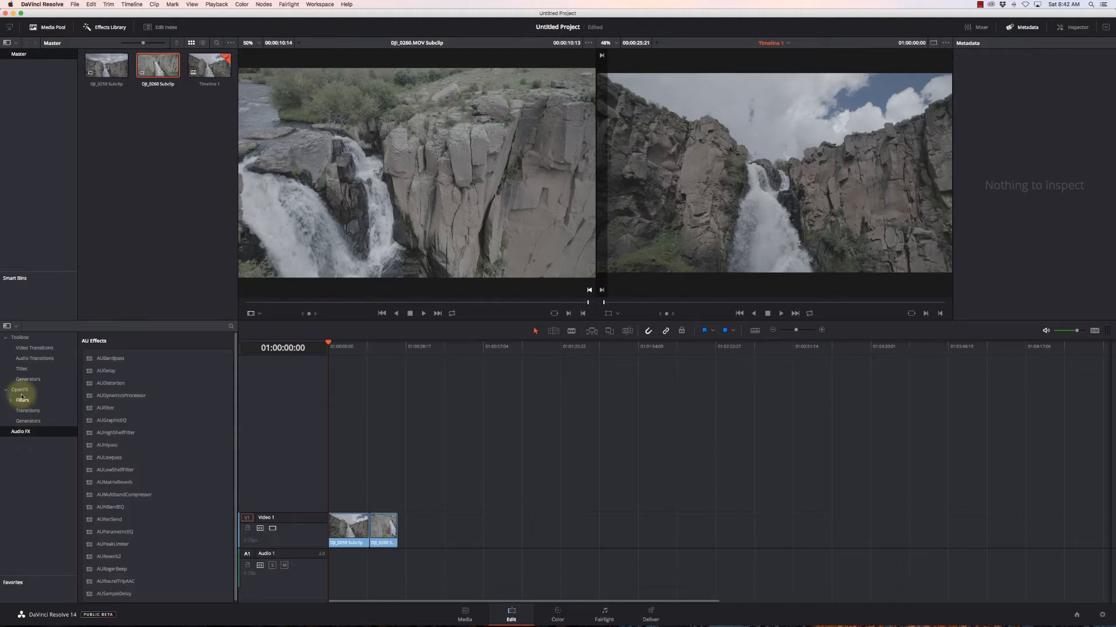
click(20, 337)
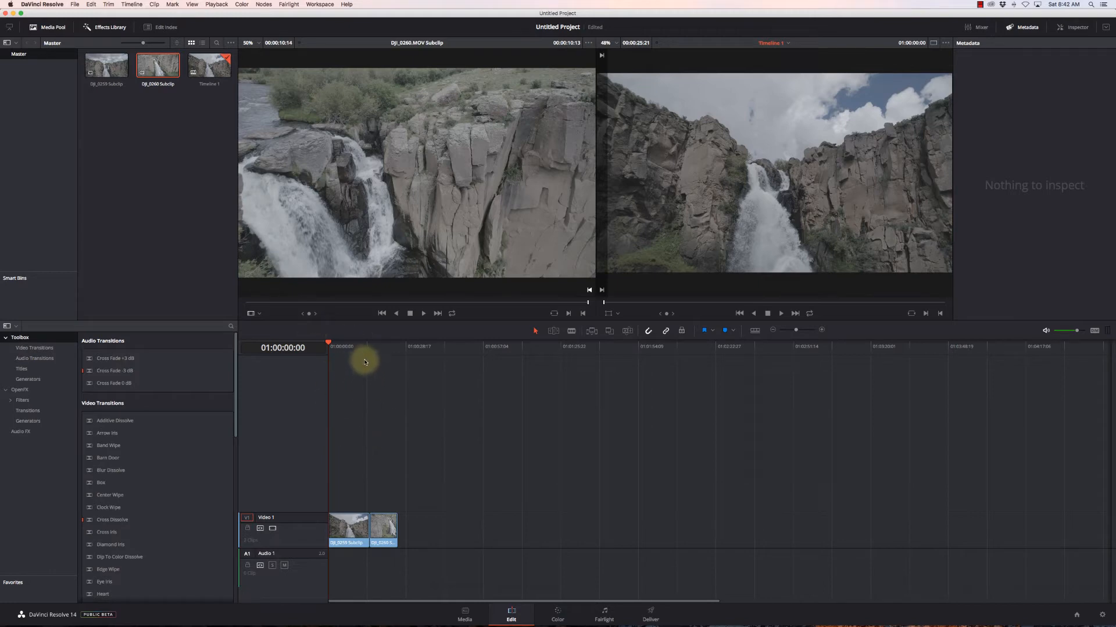
mouse_move(94, 153)
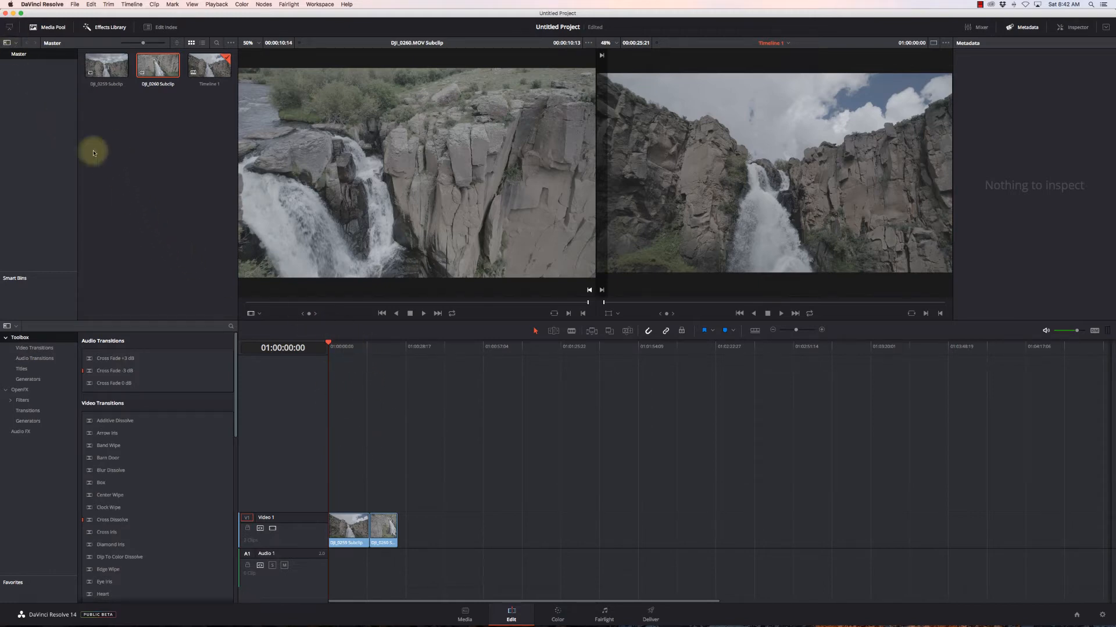
mouse_move(477, 368)
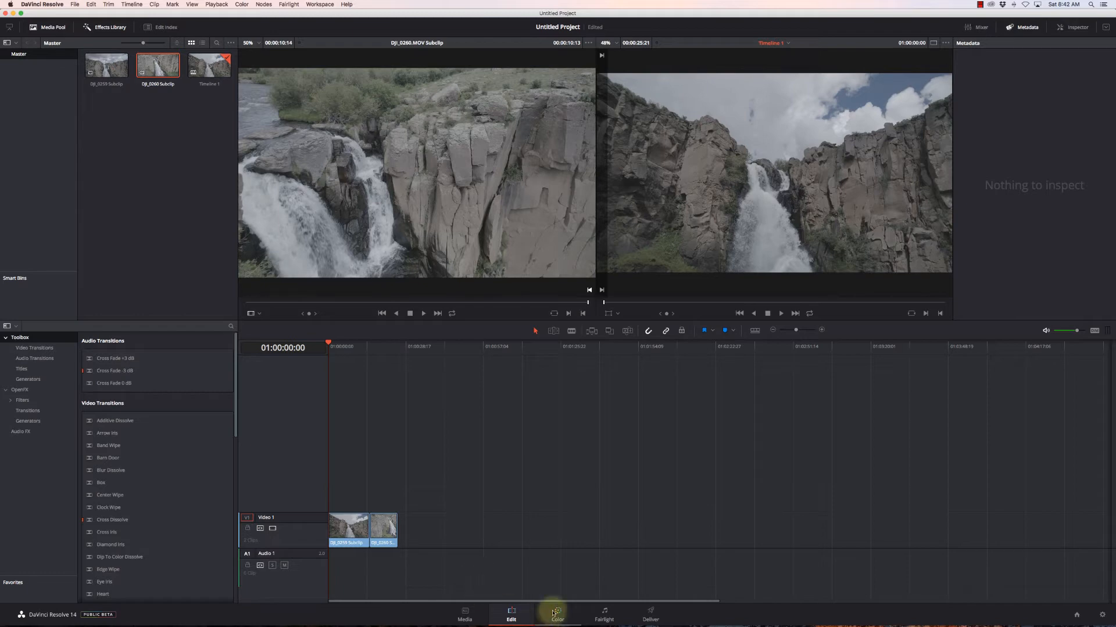
Switch to the Color page and show the Lift, Gamma, Gain and Offset wheels
click(556, 619)
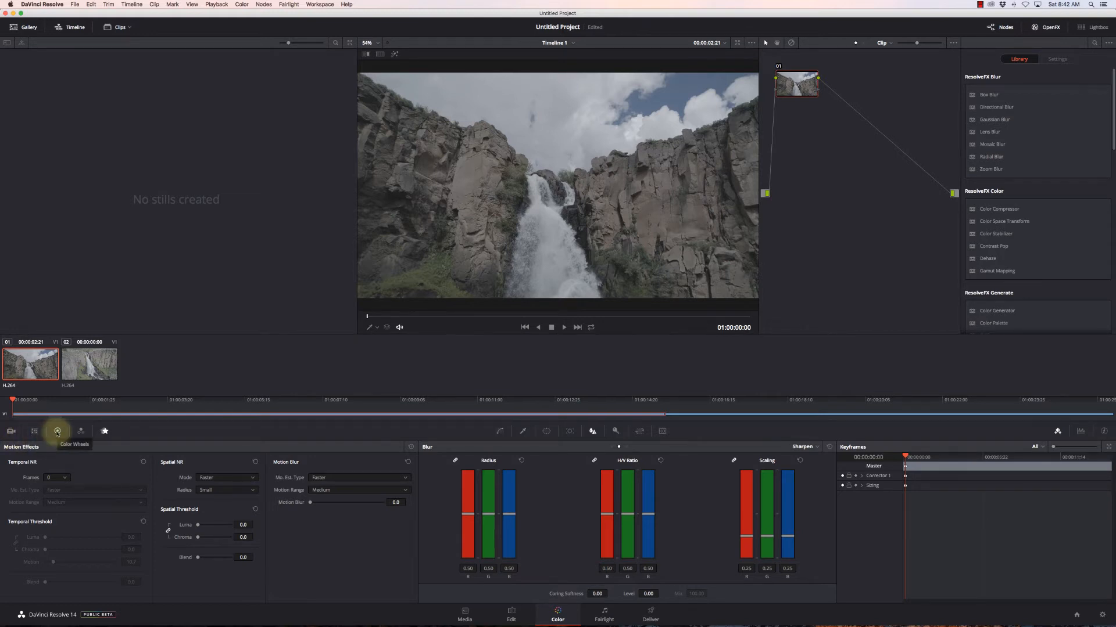
mouse_move(80, 431)
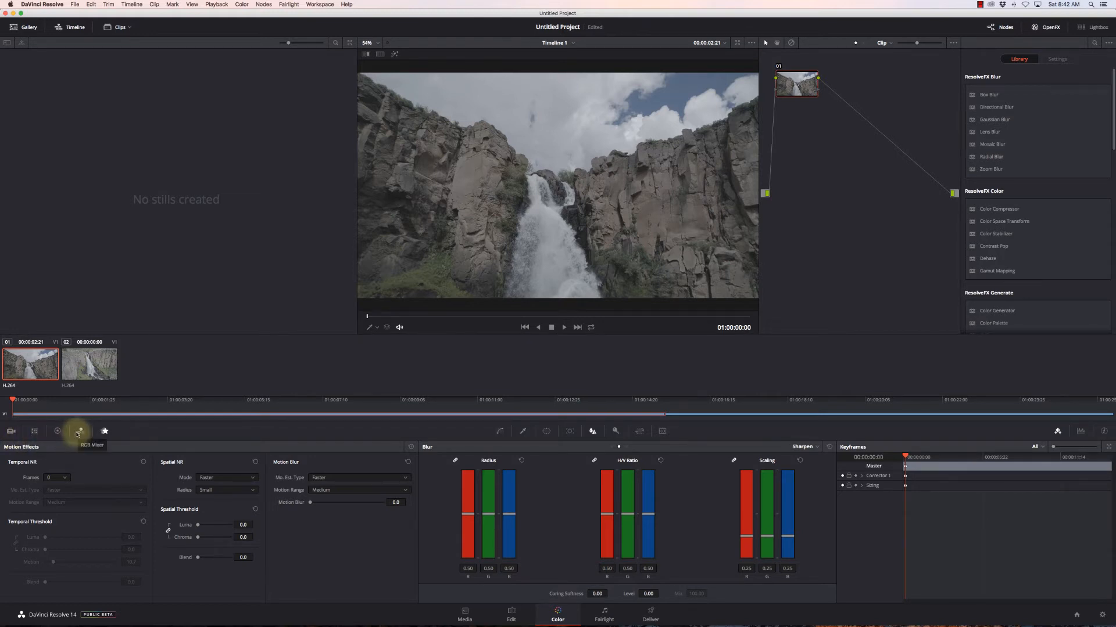
mouse_move(58, 431)
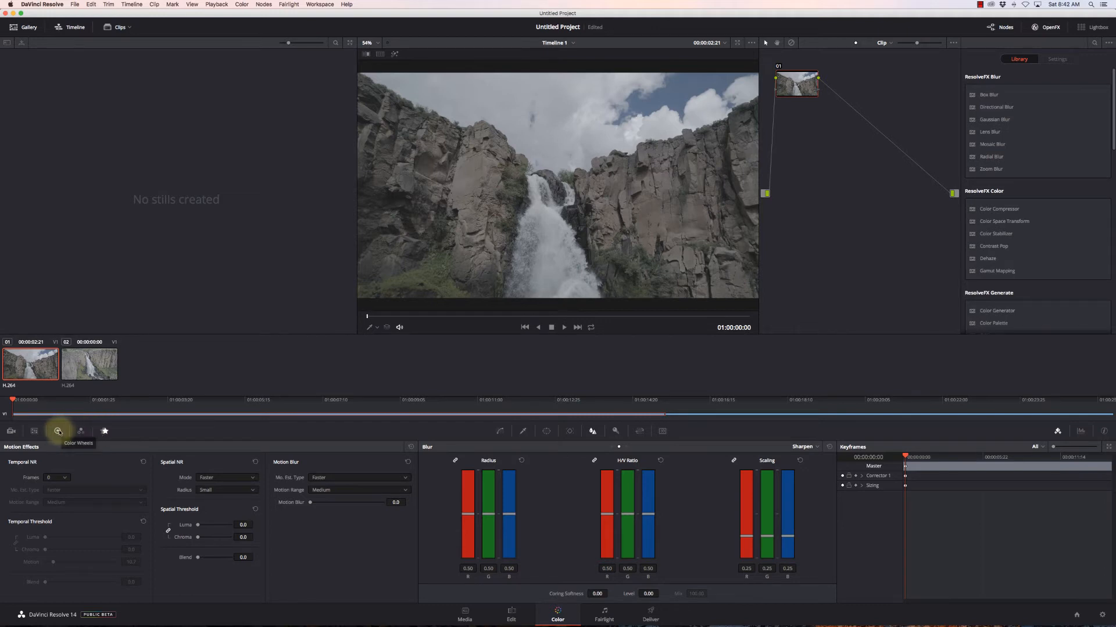
click(58, 431)
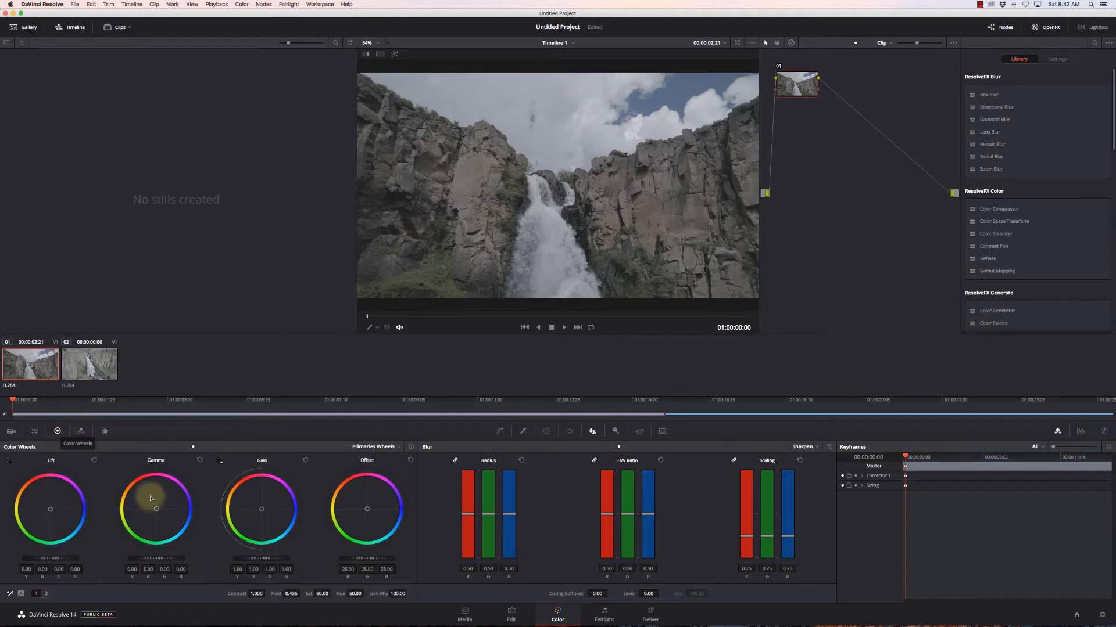
mouse_move(68, 443)
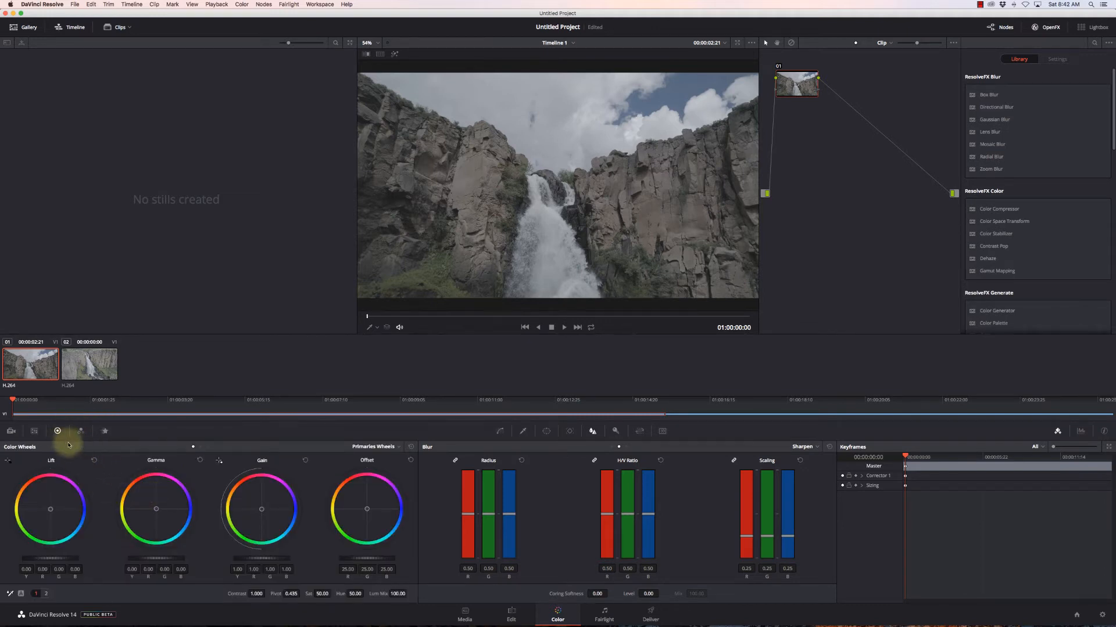
mouse_move(500, 432)
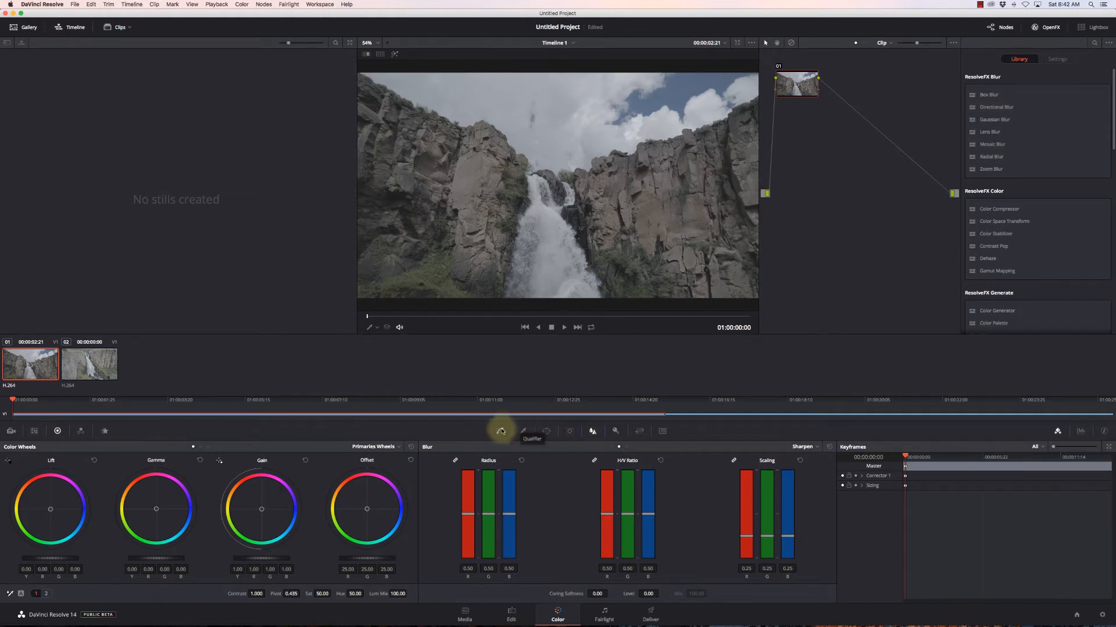
mouse_move(569, 431)
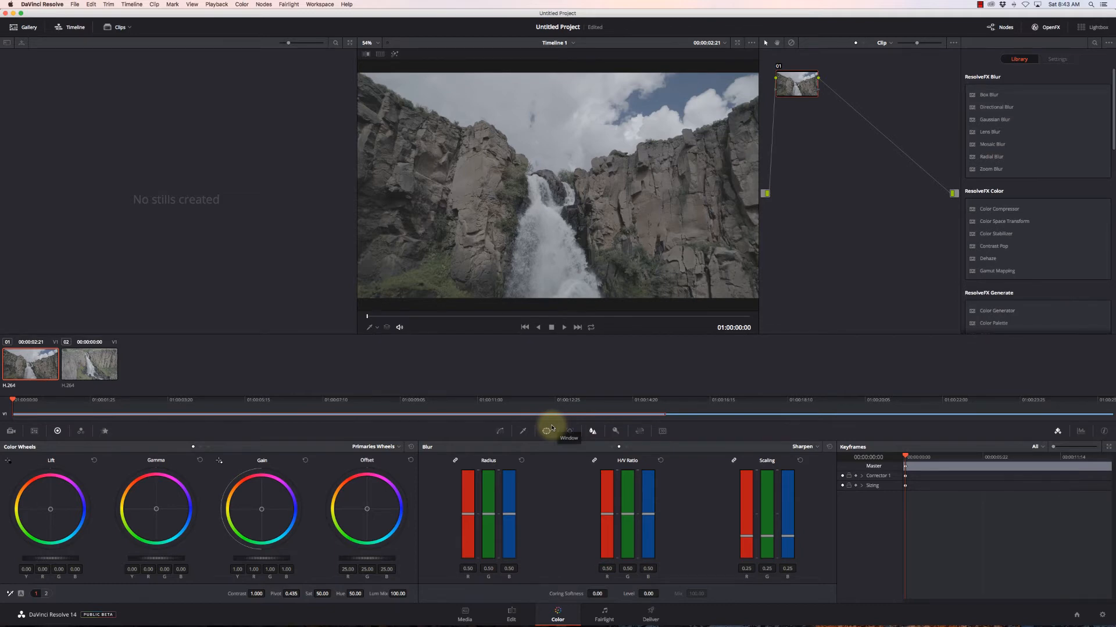
mouse_move(499, 433)
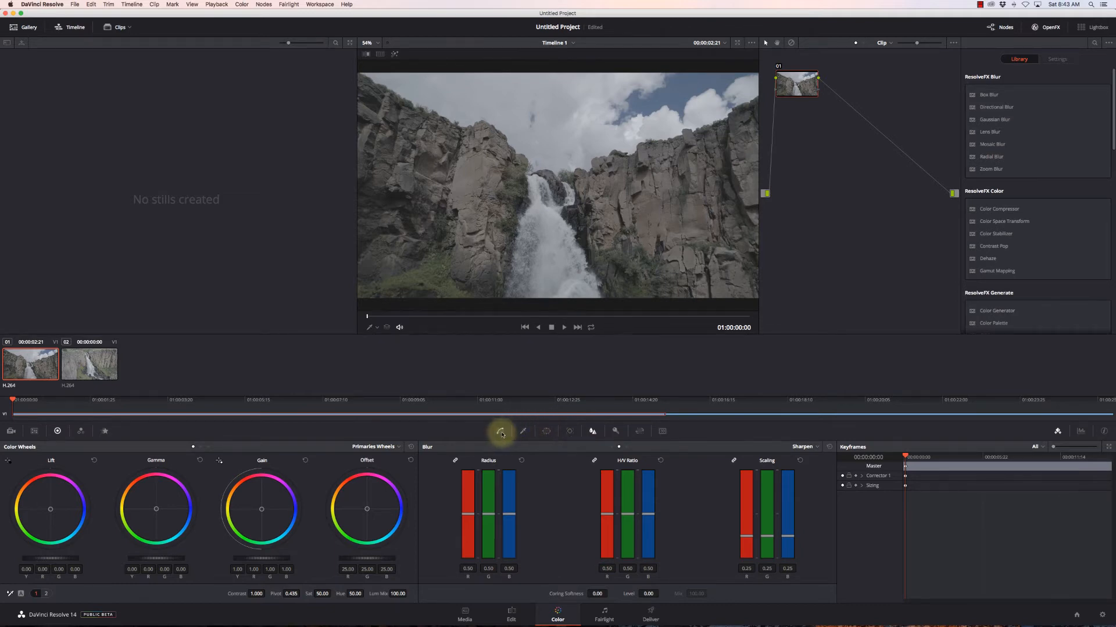
mouse_move(520, 431)
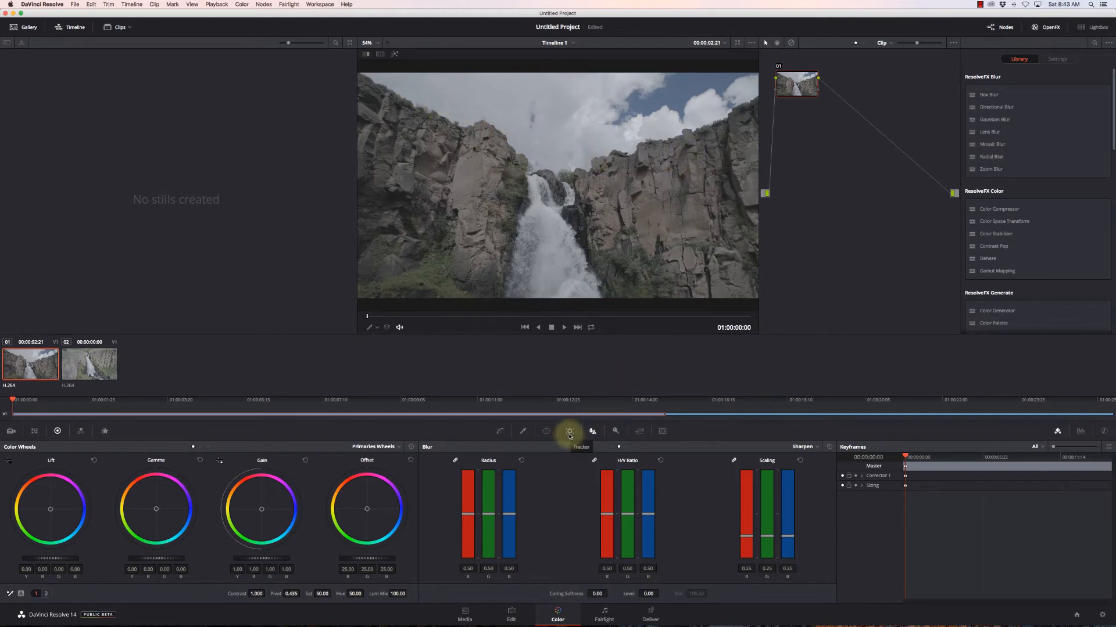
mouse_move(577, 327)
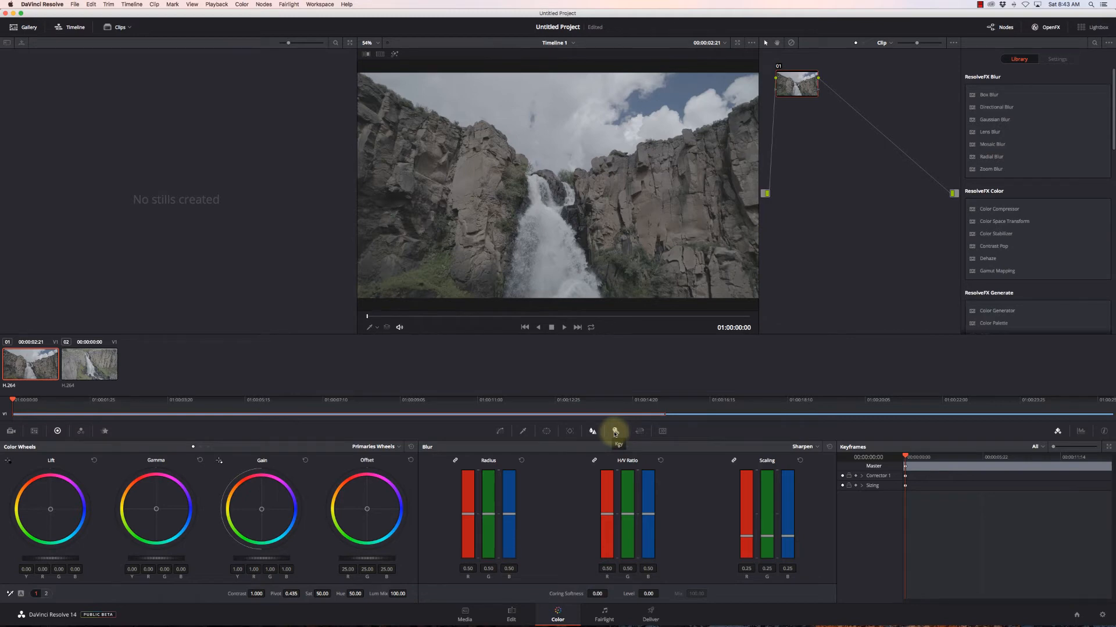
mouse_move(639, 431)
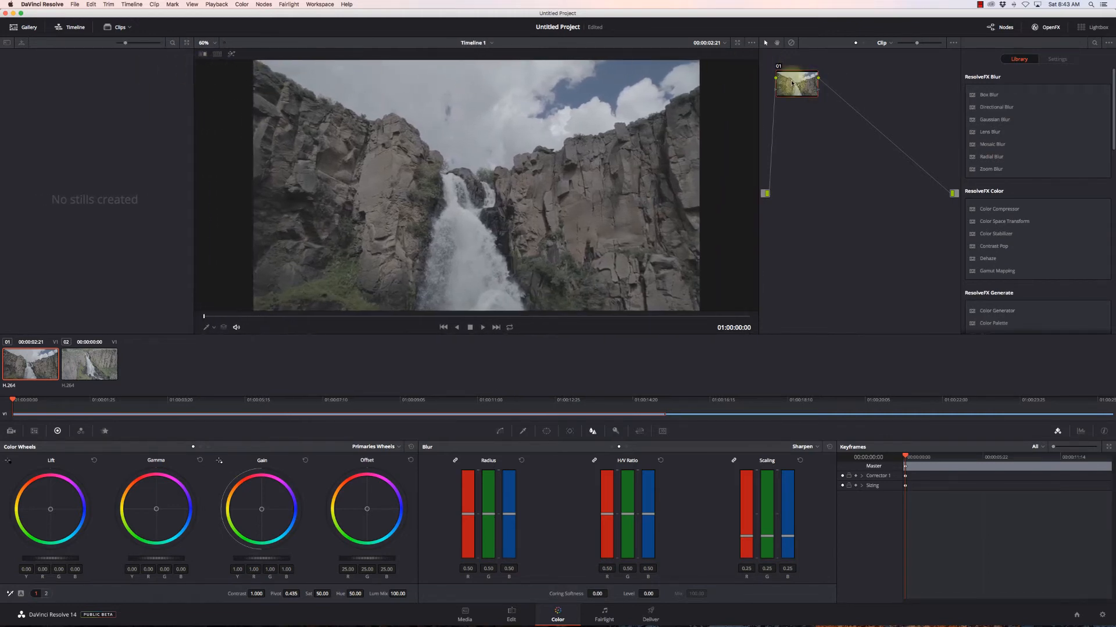
Apply a Sony SLog3-to-Rec709 3D LUT to the waterfall clip's node for contrast and saturation
drag(794, 84, 809, 124)
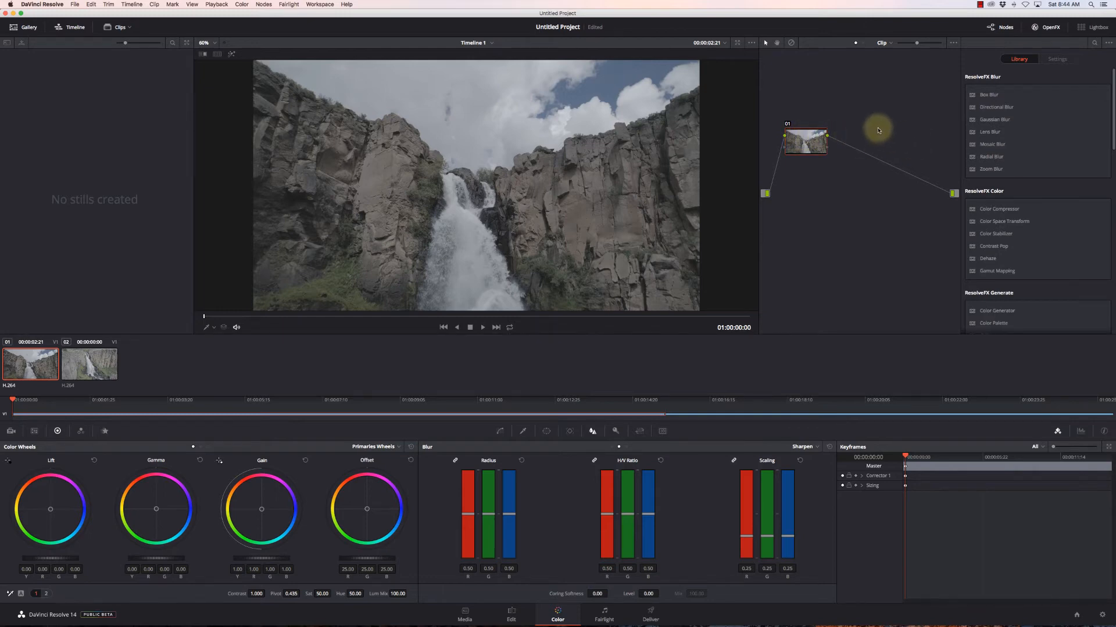
mouse_move(858, 158)
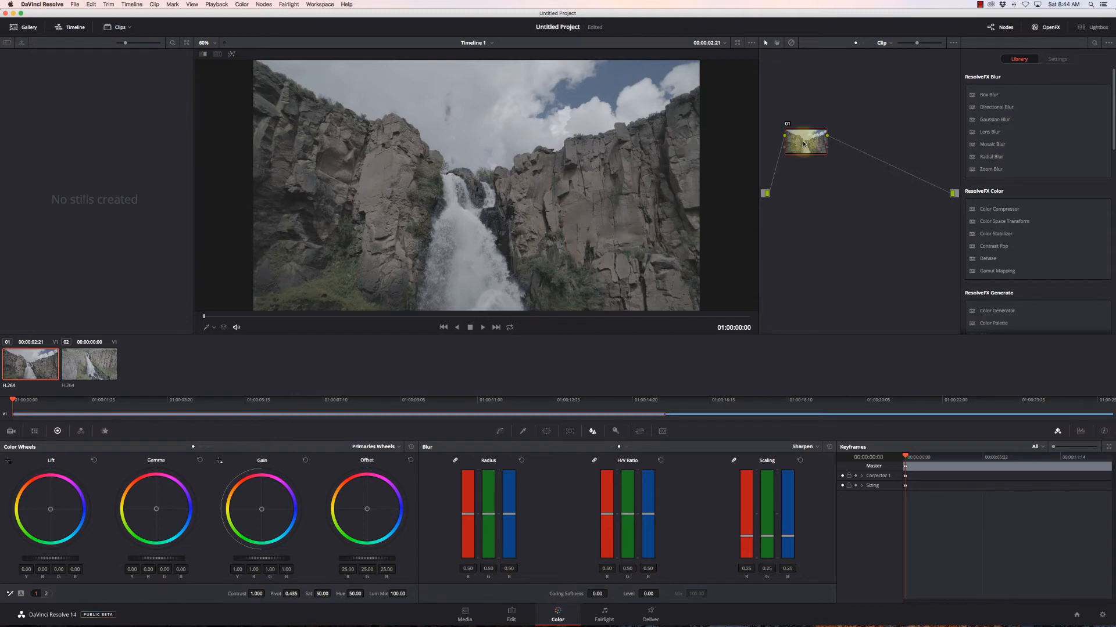
right_click(804, 143)
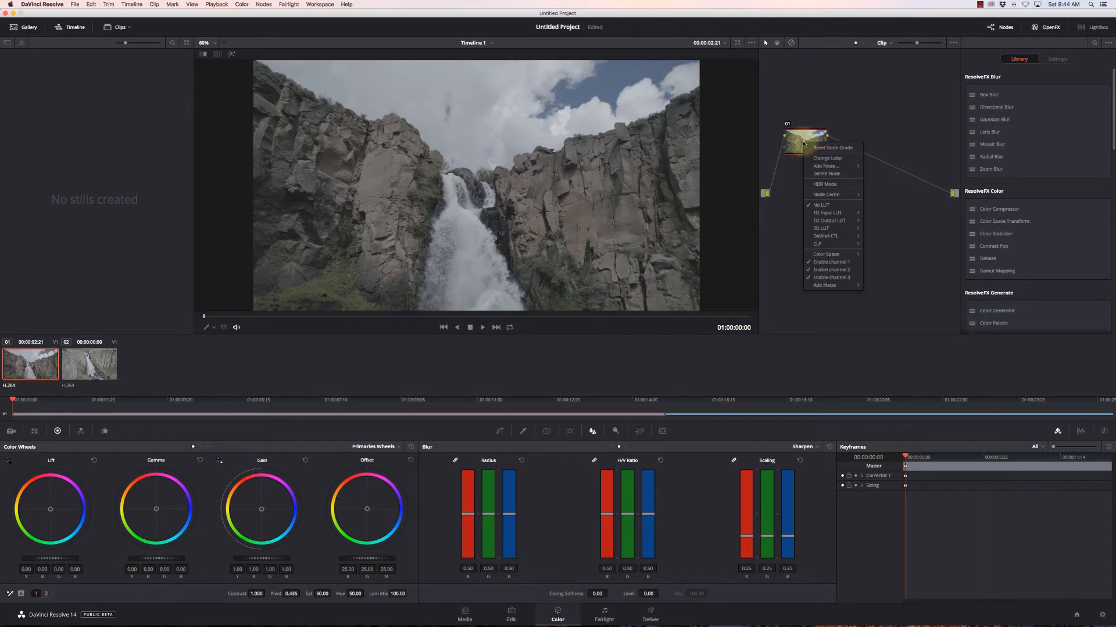
mouse_move(820, 227)
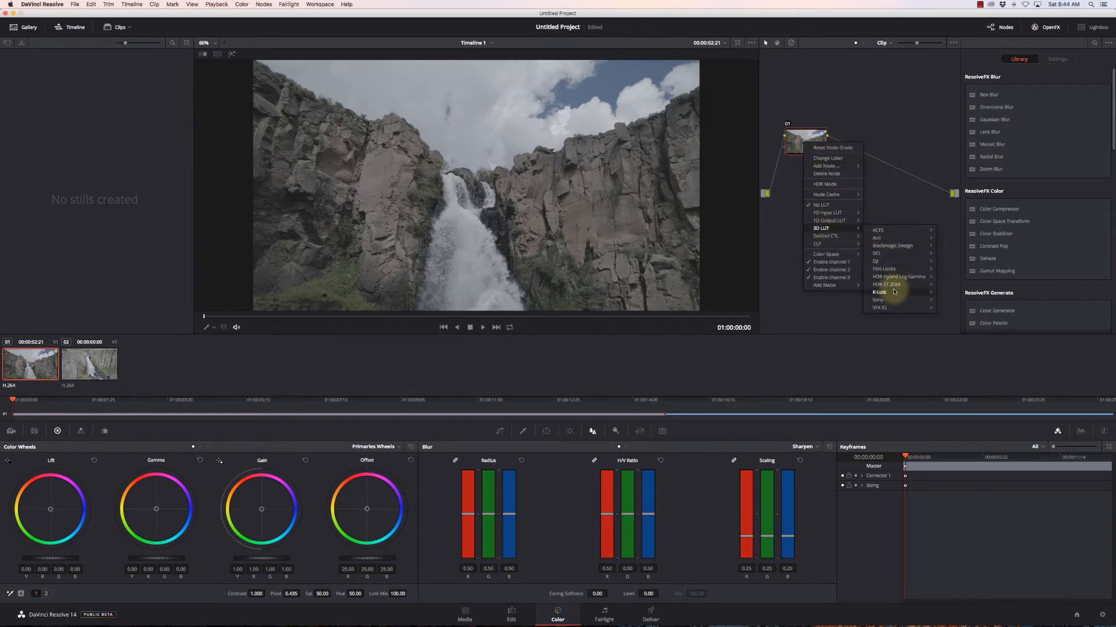
mouse_move(892, 299)
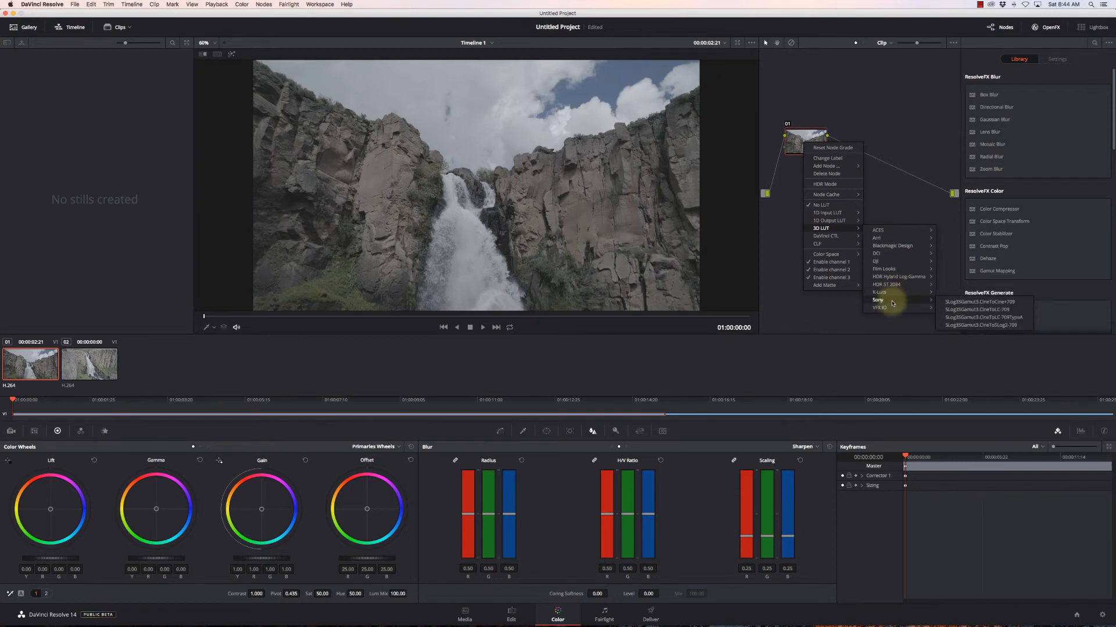
mouse_move(983, 318)
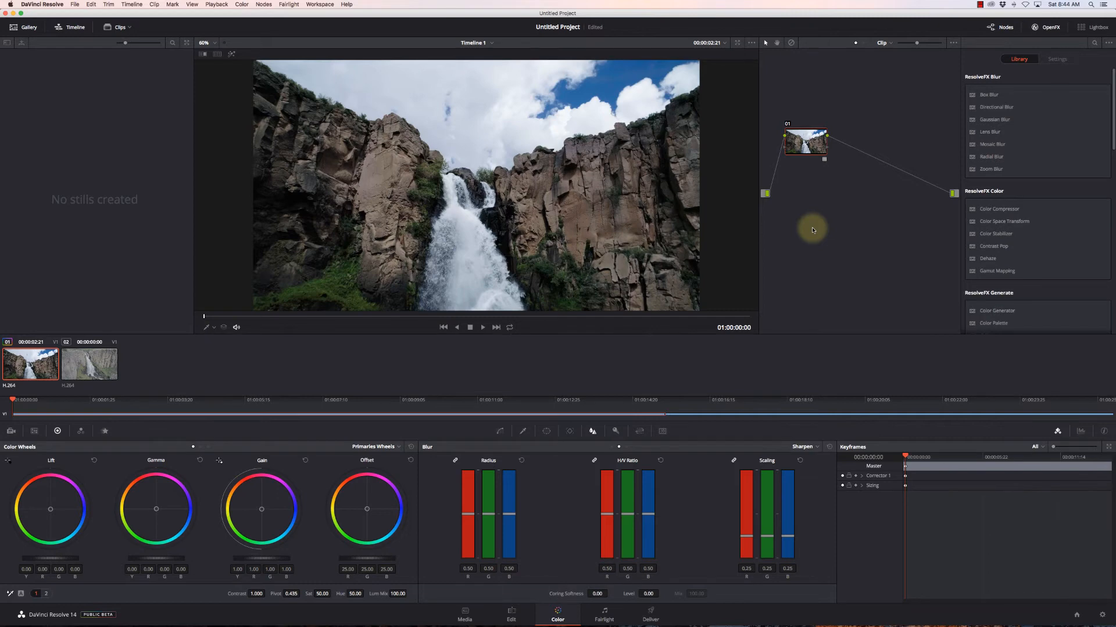
right_click(805, 142)
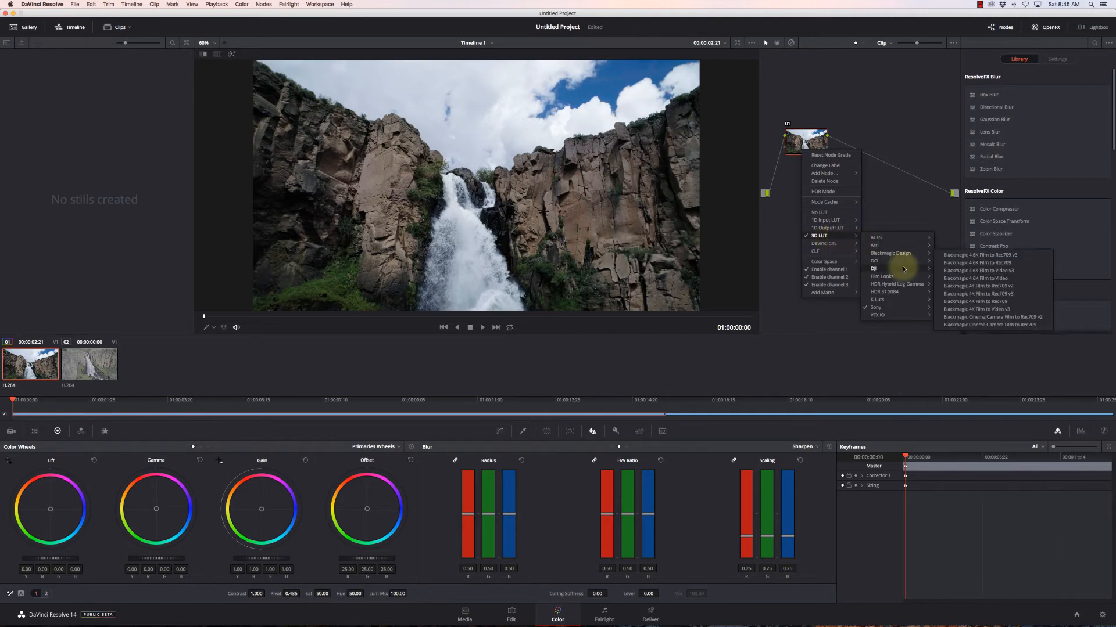
mouse_move(901, 268)
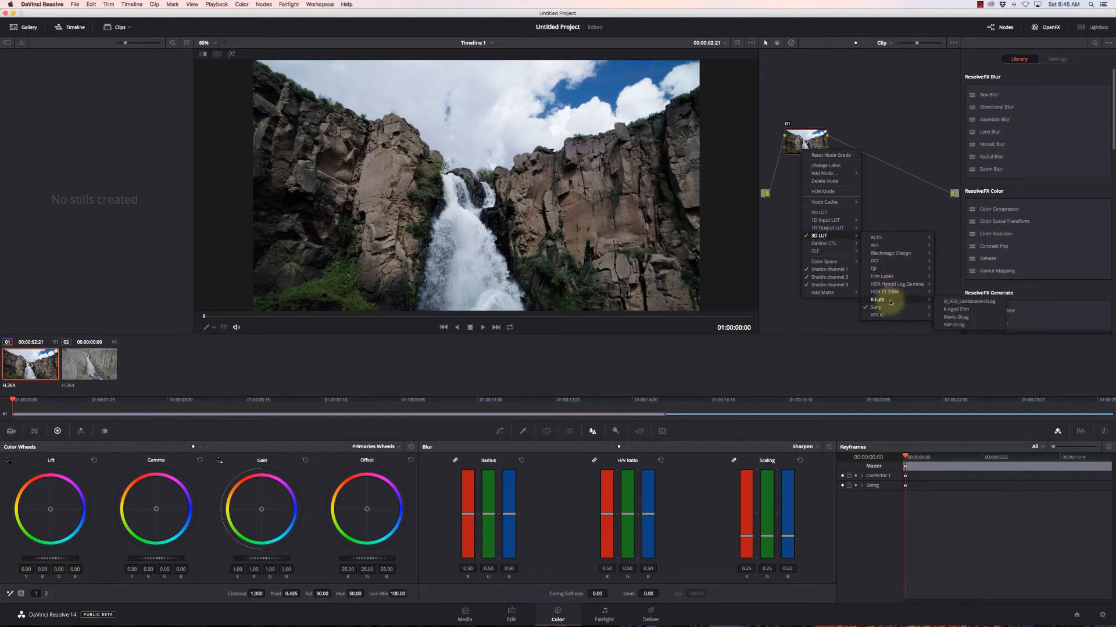
mouse_move(884, 245)
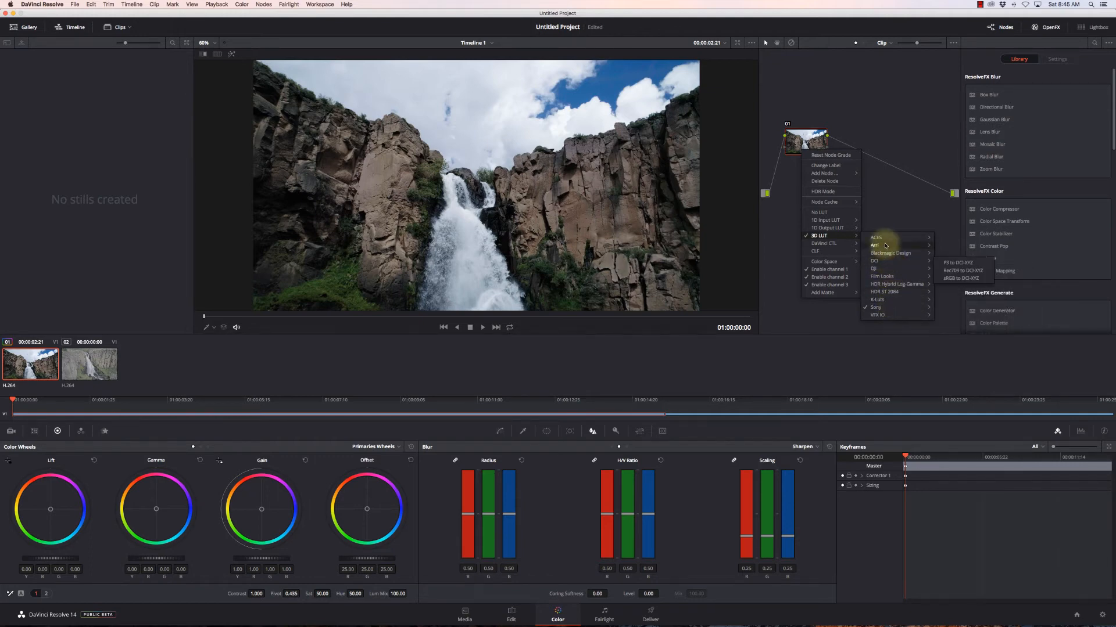
mouse_move(876, 307)
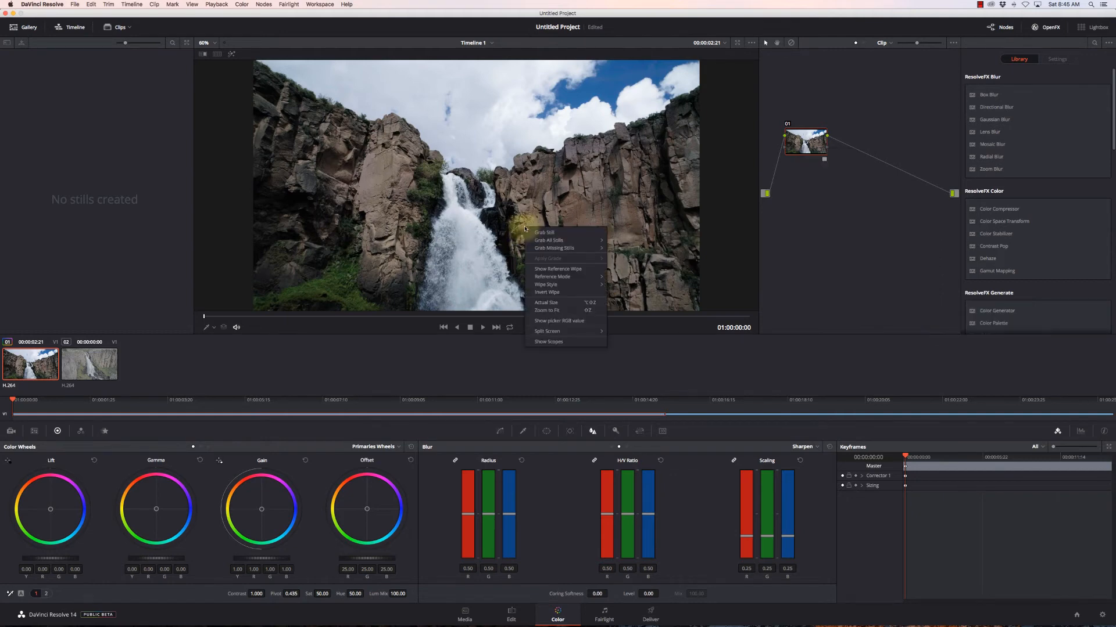
Show the video scopes, then raise Lift slightly and shift the Gamma colour balance
click(548, 342)
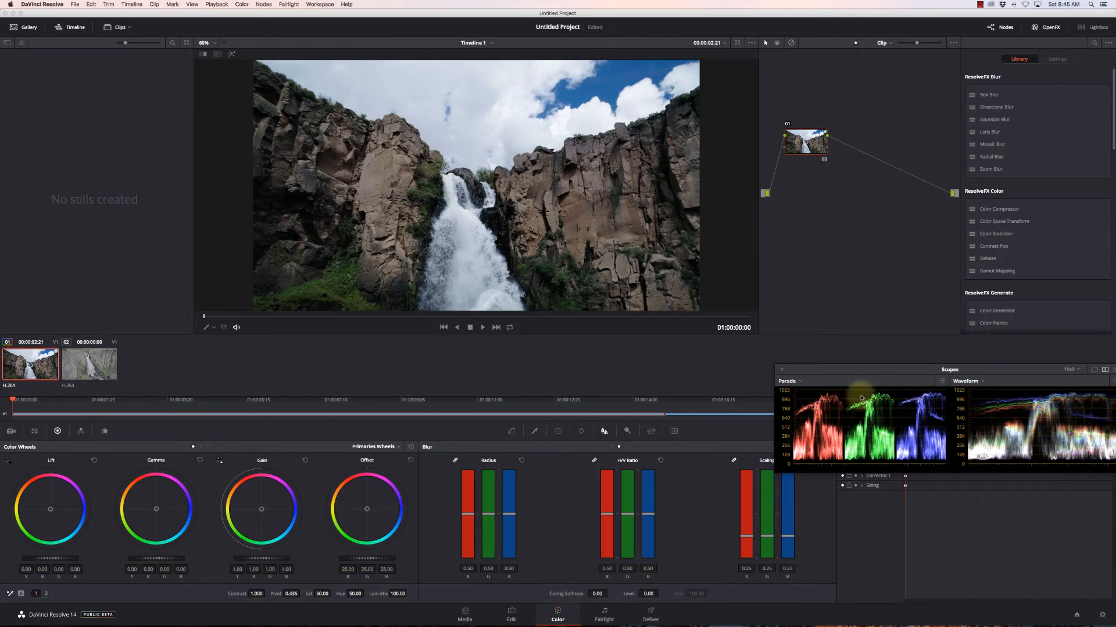
mouse_move(995, 427)
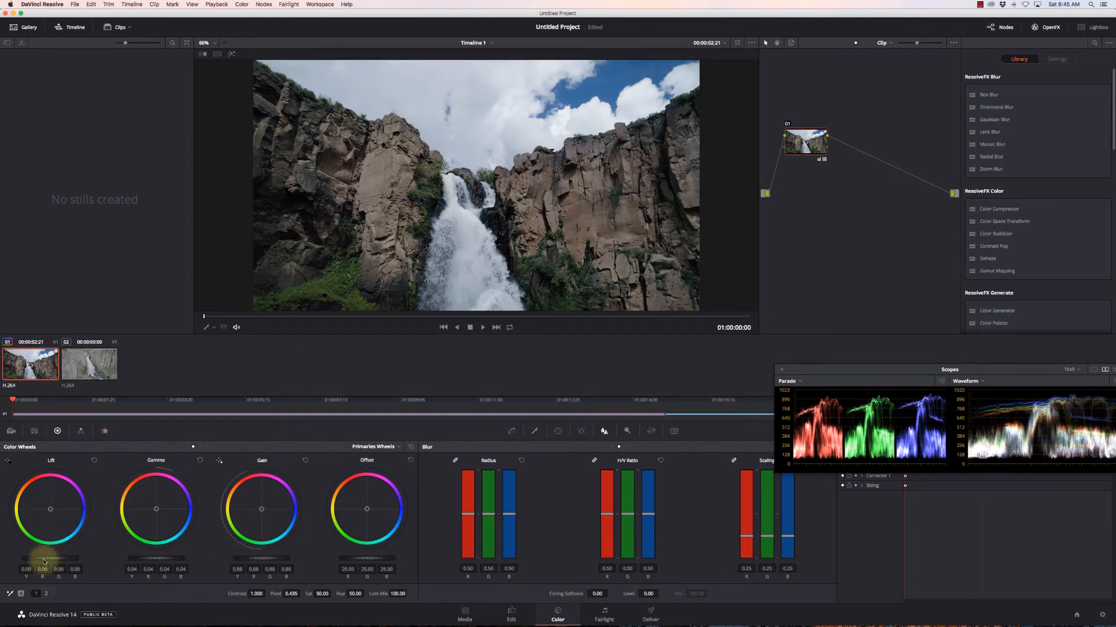
drag(50, 556, 64, 551)
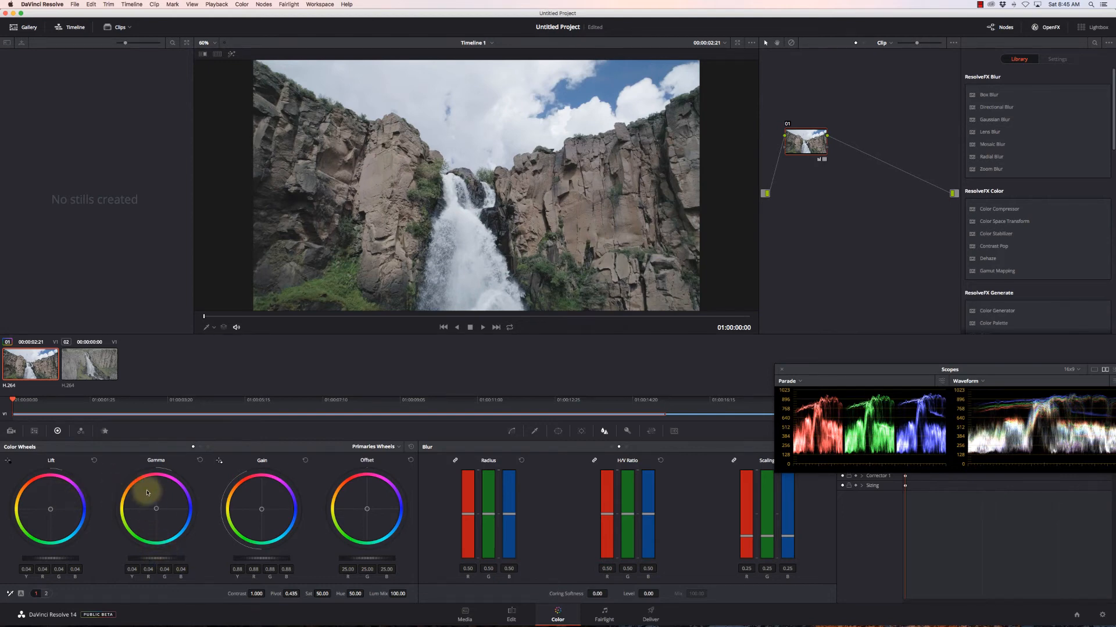
drag(155, 495, 155, 508)
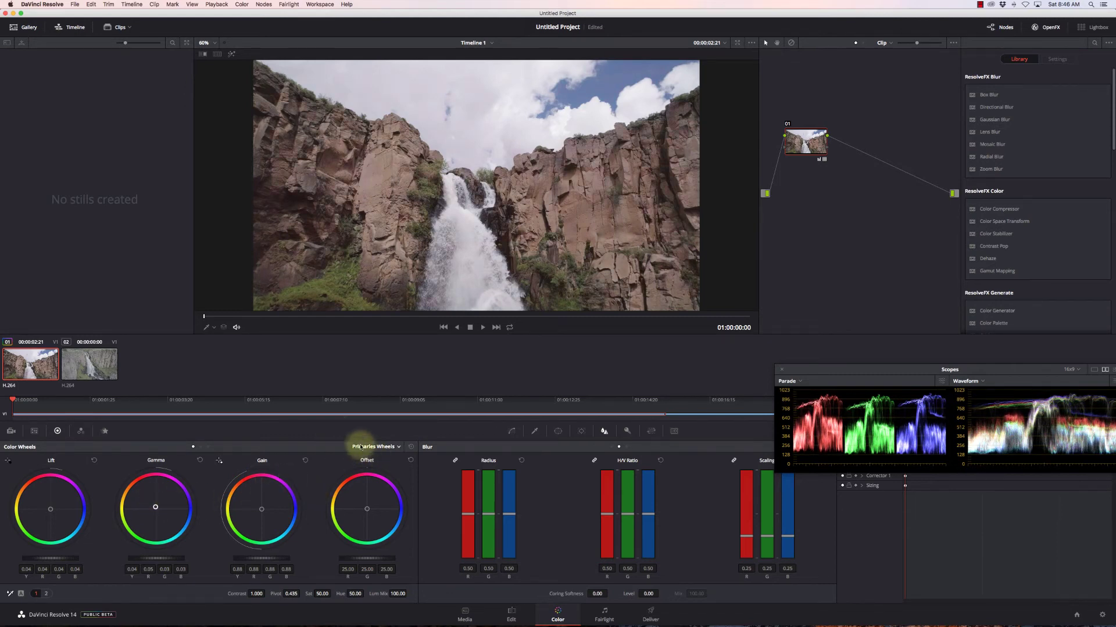
mouse_move(155, 509)
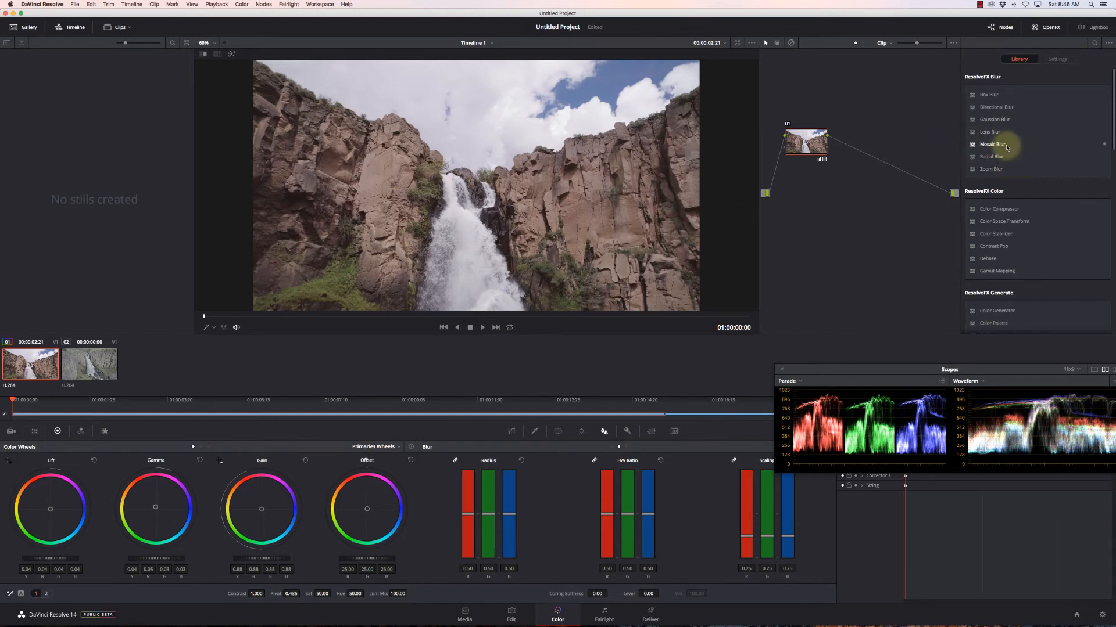
Add Dehaze from the OpenFX Library to node 01 at strength 0.800 and raise Gain
scroll(down, 3)
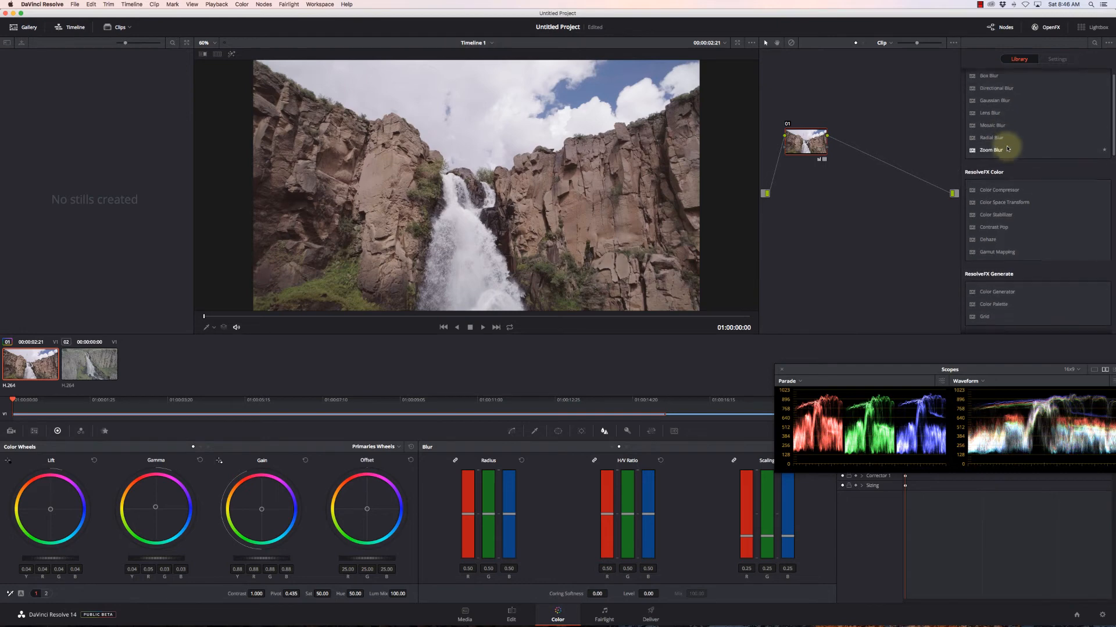
scroll(down, 3)
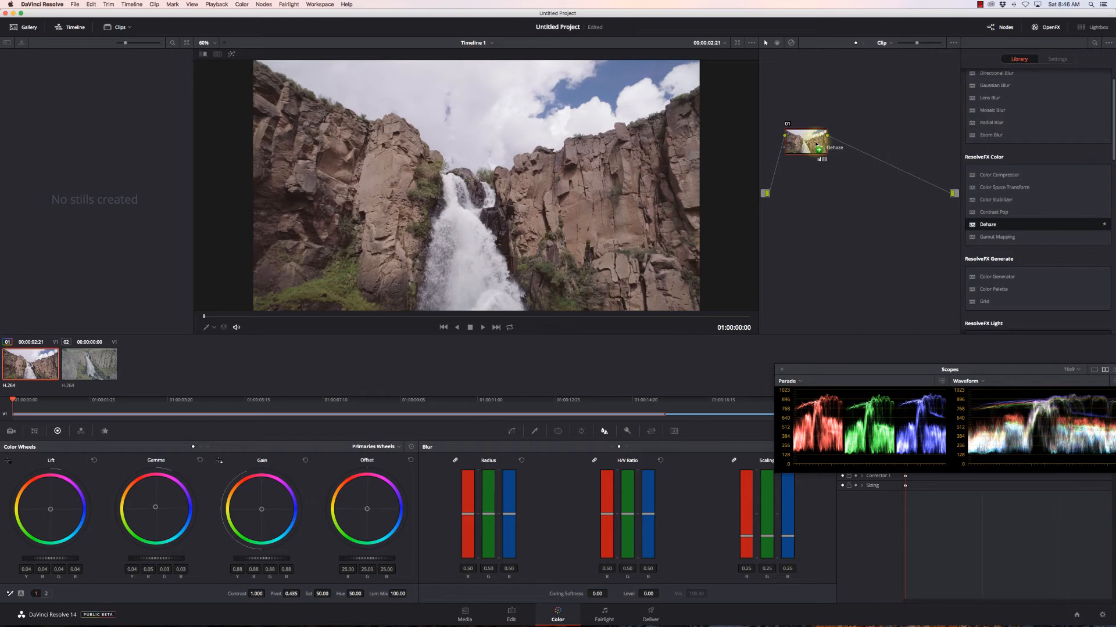
click(1058, 58)
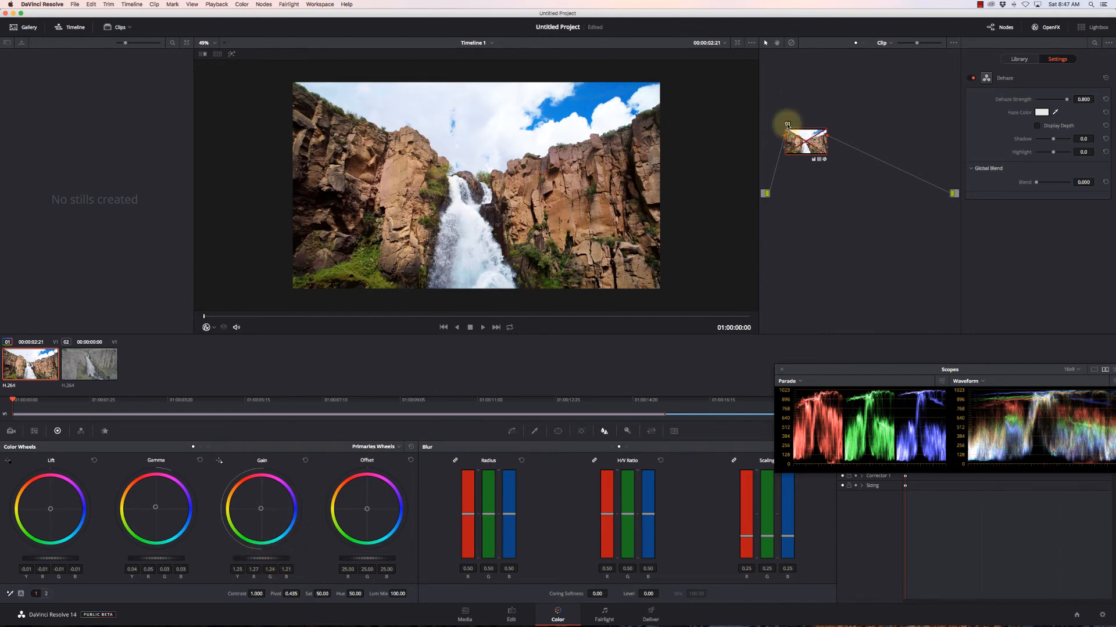
Close the scopes and switch to the Deliver page for render settings
click(805, 142)
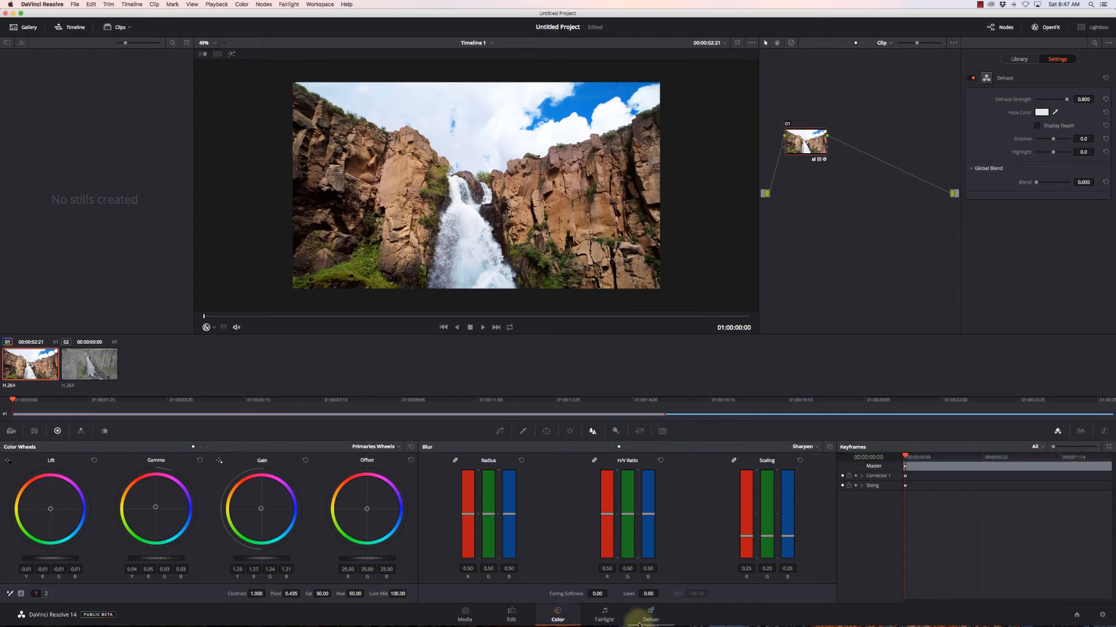
click(650, 620)
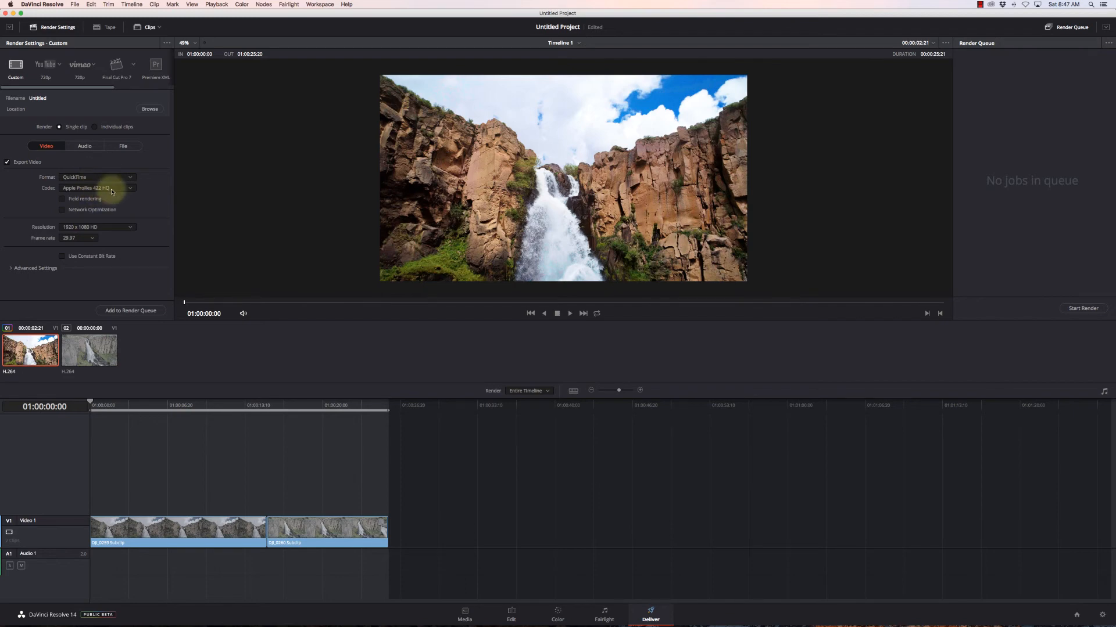
Choose H.264 as the QuickTime export's video codec and review its quality options
click(97, 189)
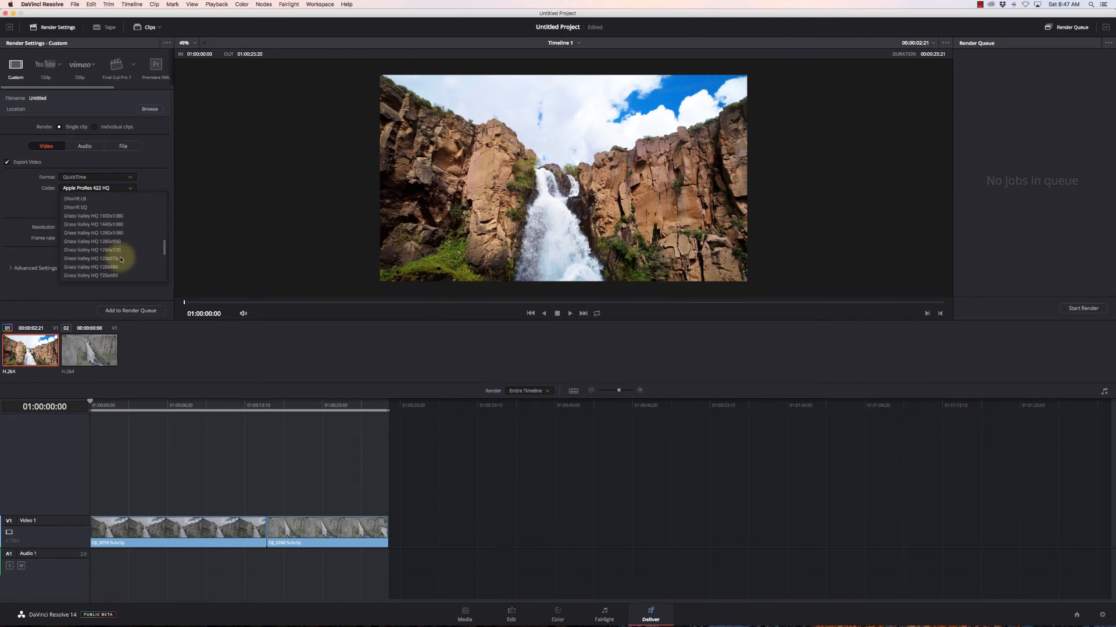
click(96, 189)
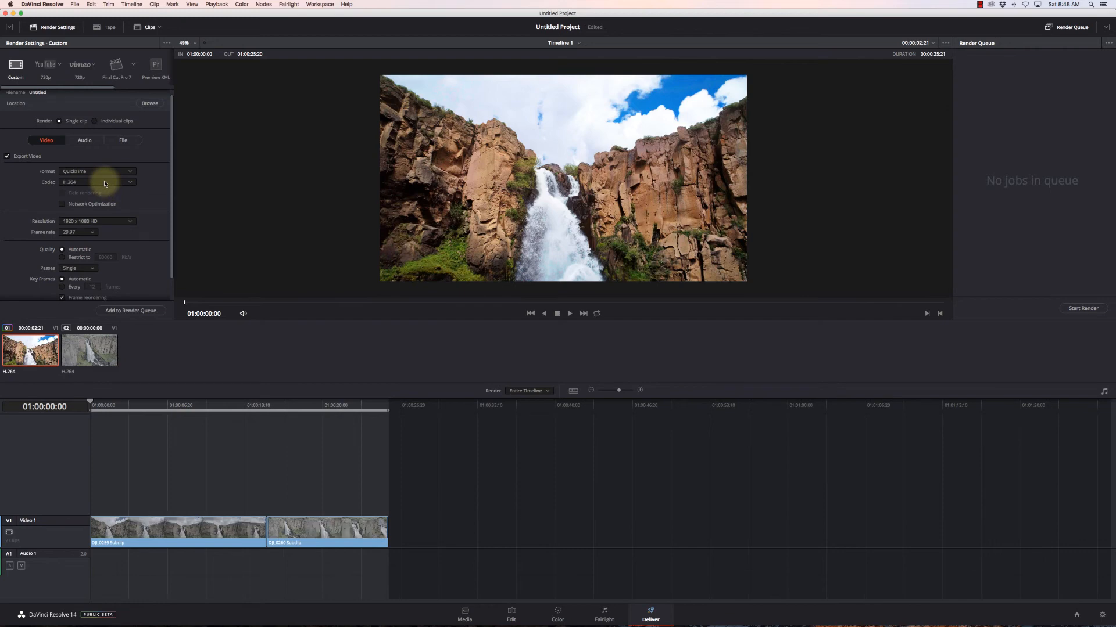
click(96, 181)
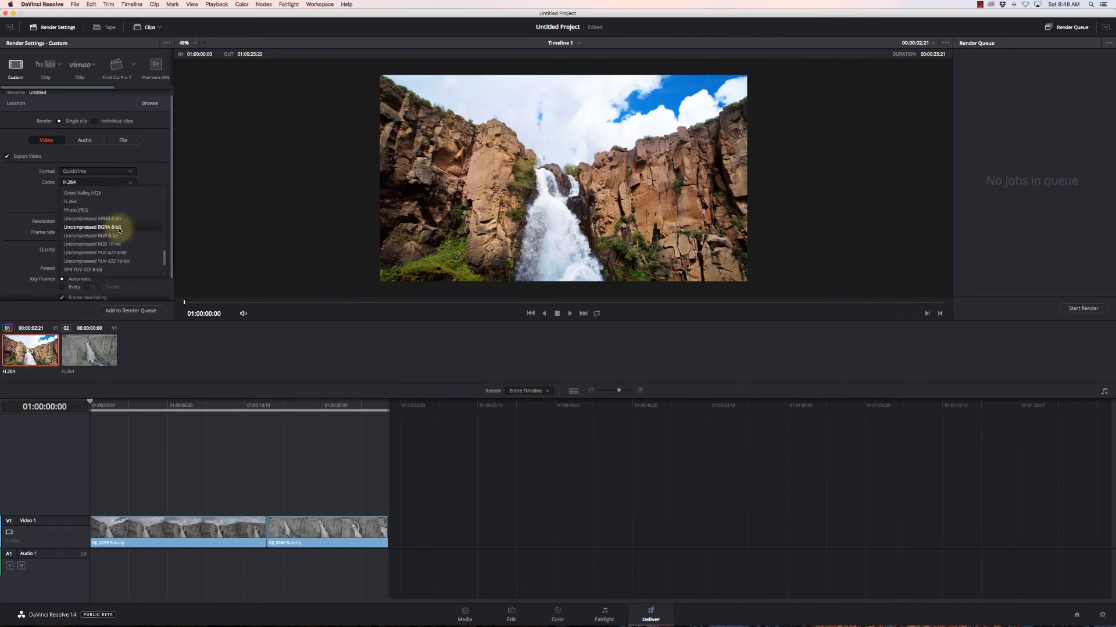
scroll(down, 3)
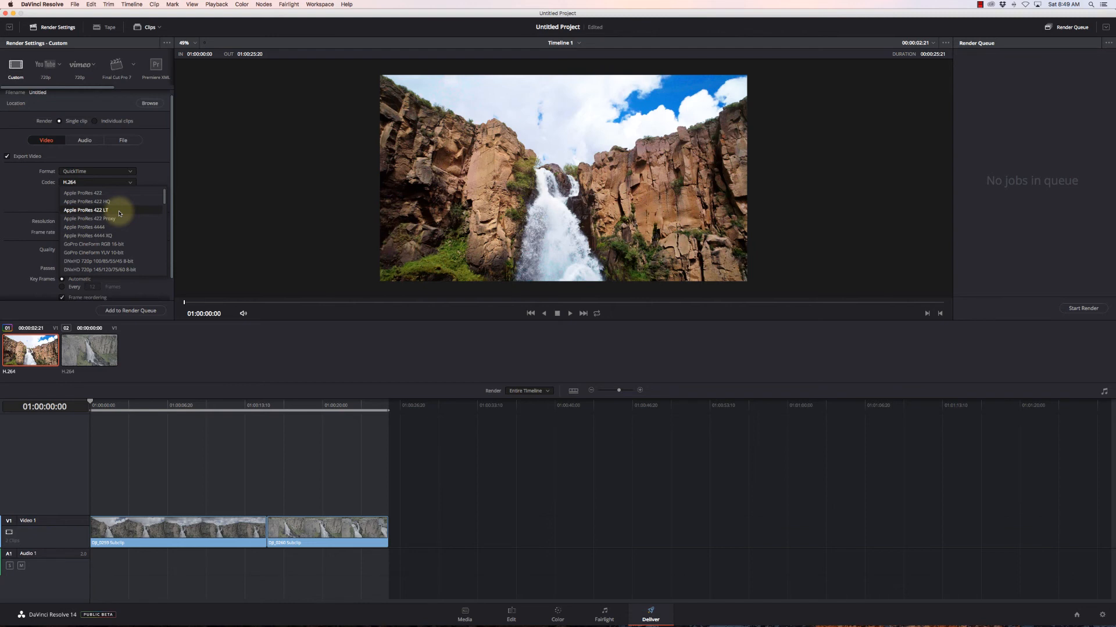
scroll(down, 3)
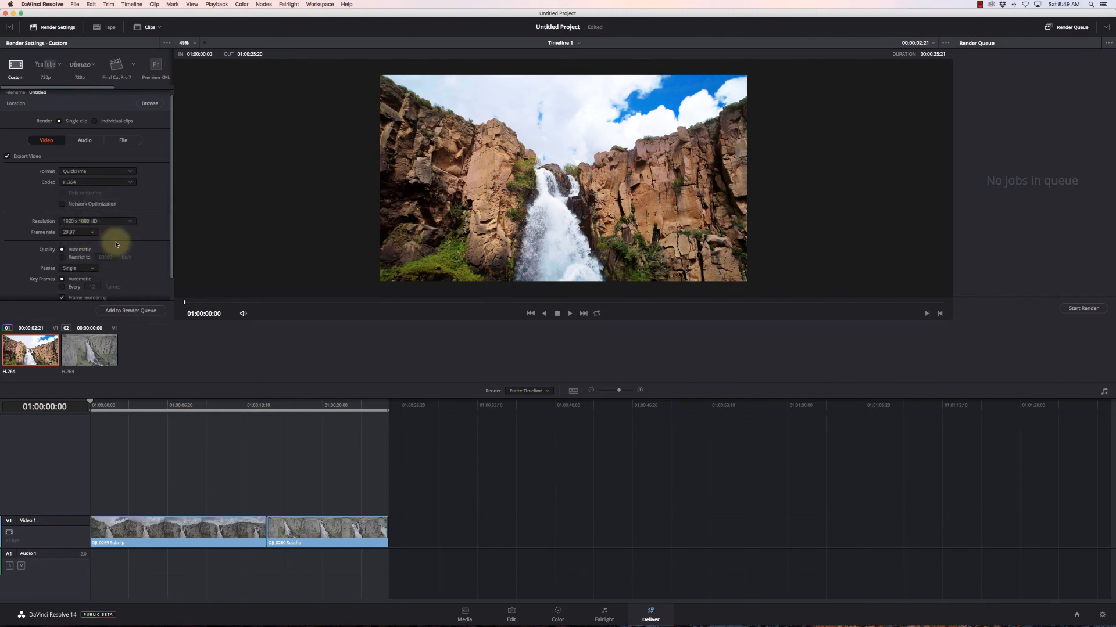
Name the output file 'Falls' and set the Desktop as its save location
click(123, 140)
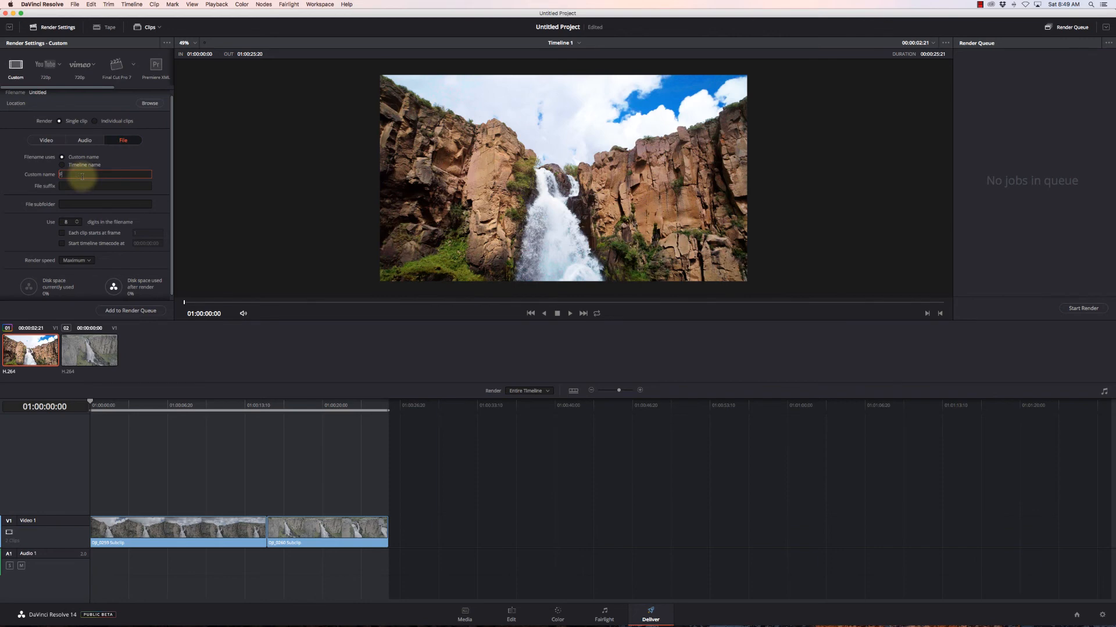
text(Falls)
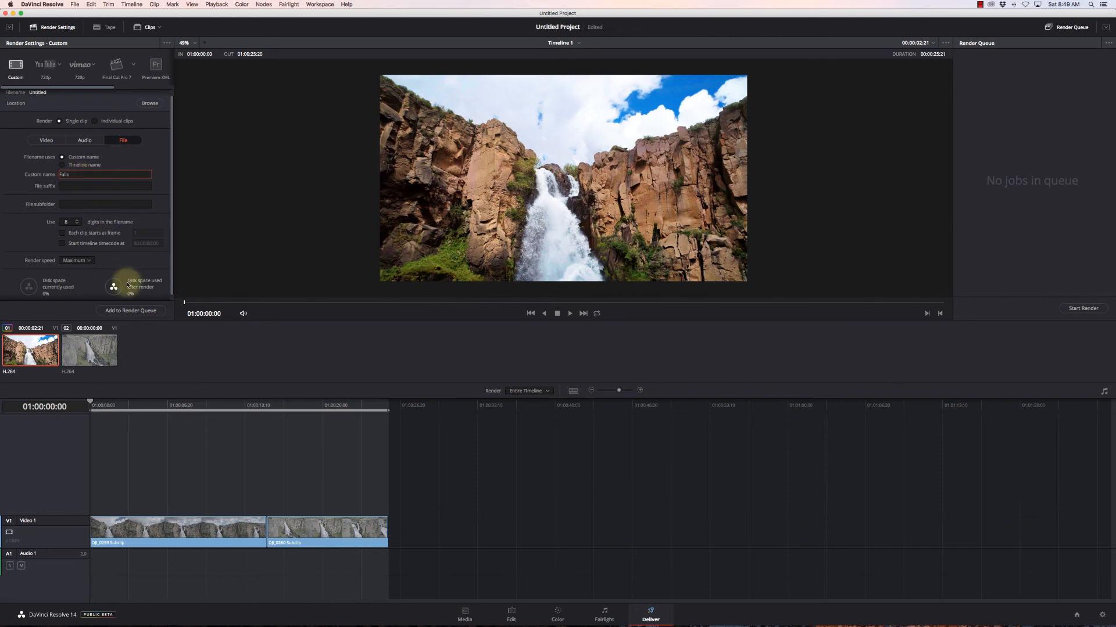
click(149, 103)
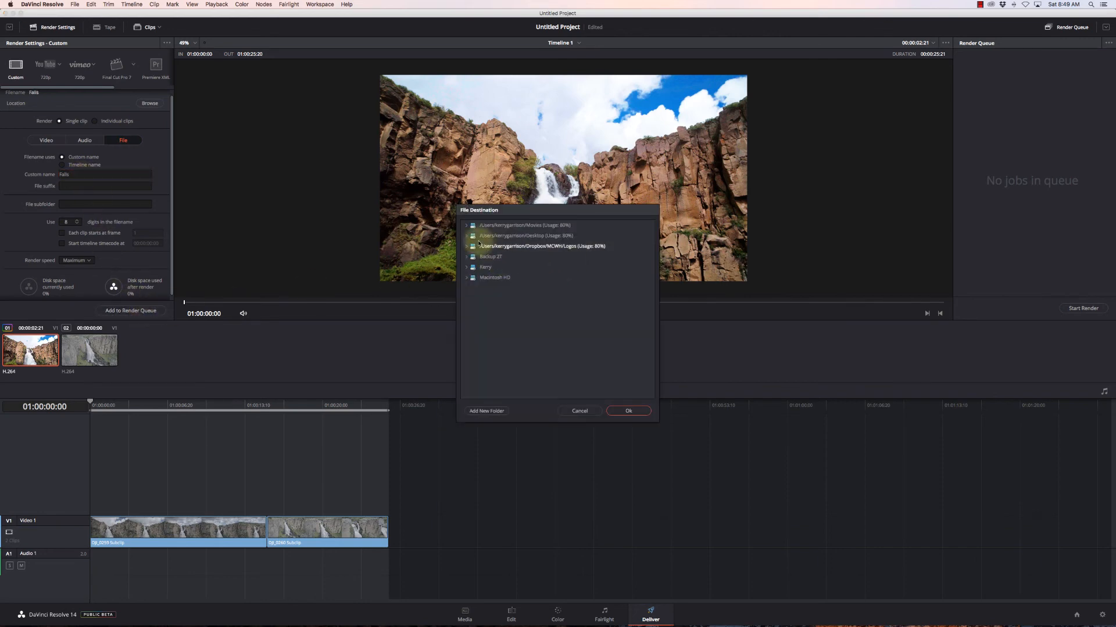
click(524, 234)
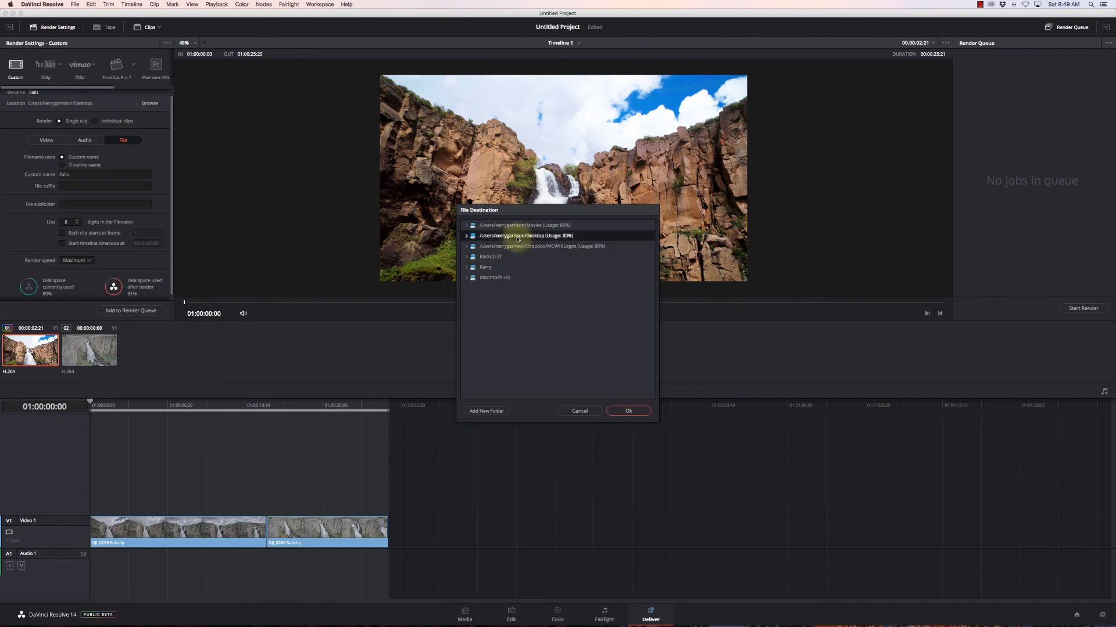
click(628, 411)
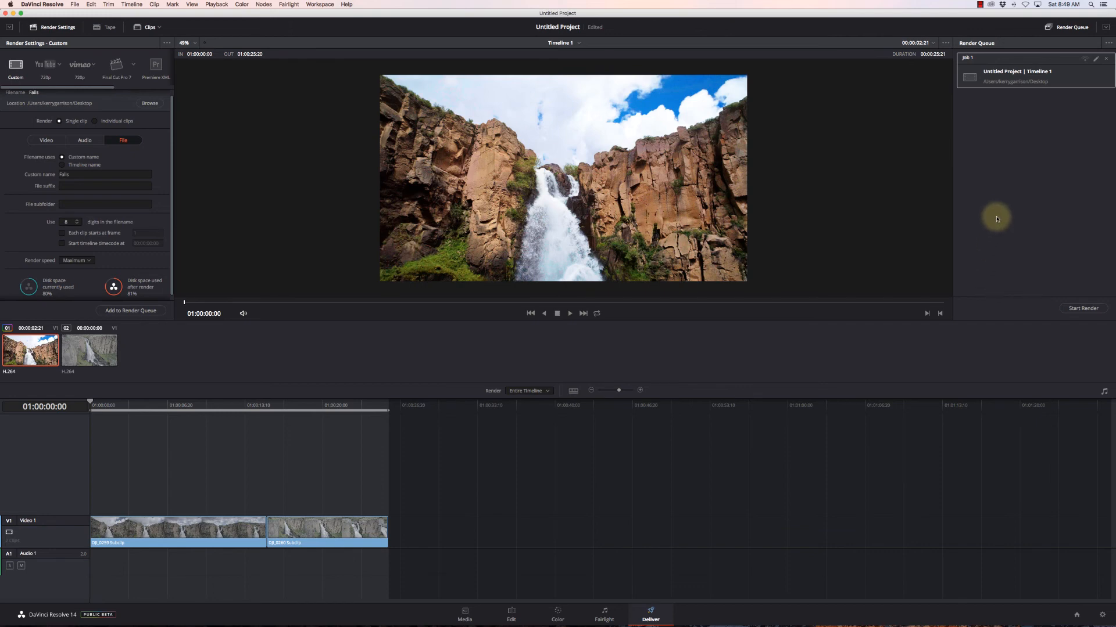
mouse_move(990, 202)
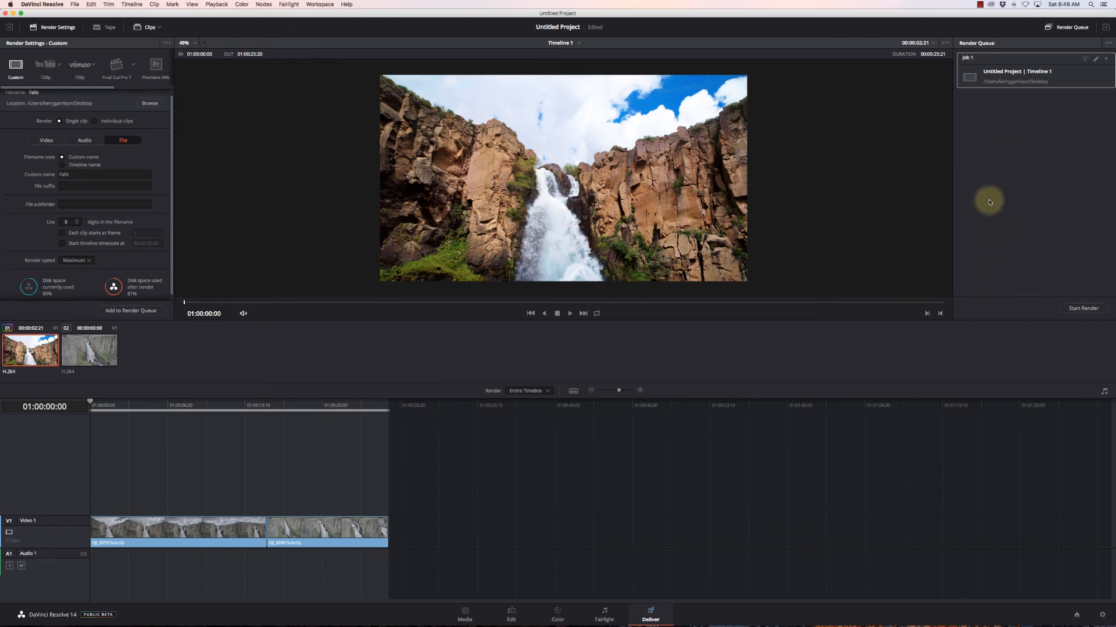
mouse_move(988, 114)
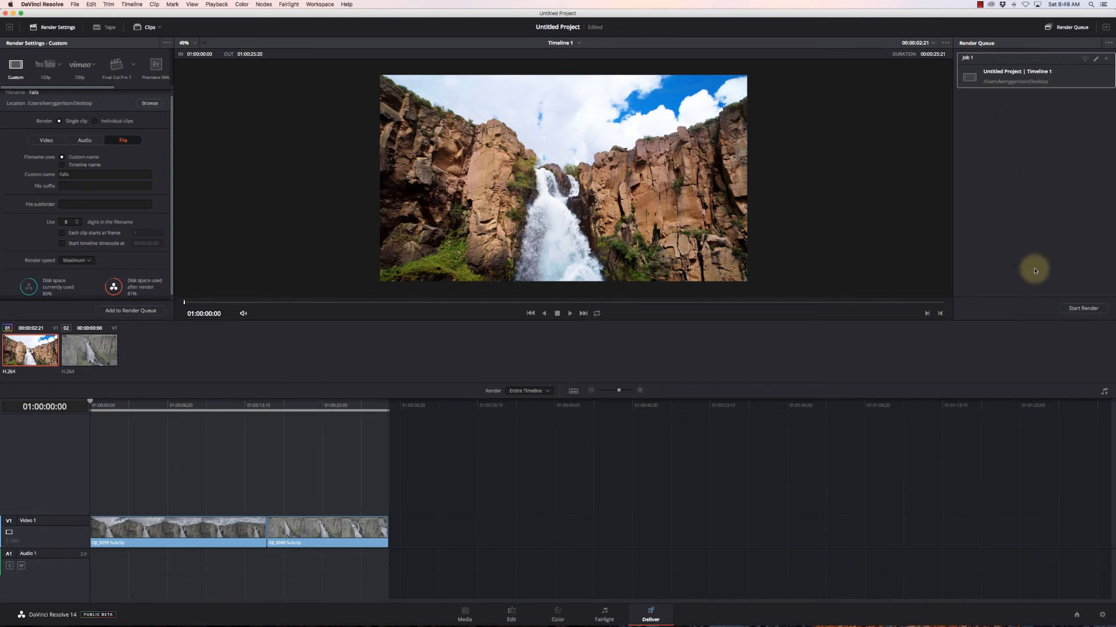
Start rendering the queued Falls job and let it complete
click(1082, 307)
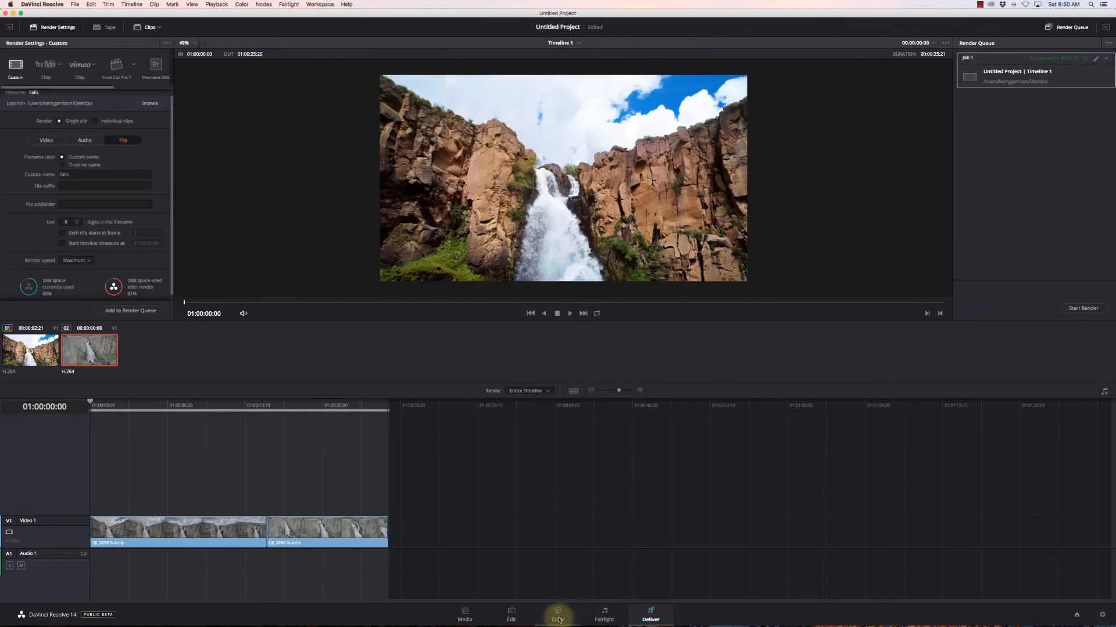
Return to the Color page and load clip 02, the aerial waterfall shot
click(557, 619)
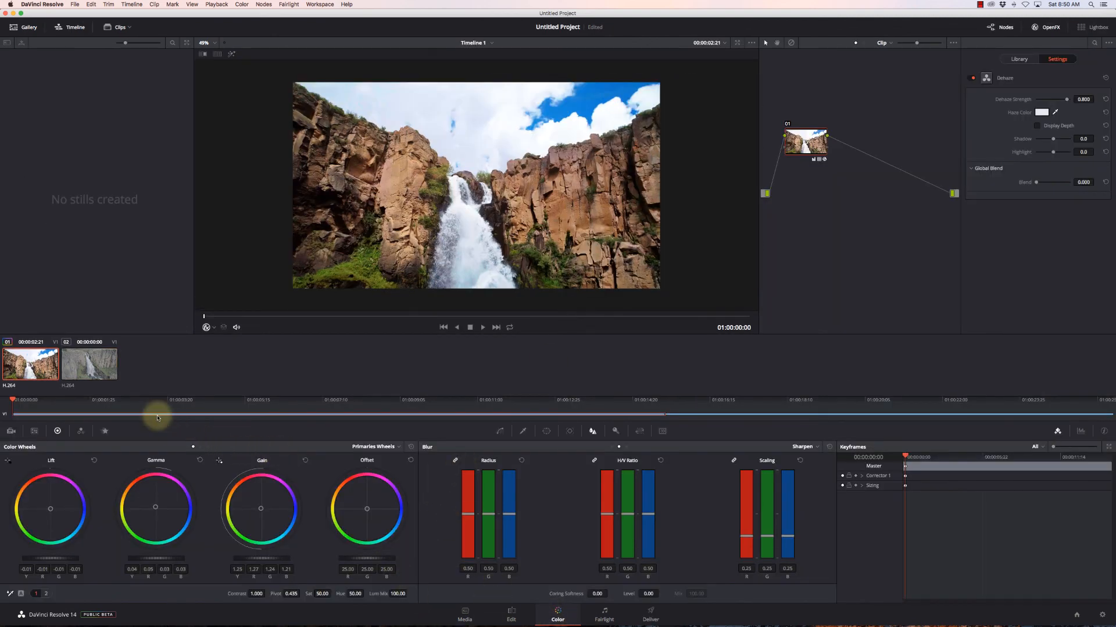
click(89, 364)
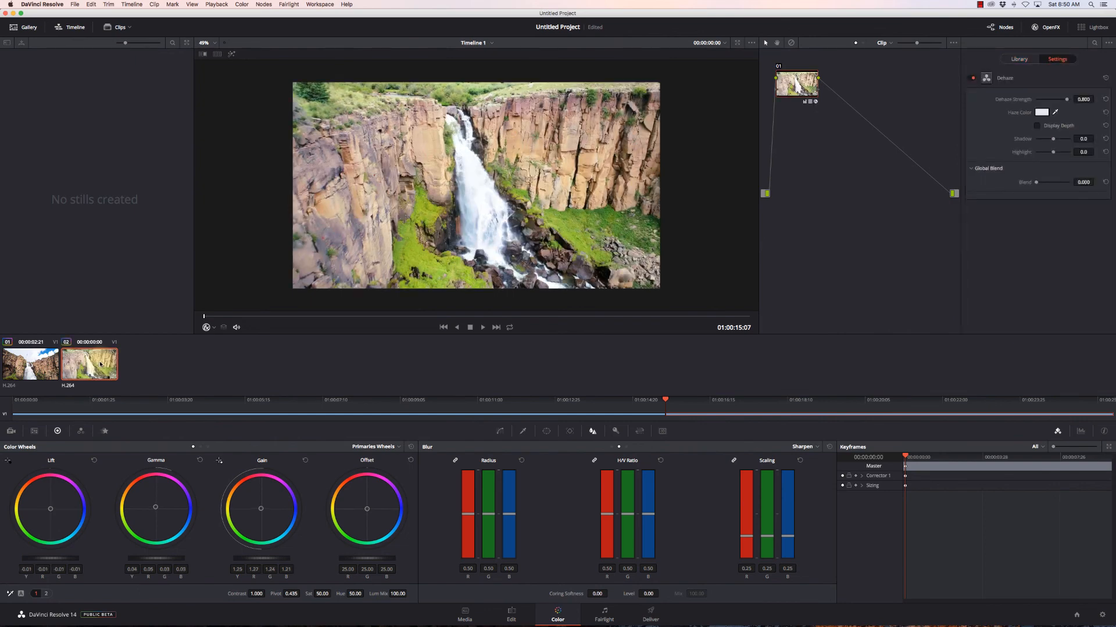
right_click(492, 306)
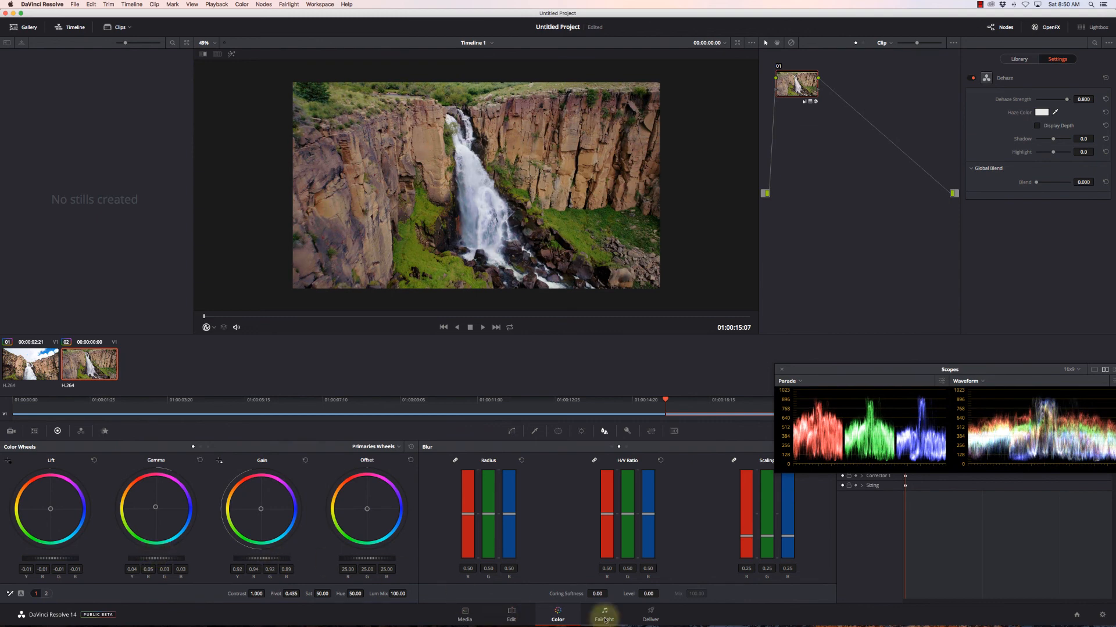
Queue a second Timeline 1 render job and start it, triggering the file-exists warning
click(651, 619)
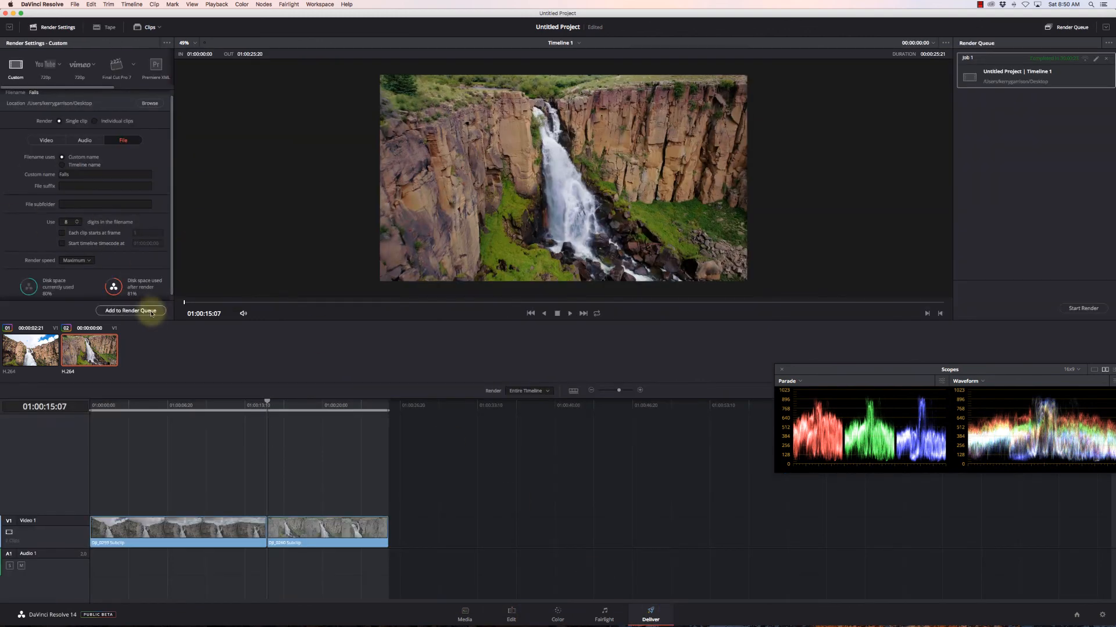
click(130, 310)
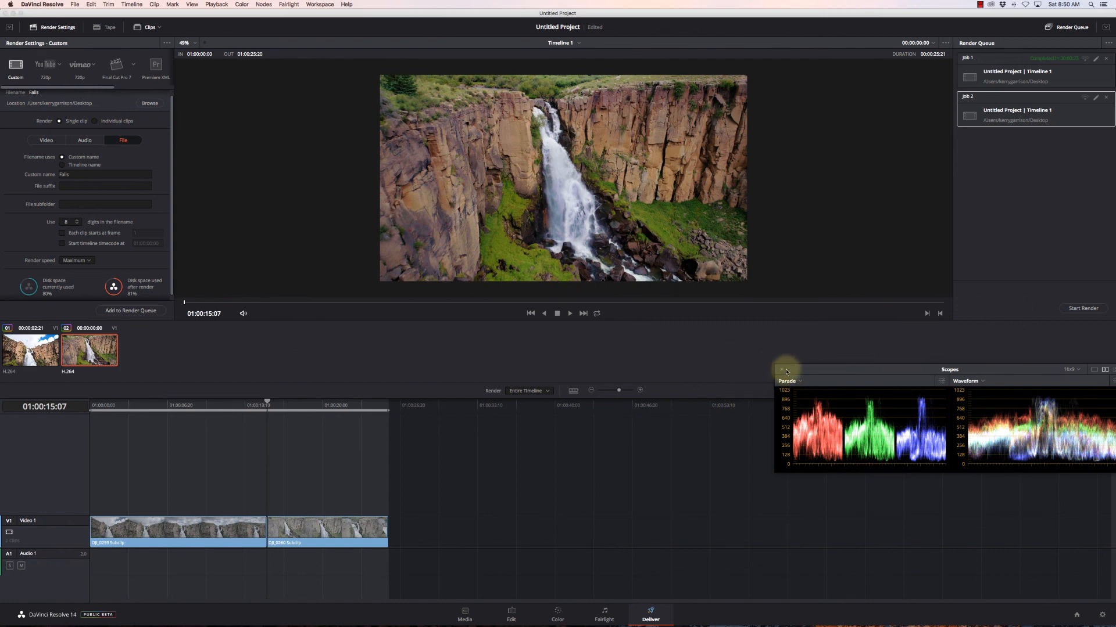
click(781, 371)
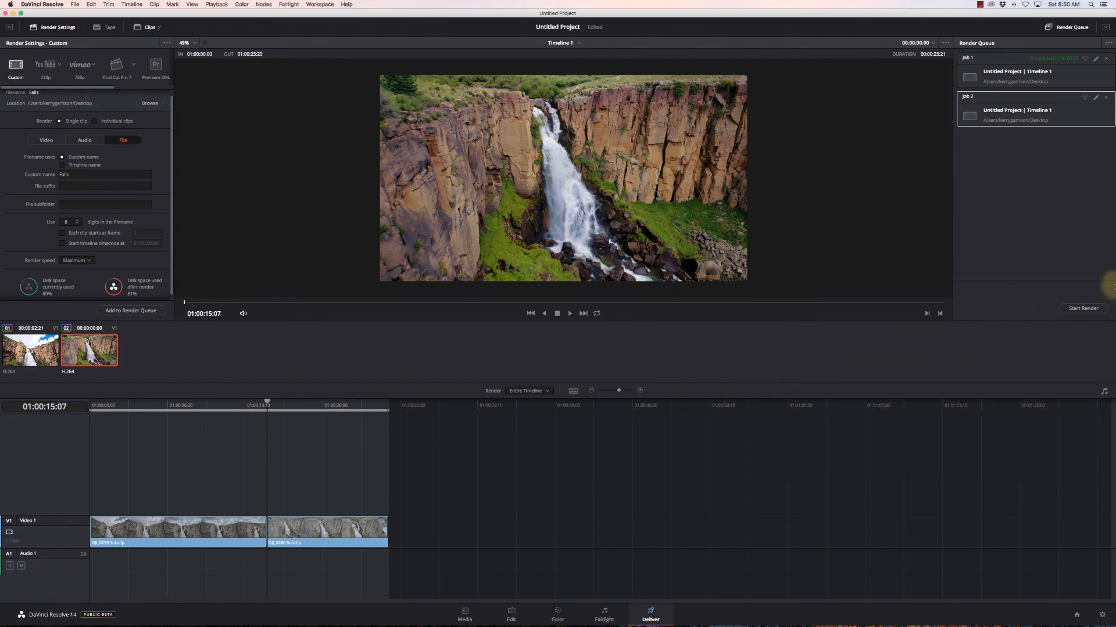
click(1083, 309)
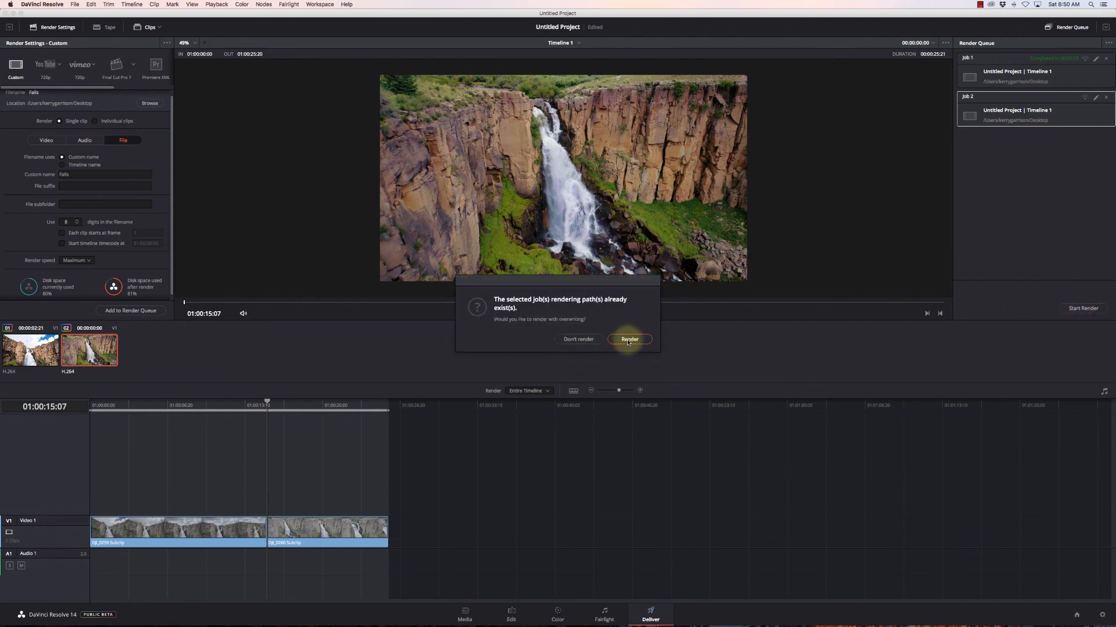
click(628, 339)
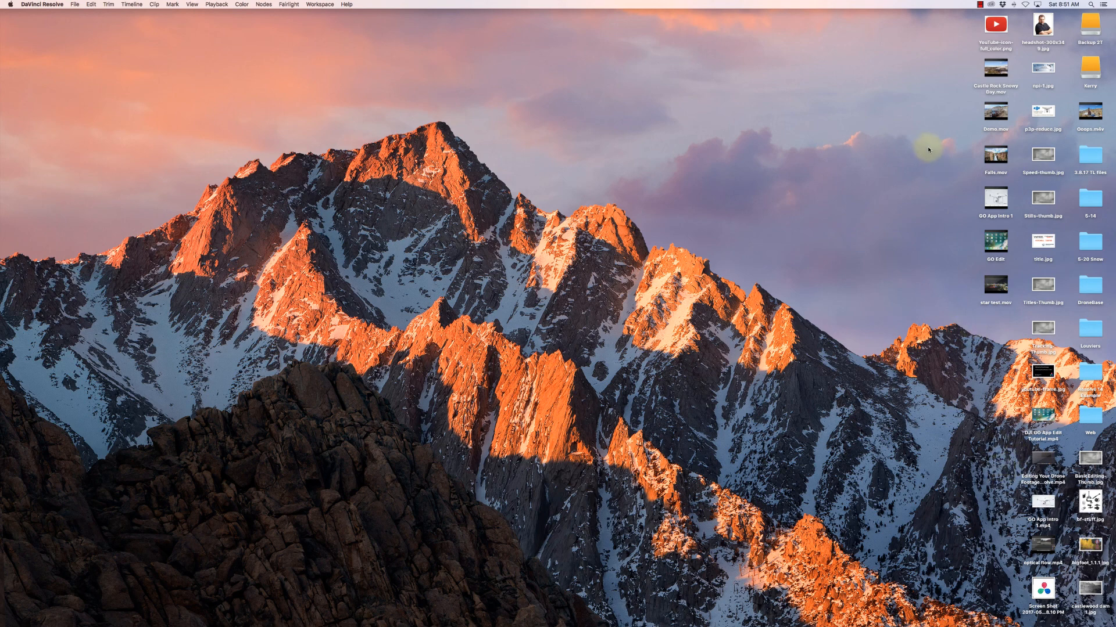
mouse_move(995, 155)
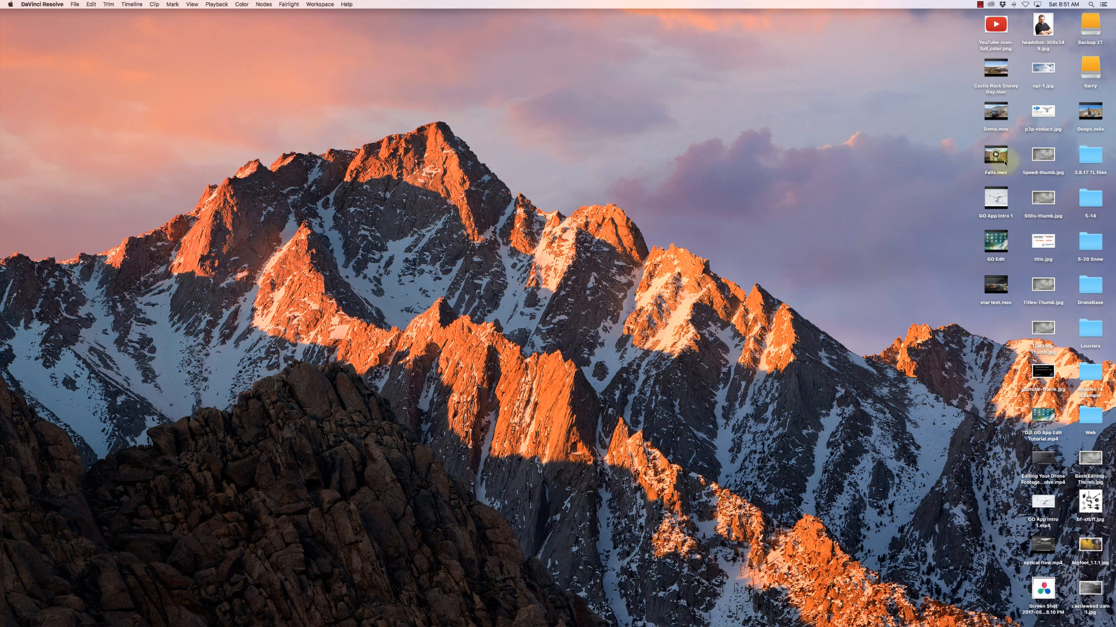
Open Falls.mov from the desktop in QuickTime Player and centre the window
double_click(995, 156)
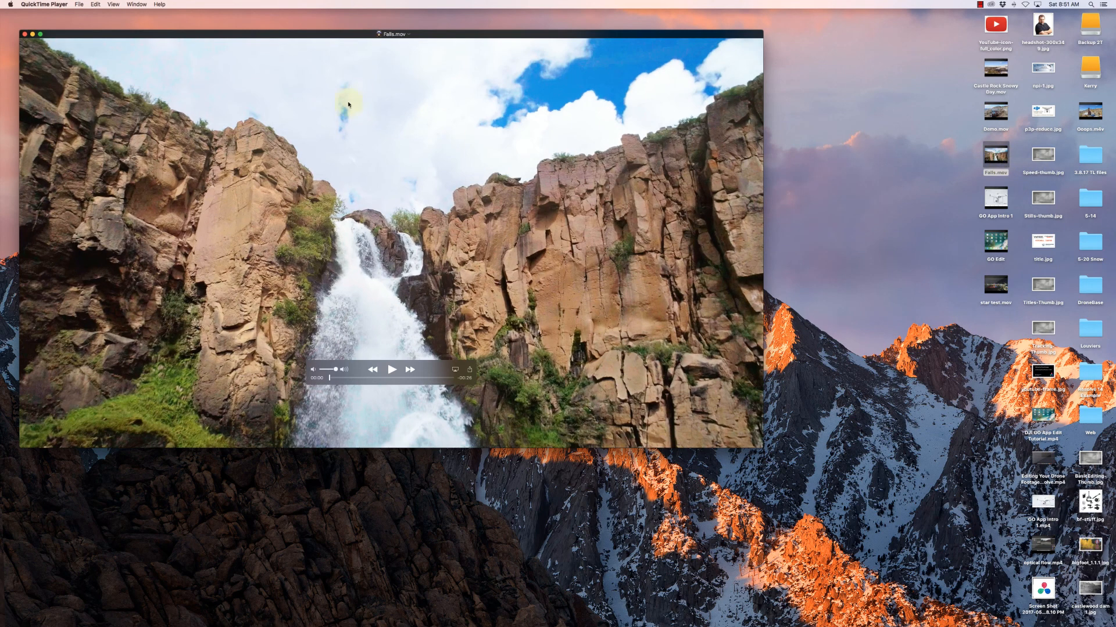
drag(392, 33, 496, 65)
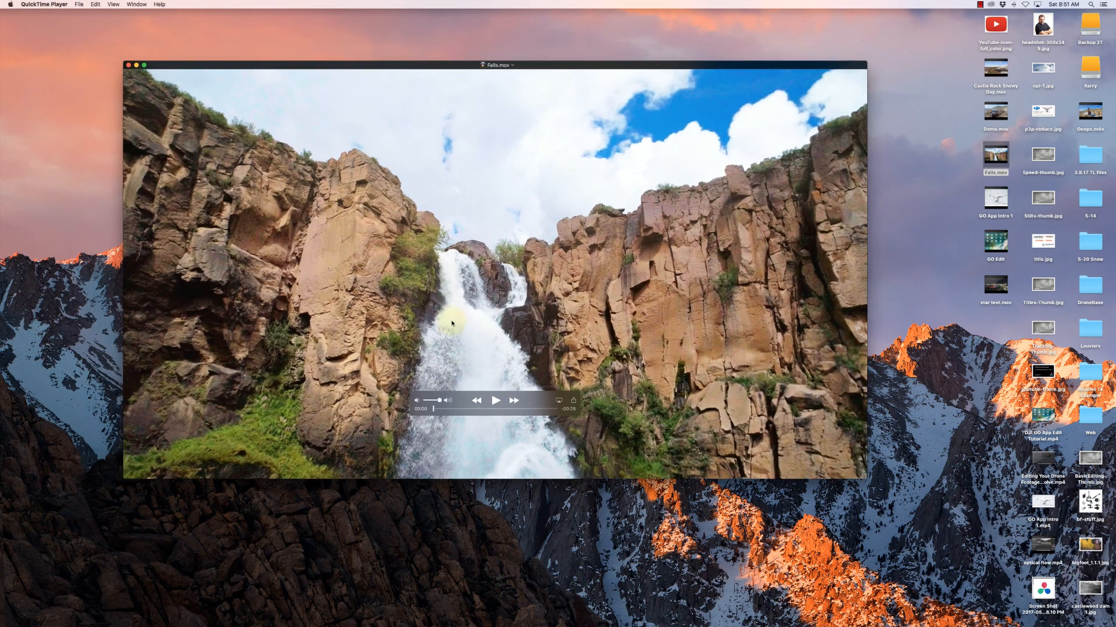